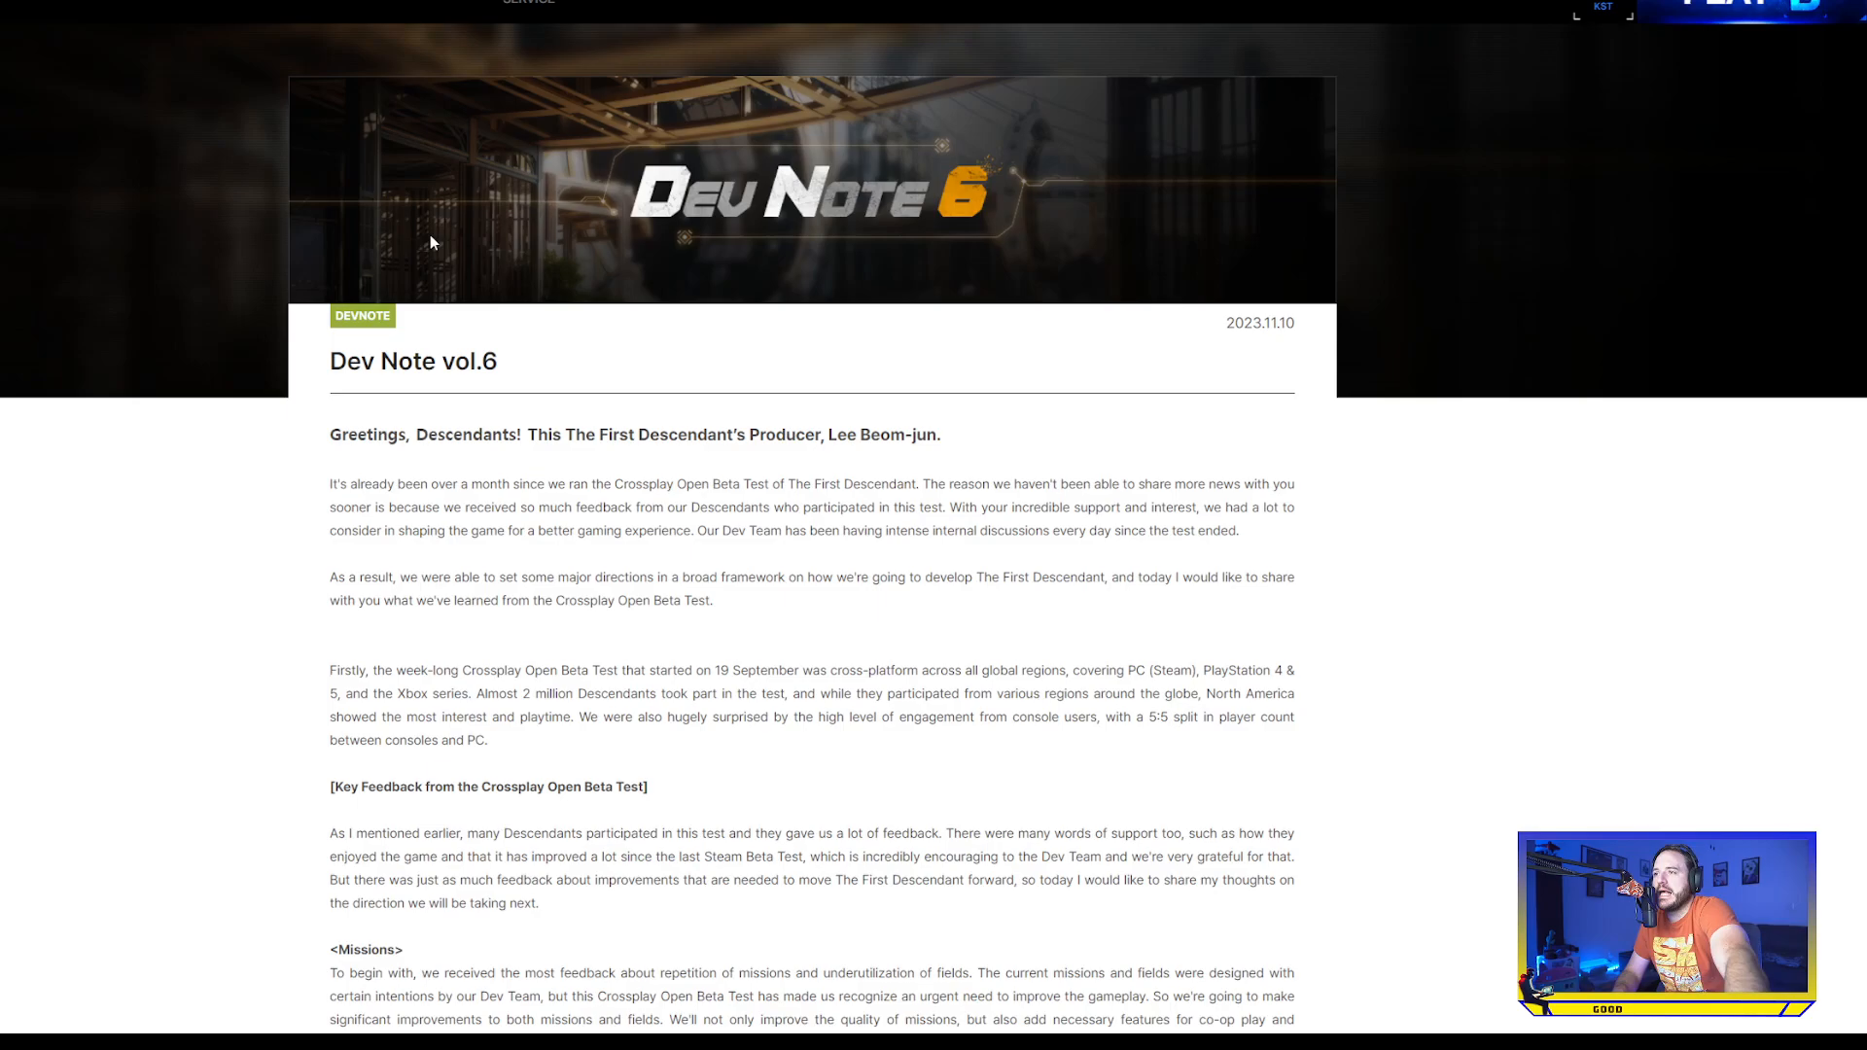
mouse_move(239, 529)
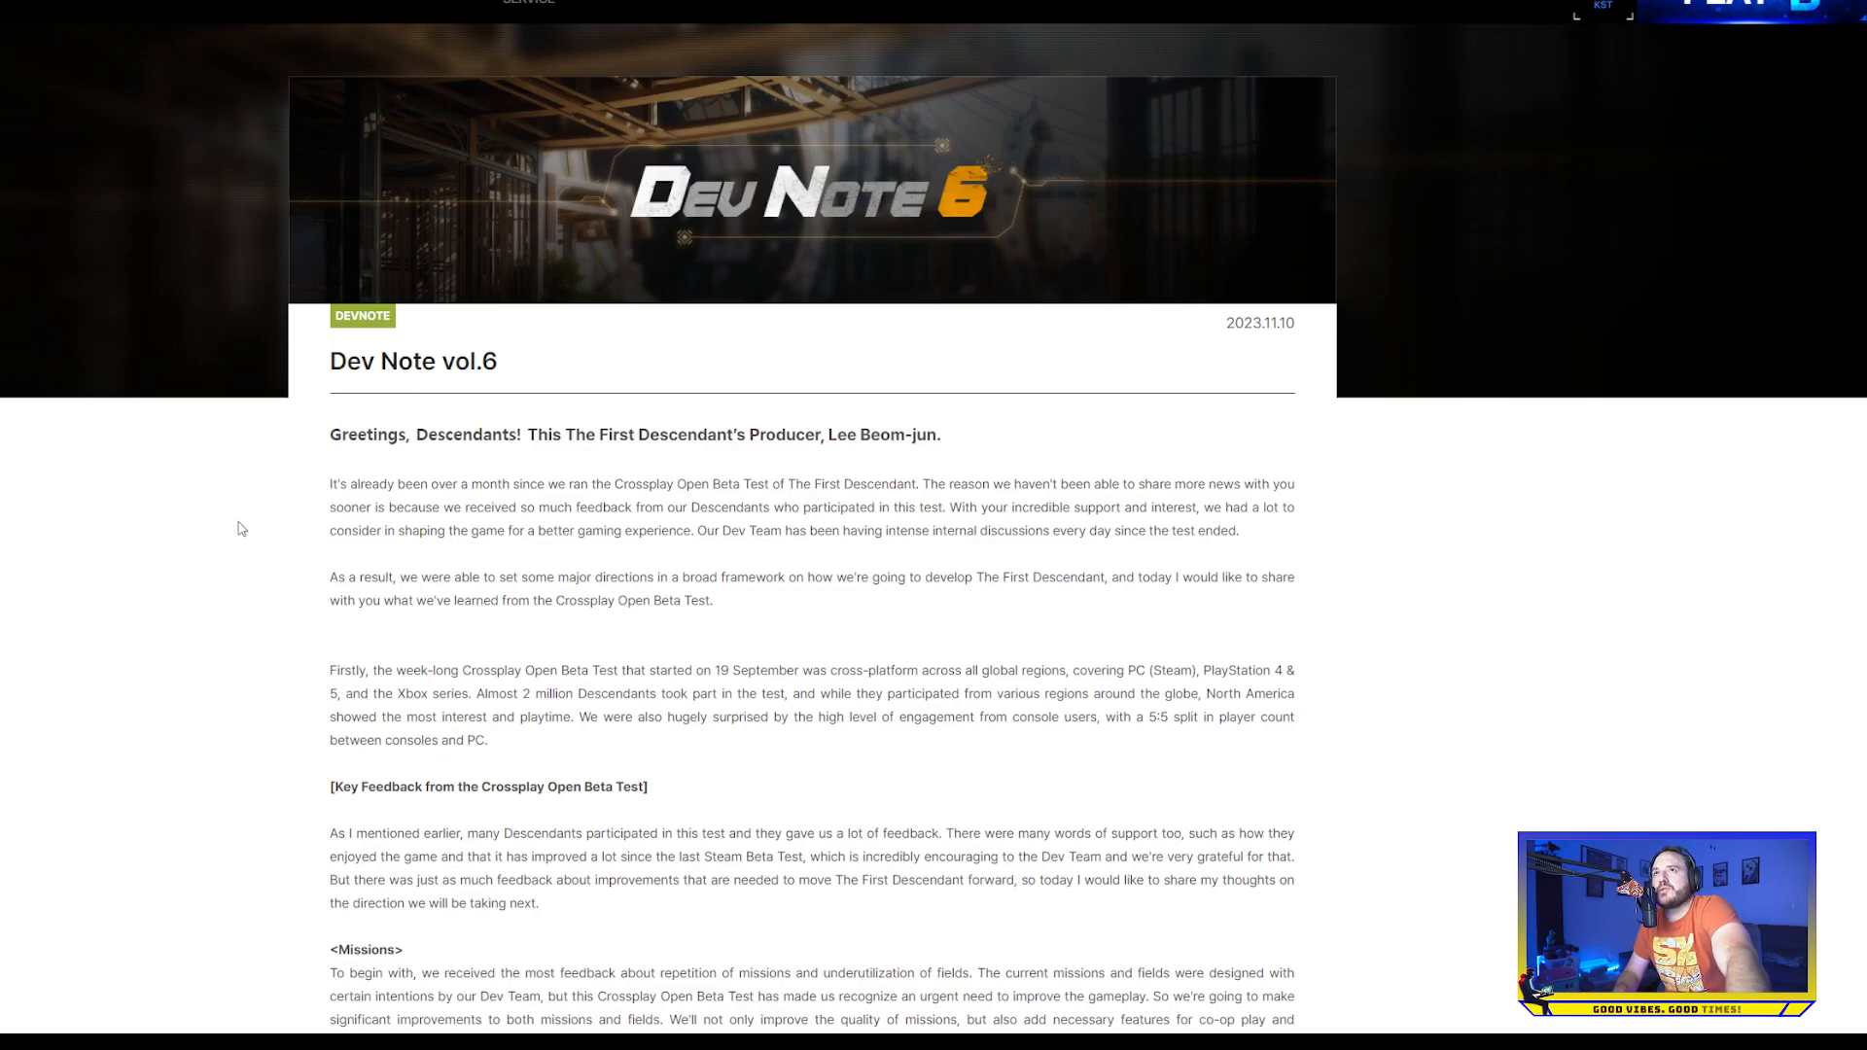
Scroll through the Key Feedback sections from Missions down to Optimization and Security
scroll(down, 3)
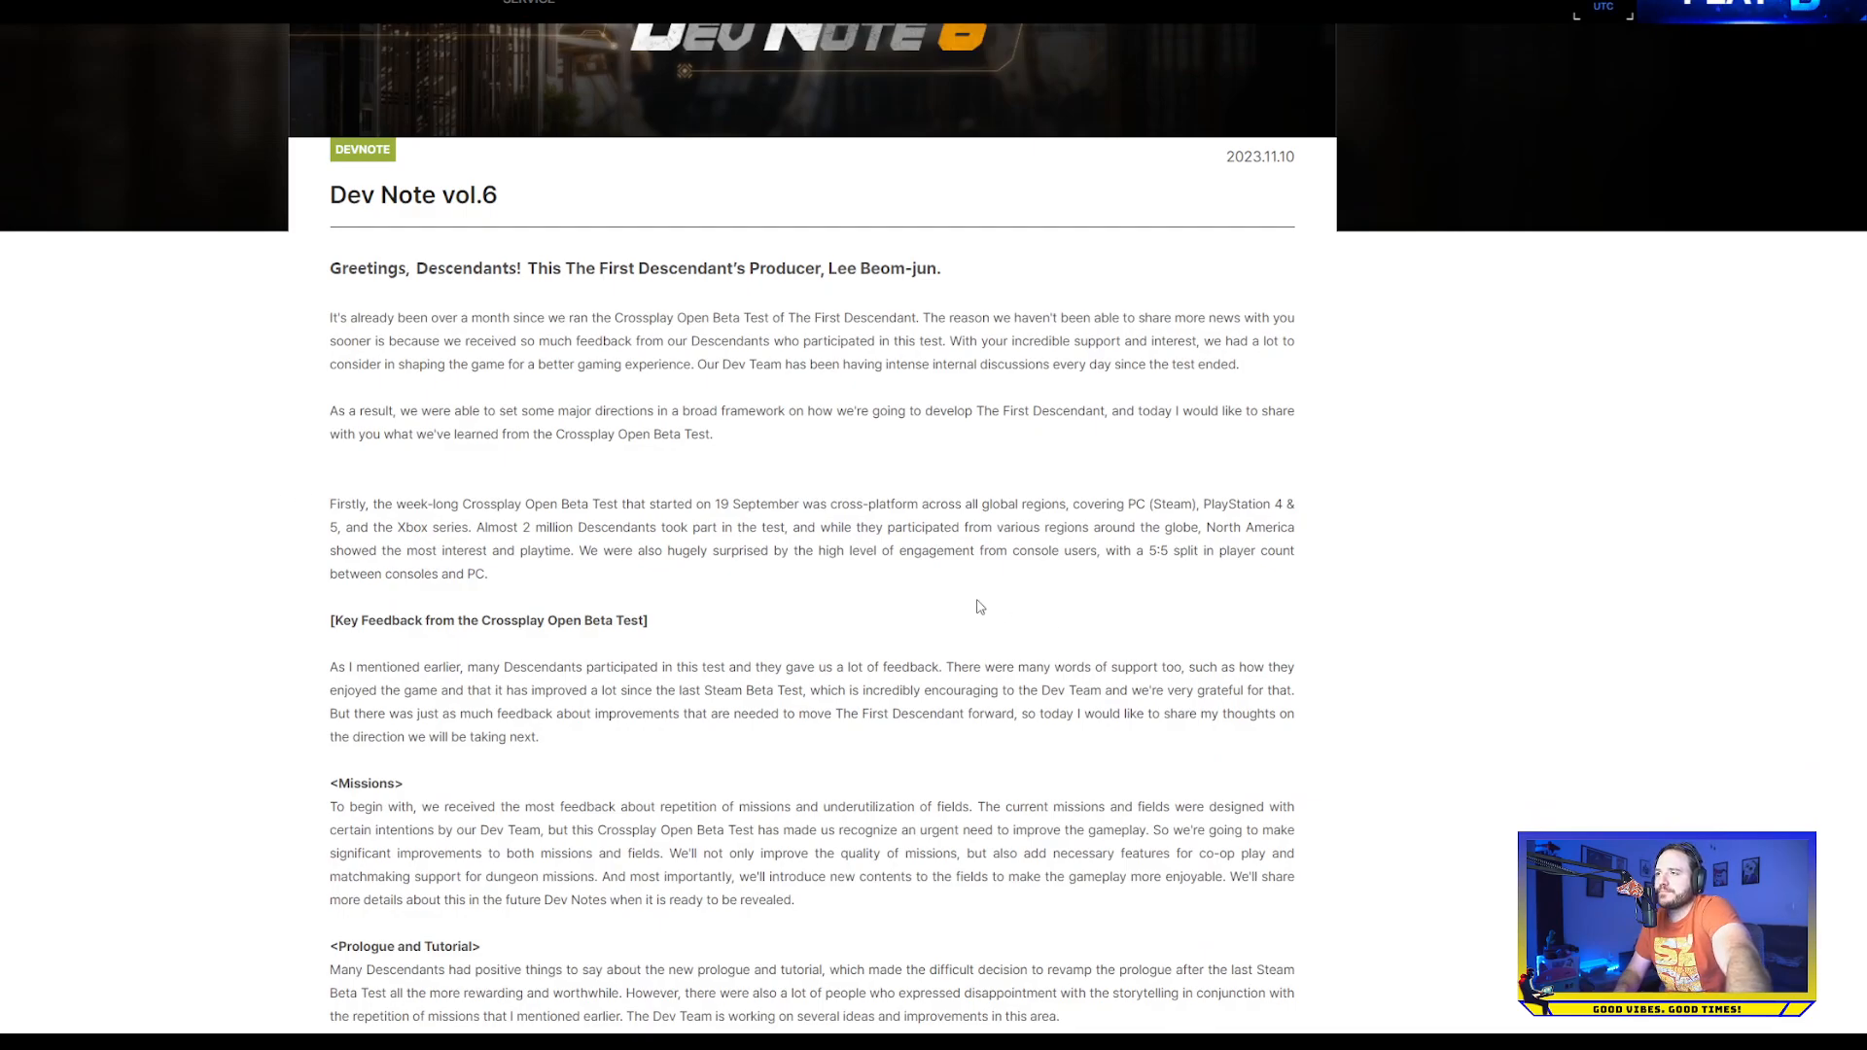
mouse_move(673, 566)
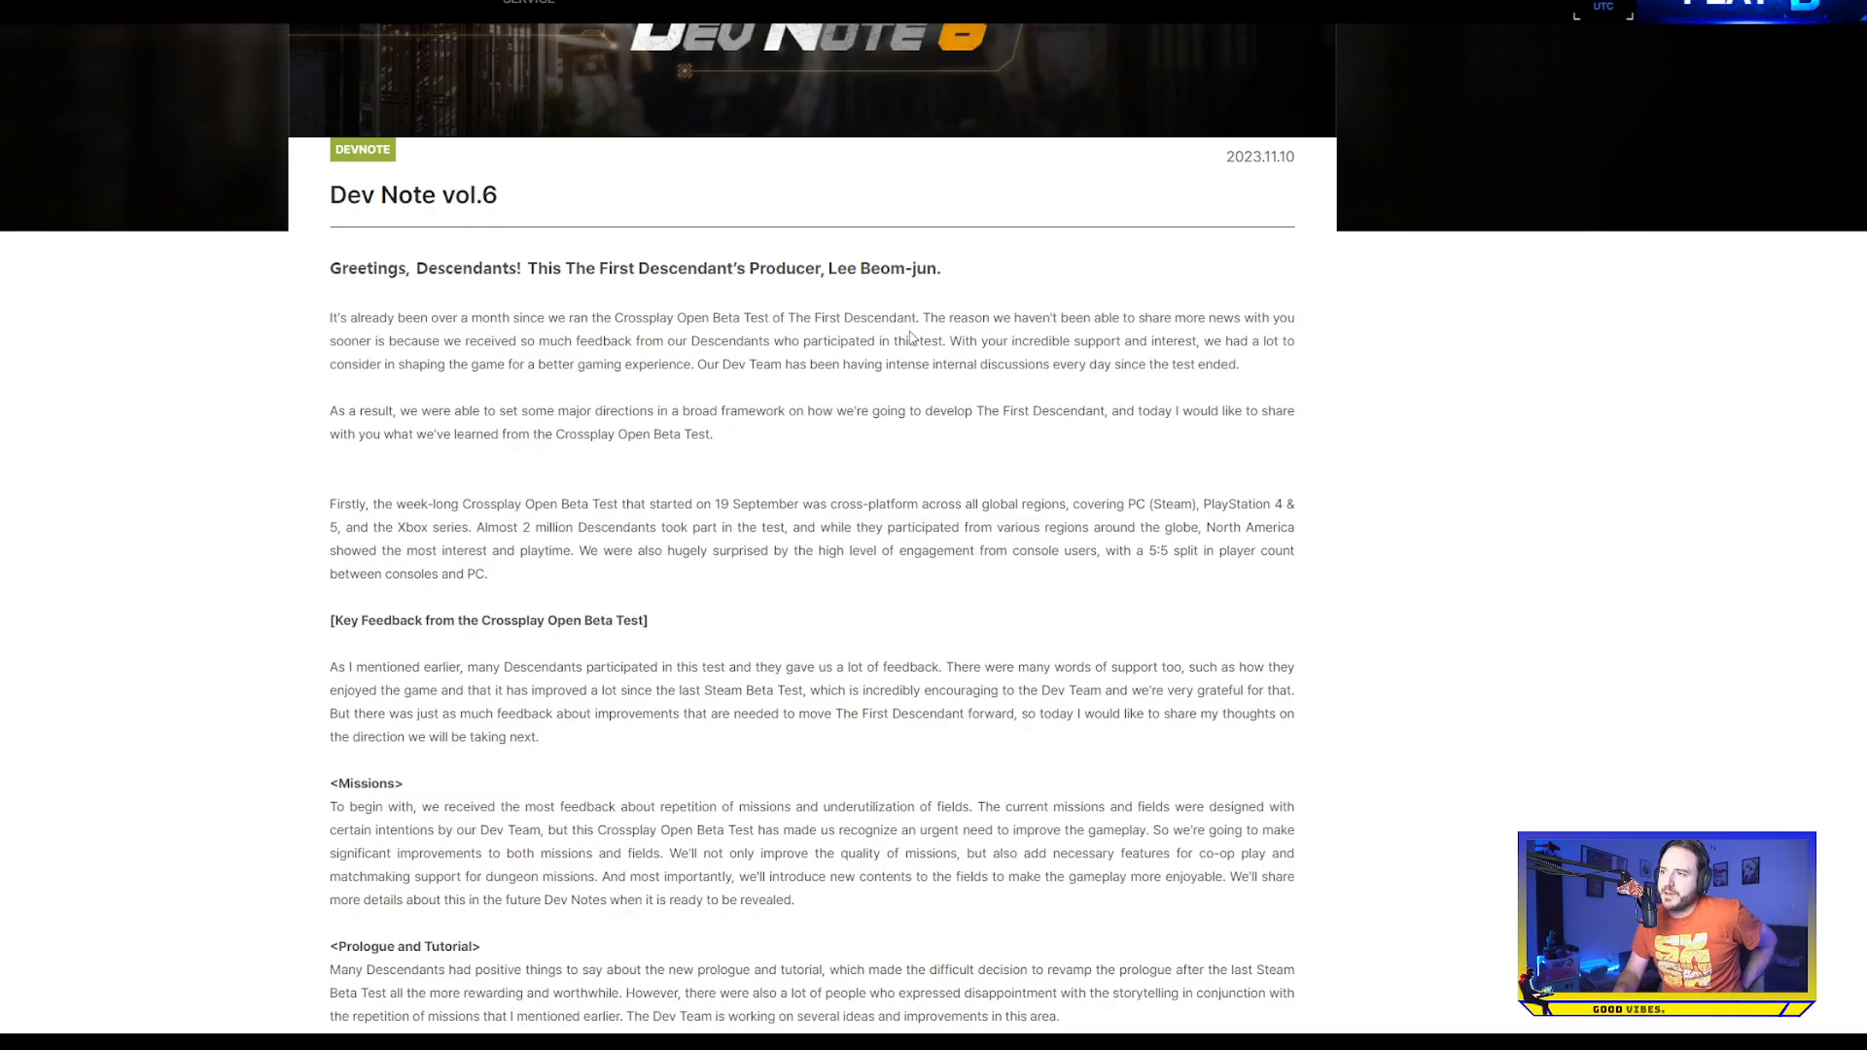
mouse_move(747, 249)
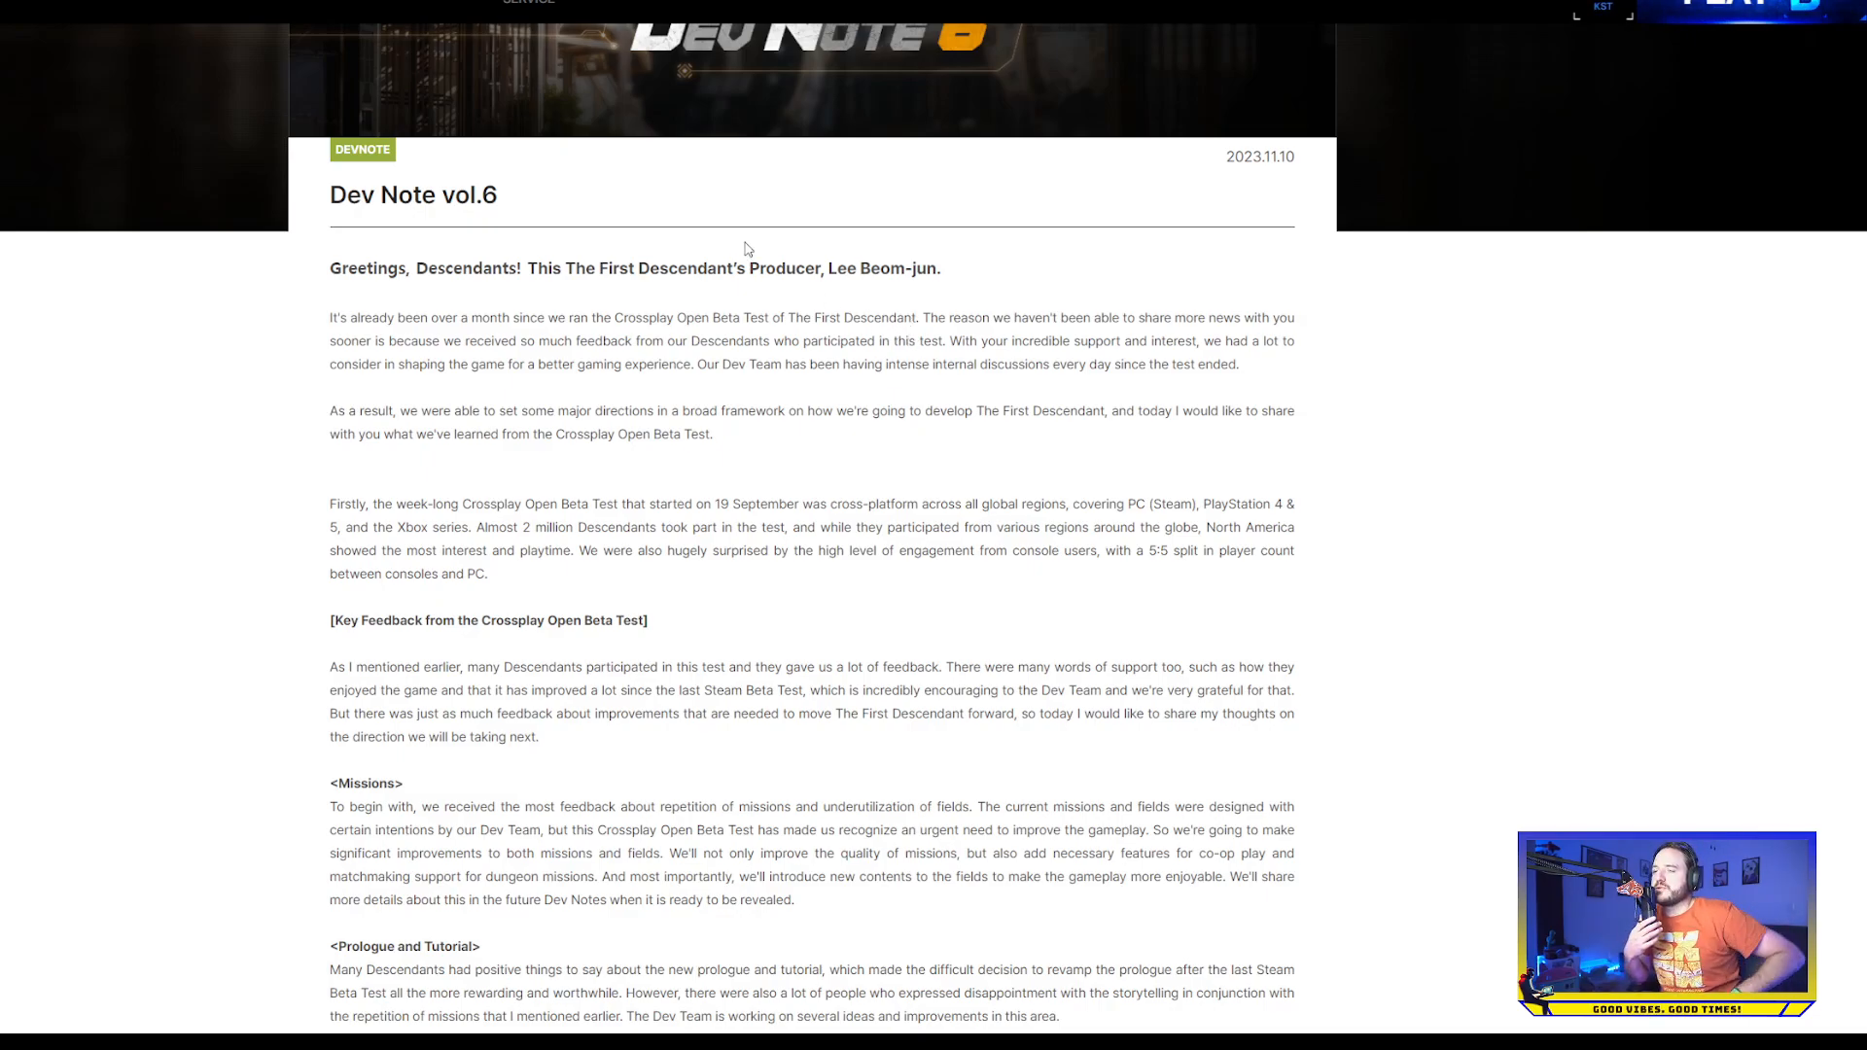
mouse_move(945, 294)
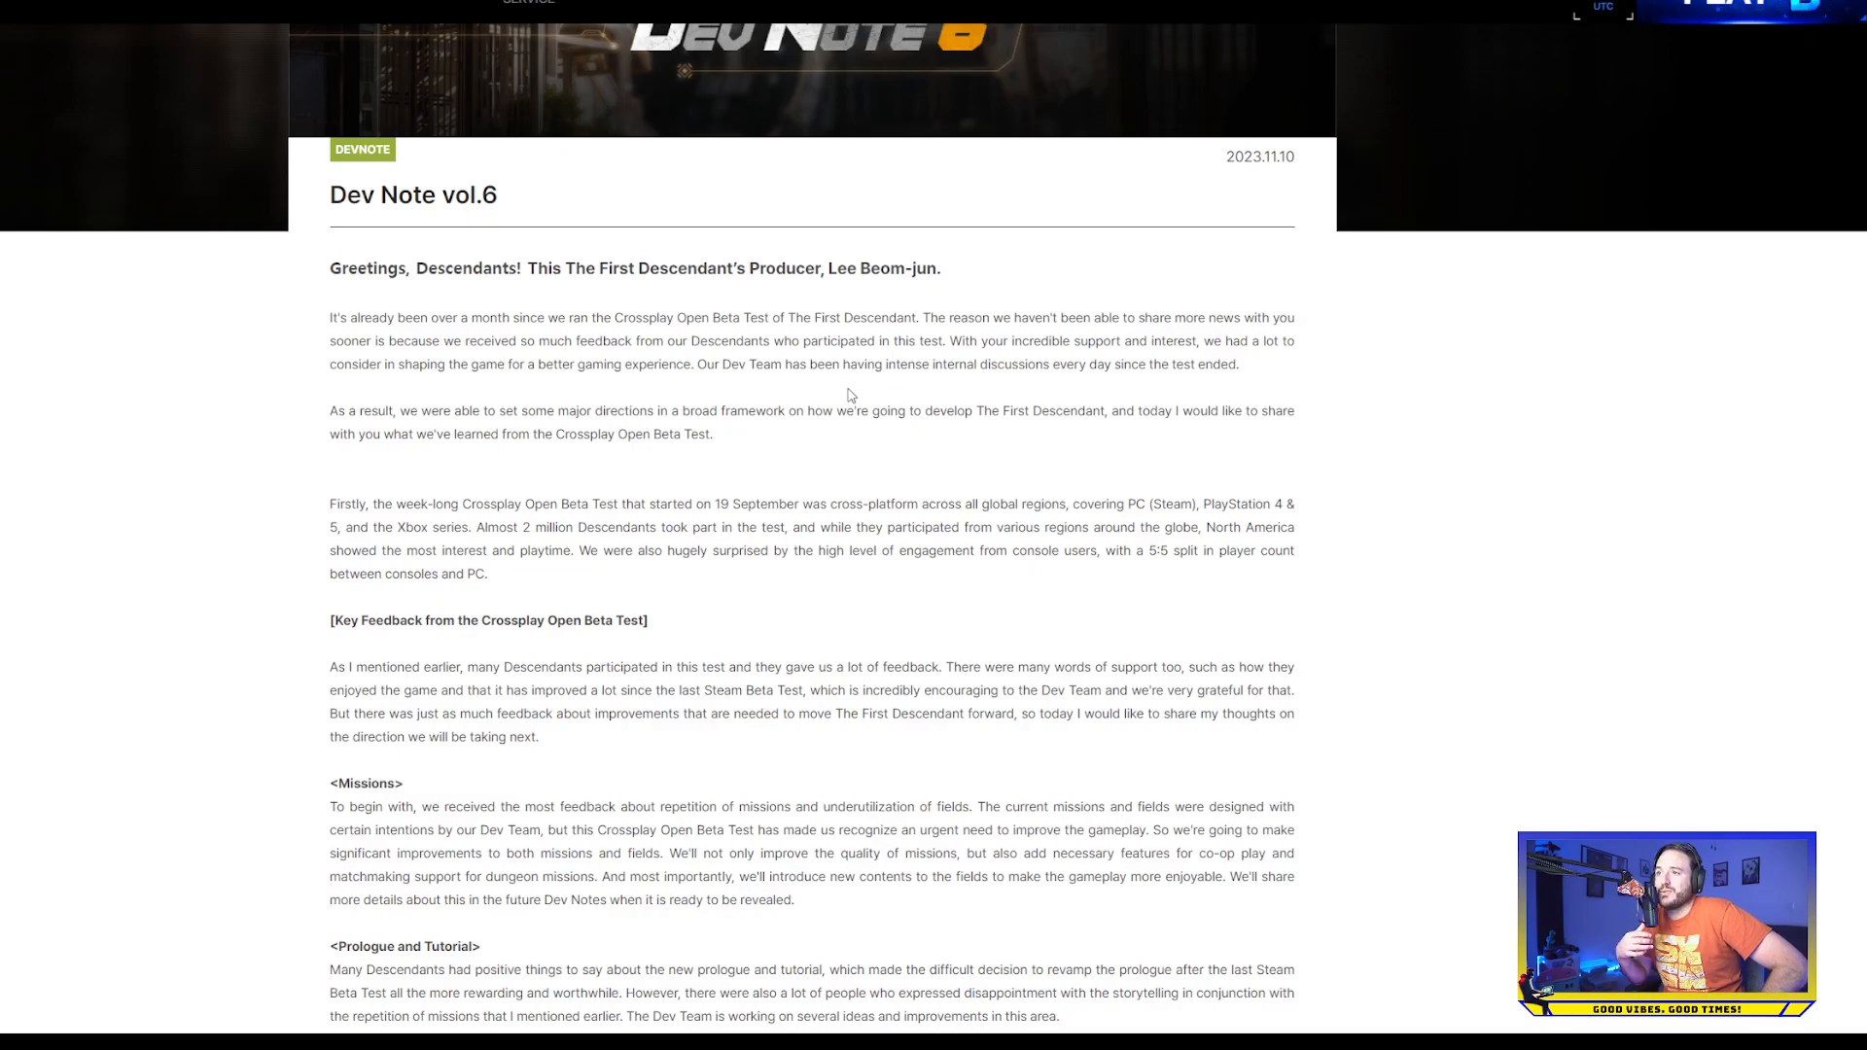
mouse_move(928, 411)
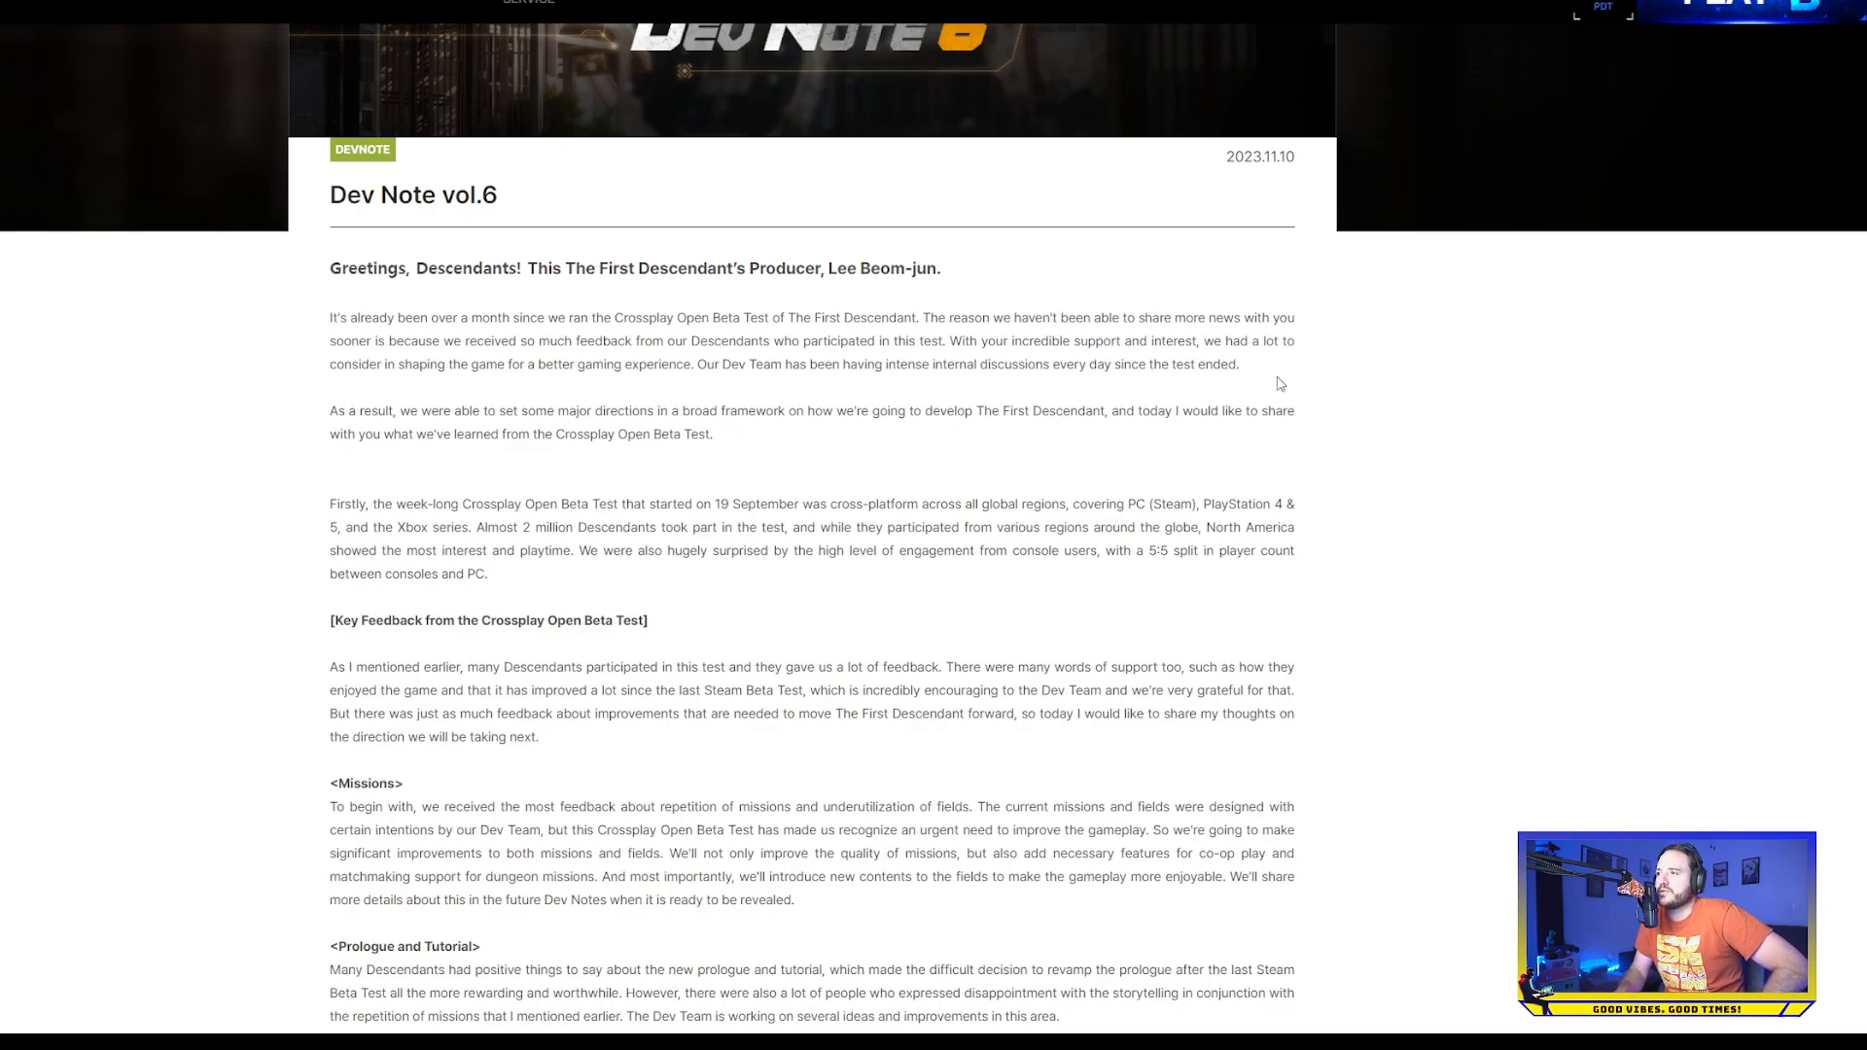
mouse_move(772, 431)
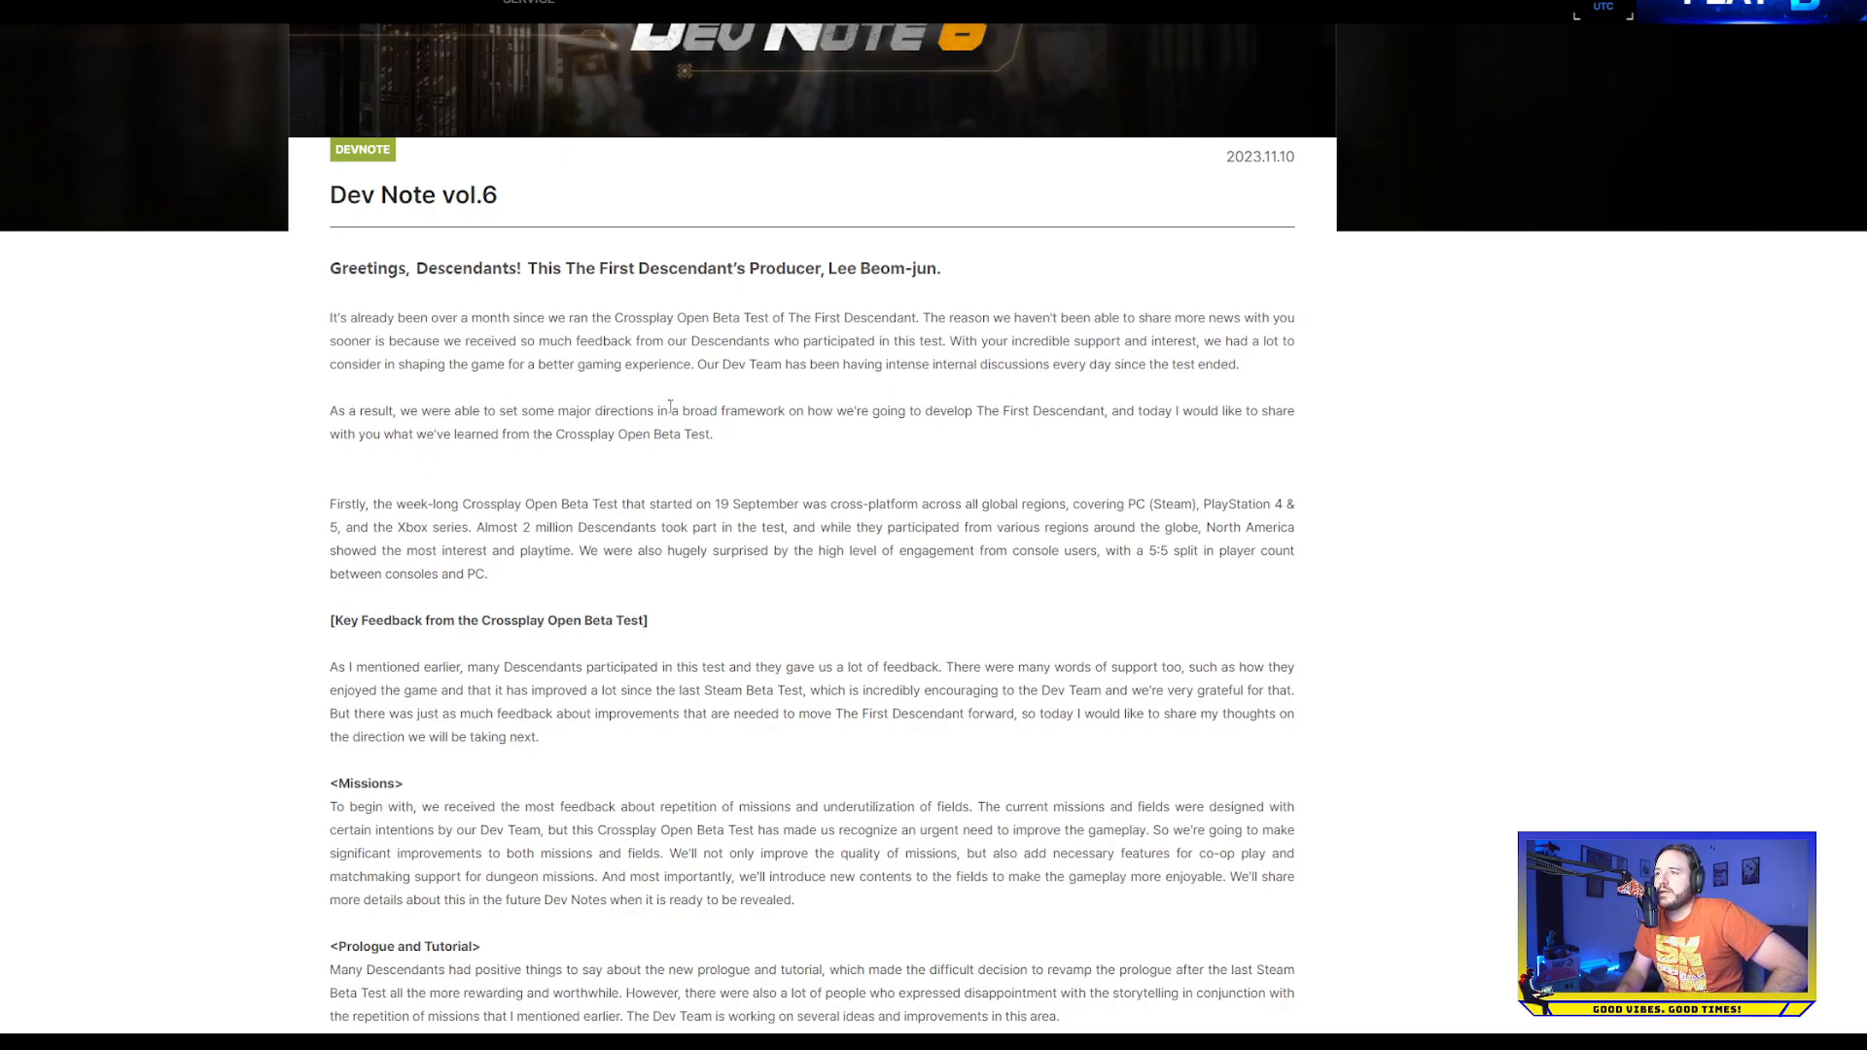
mouse_move(551, 496)
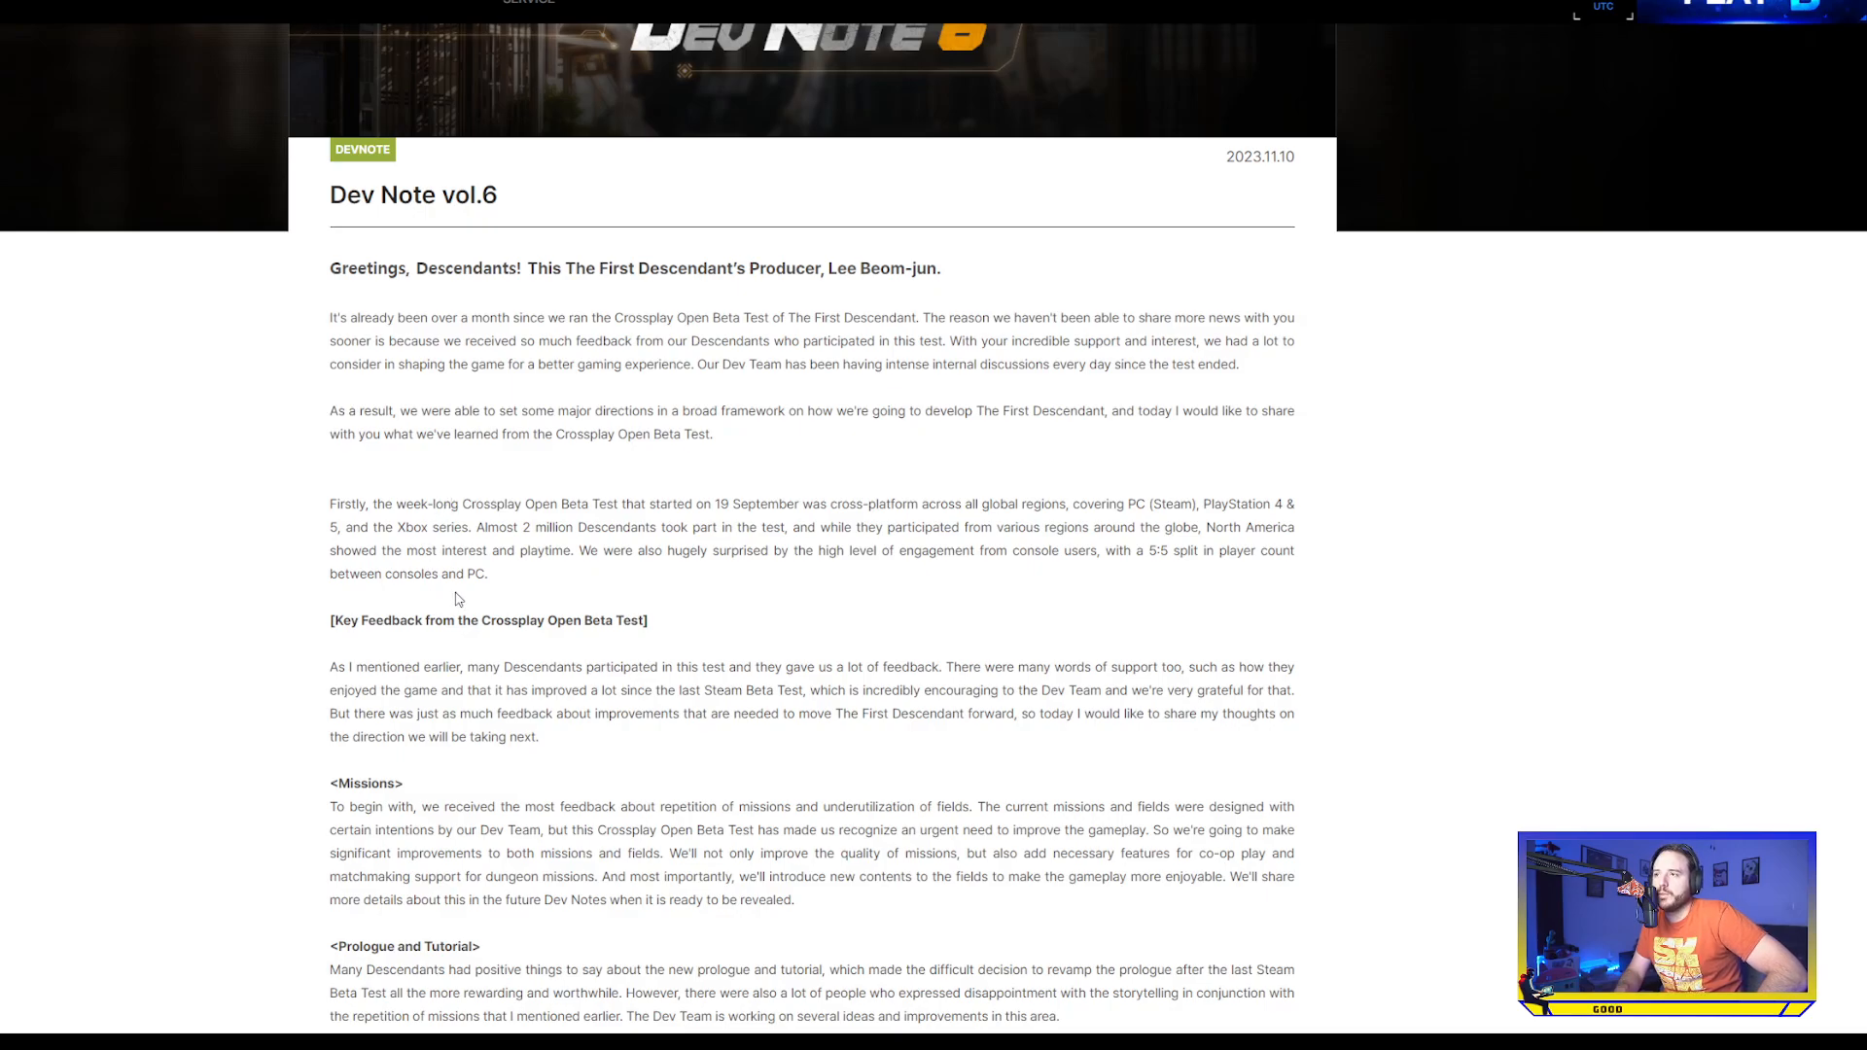
scroll(down, 3)
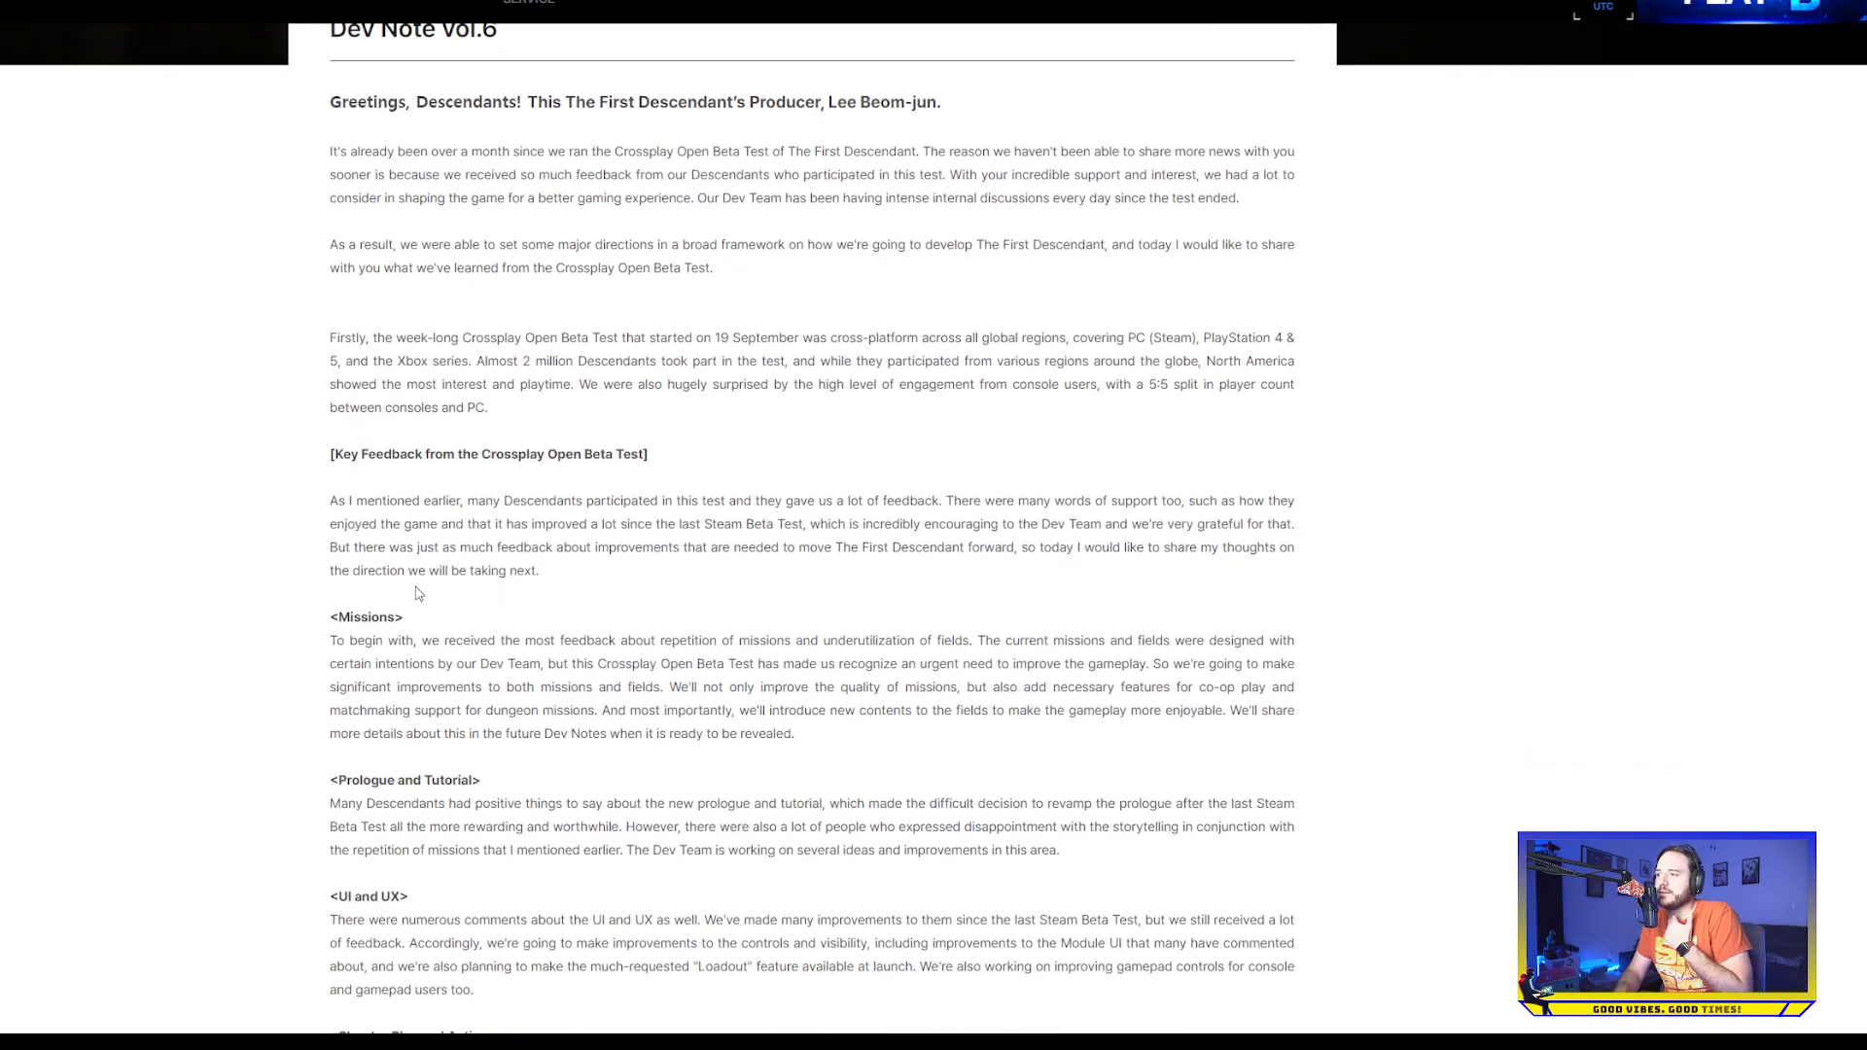
mouse_move(422, 585)
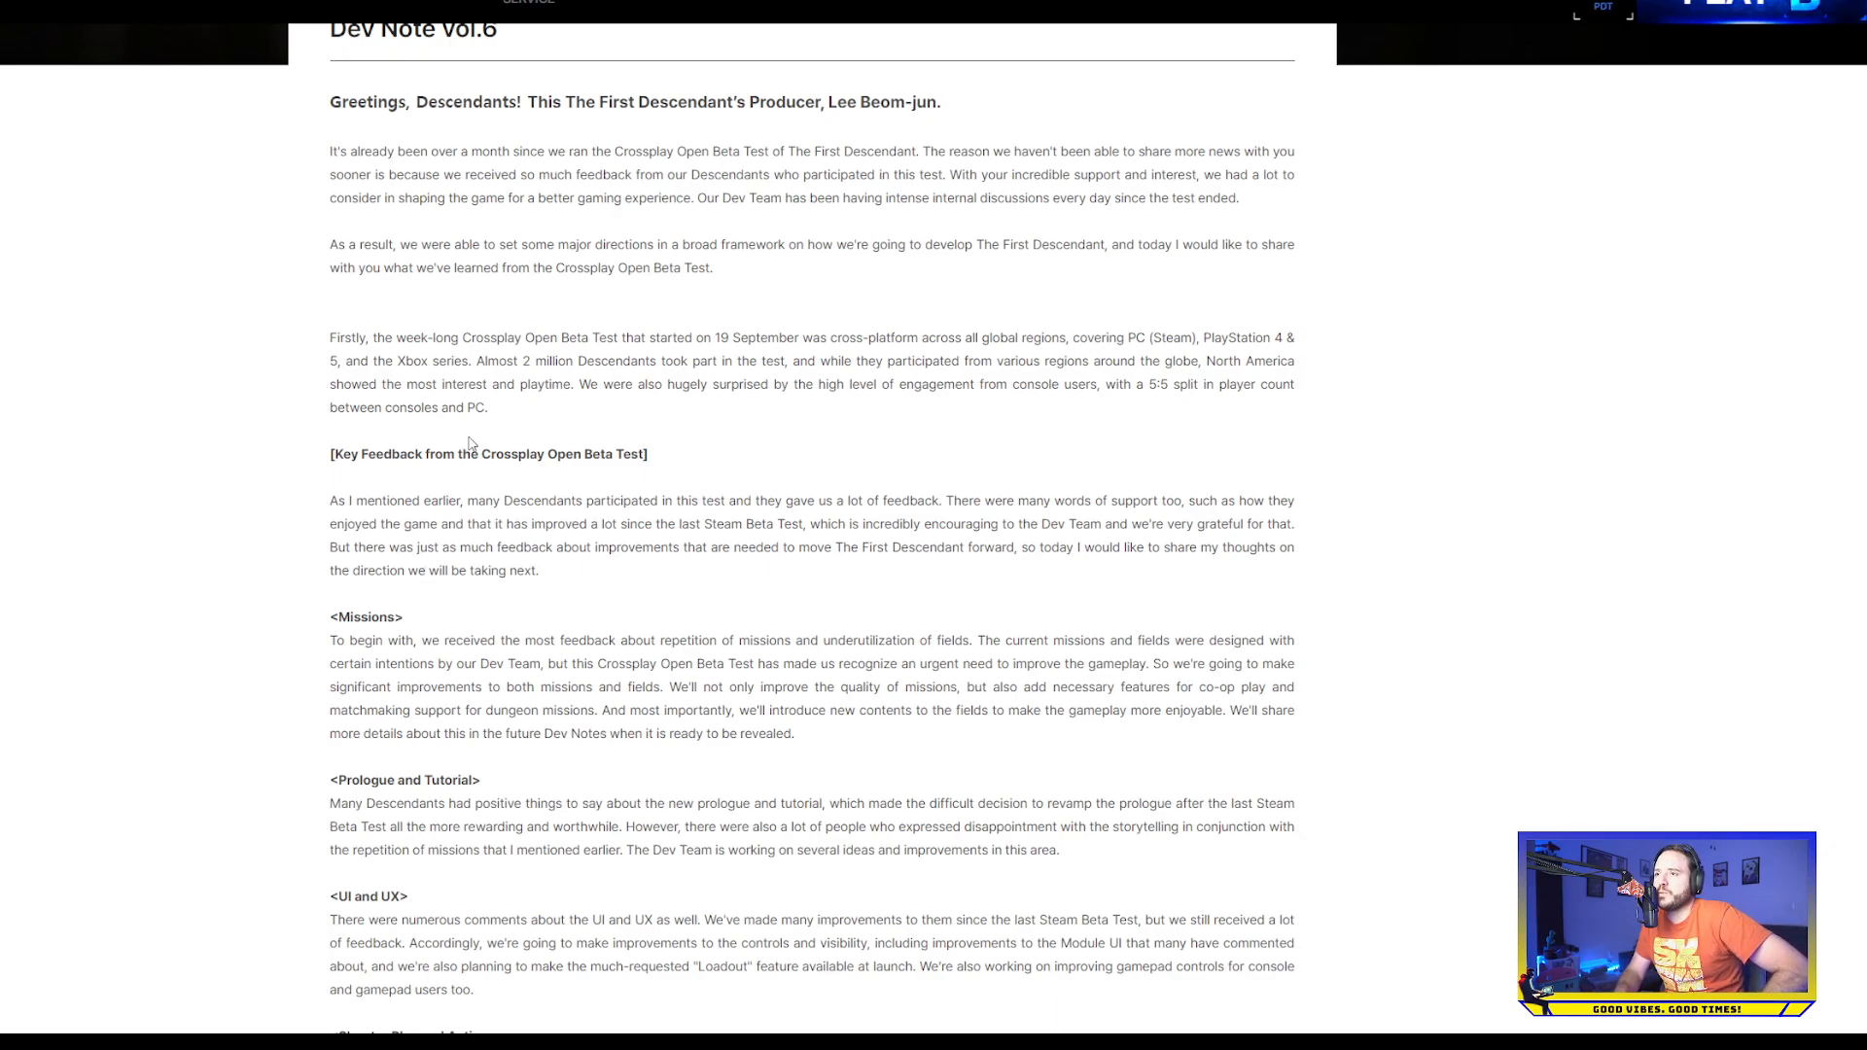
mouse_move(521, 451)
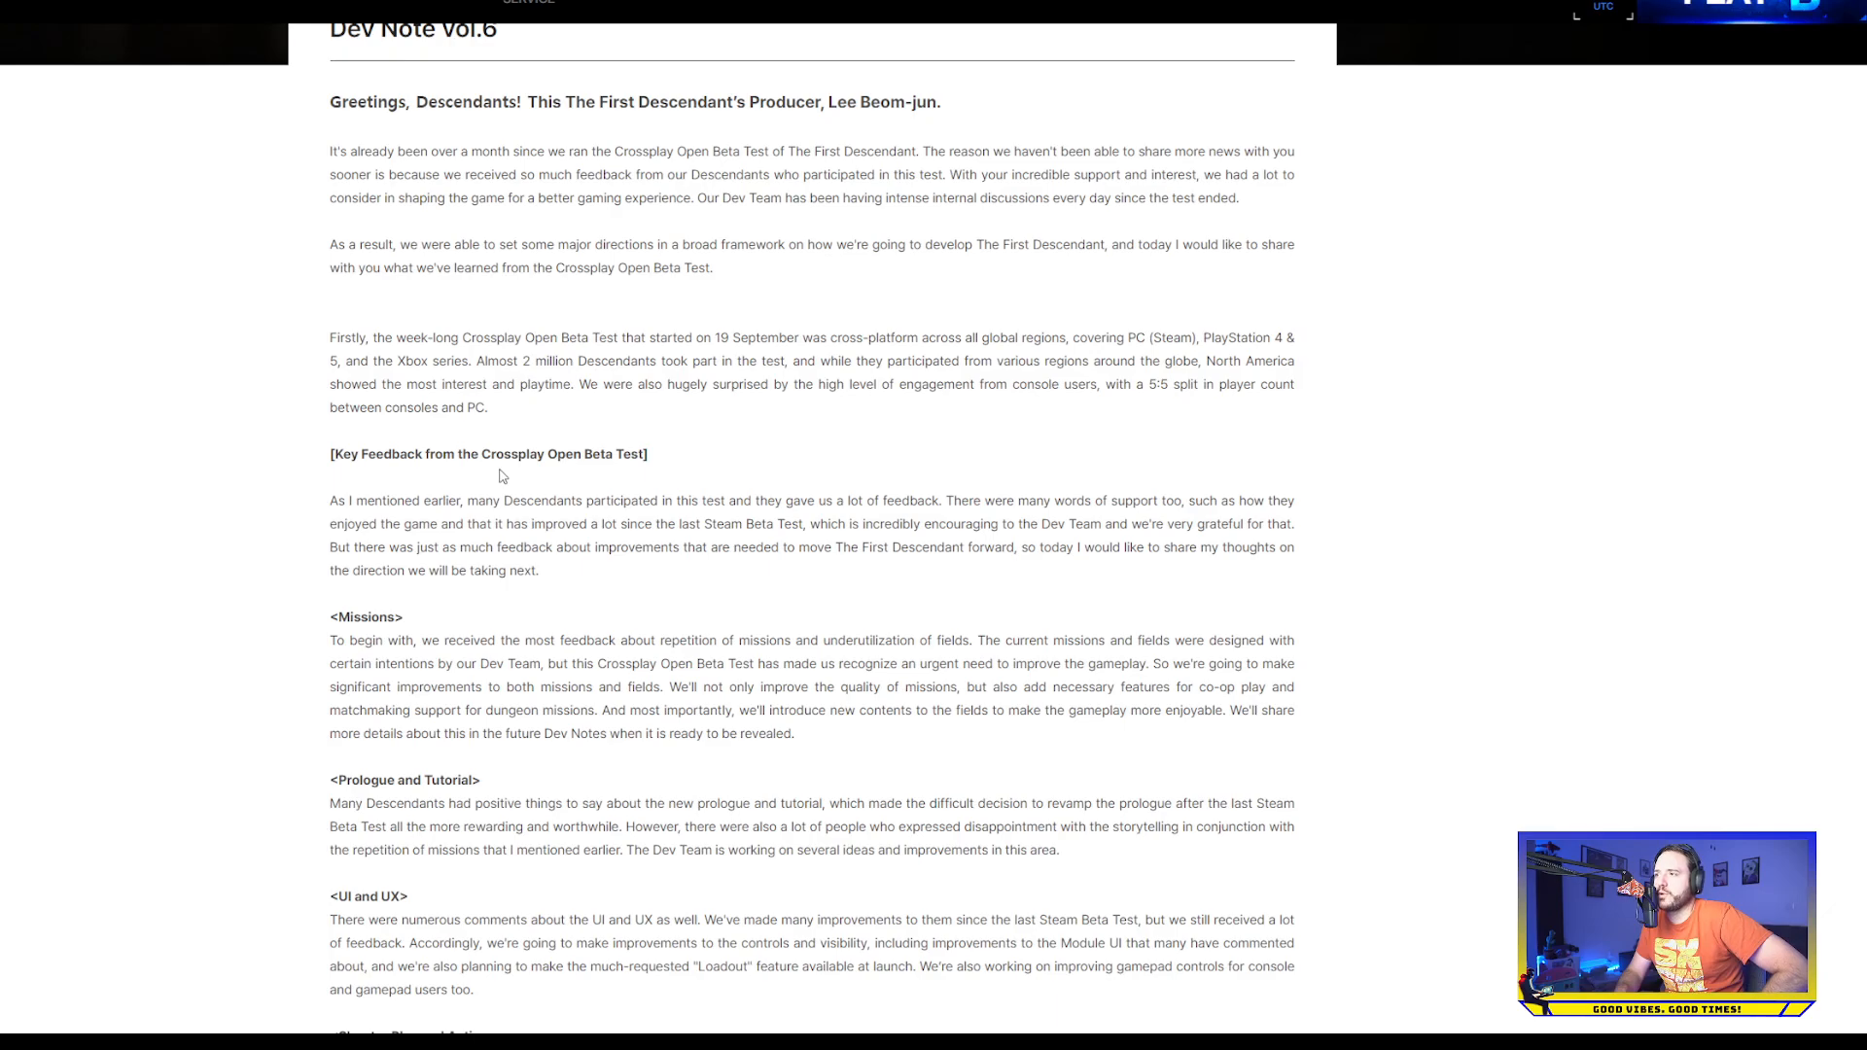
scroll(down, 3)
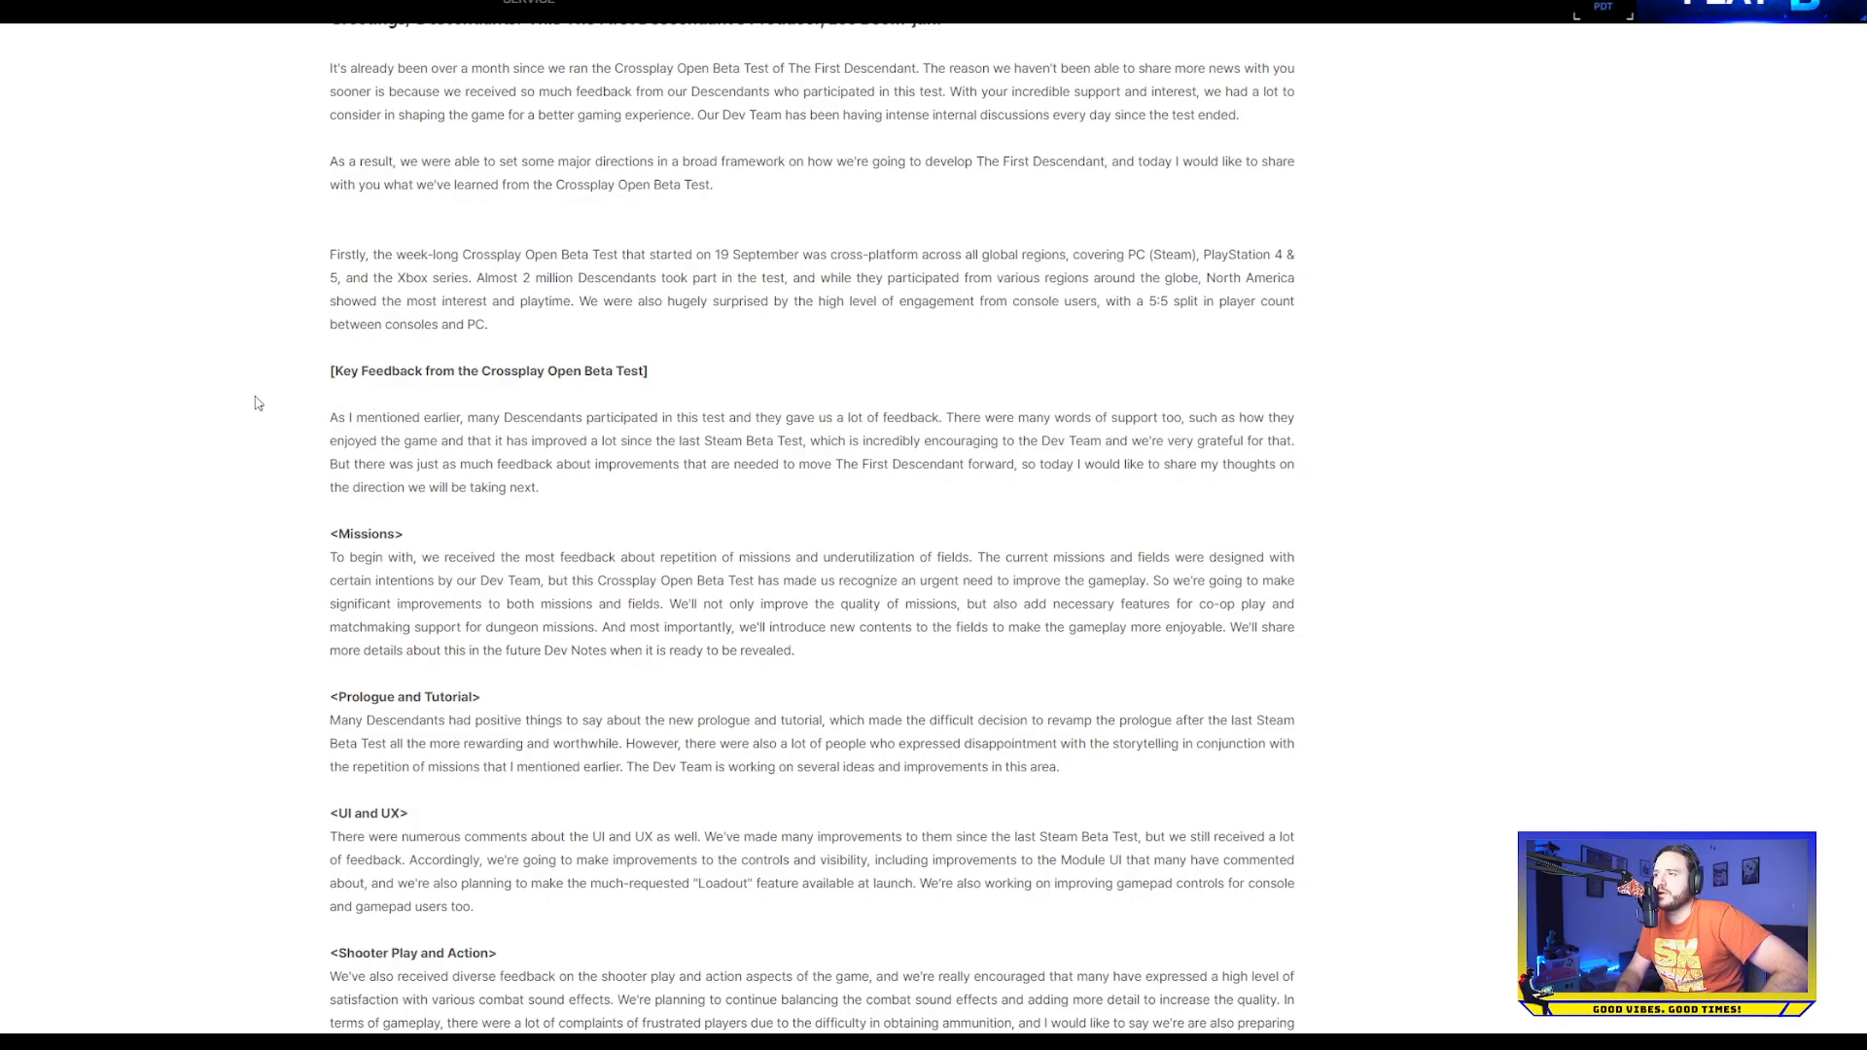
mouse_move(274, 410)
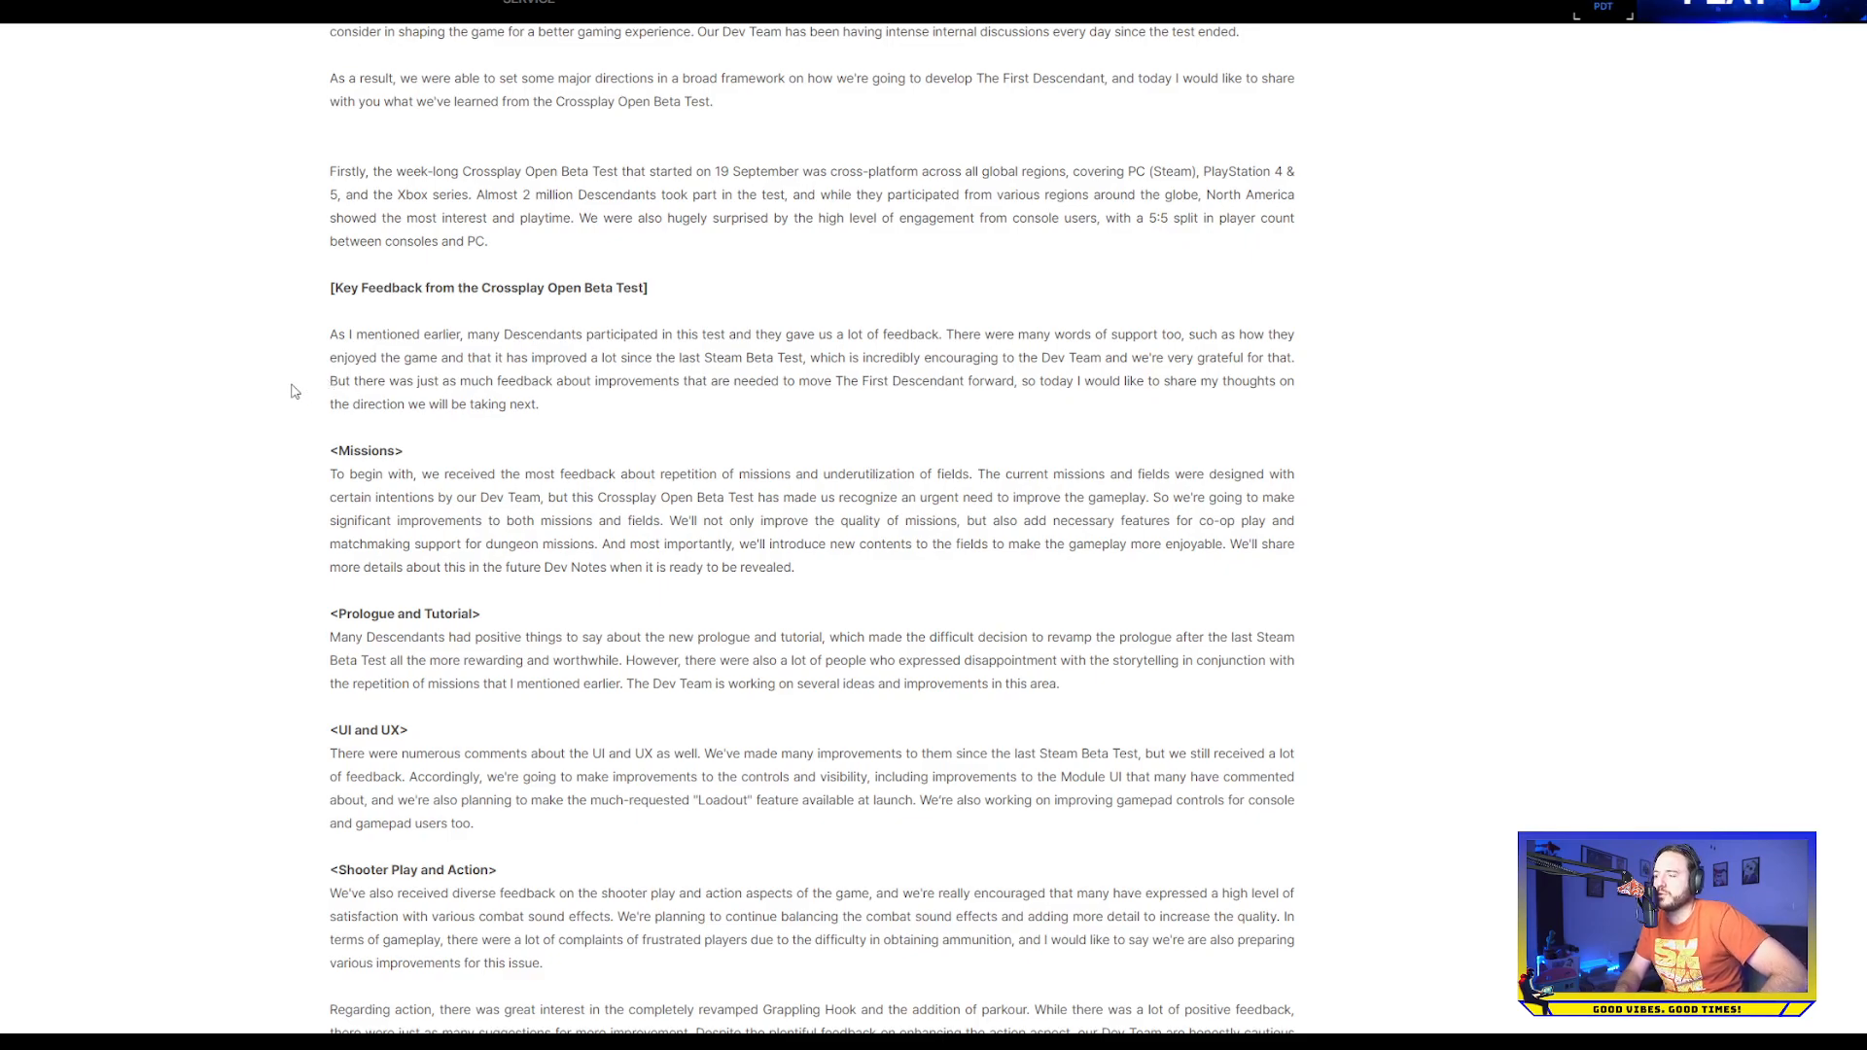
mouse_move(307, 369)
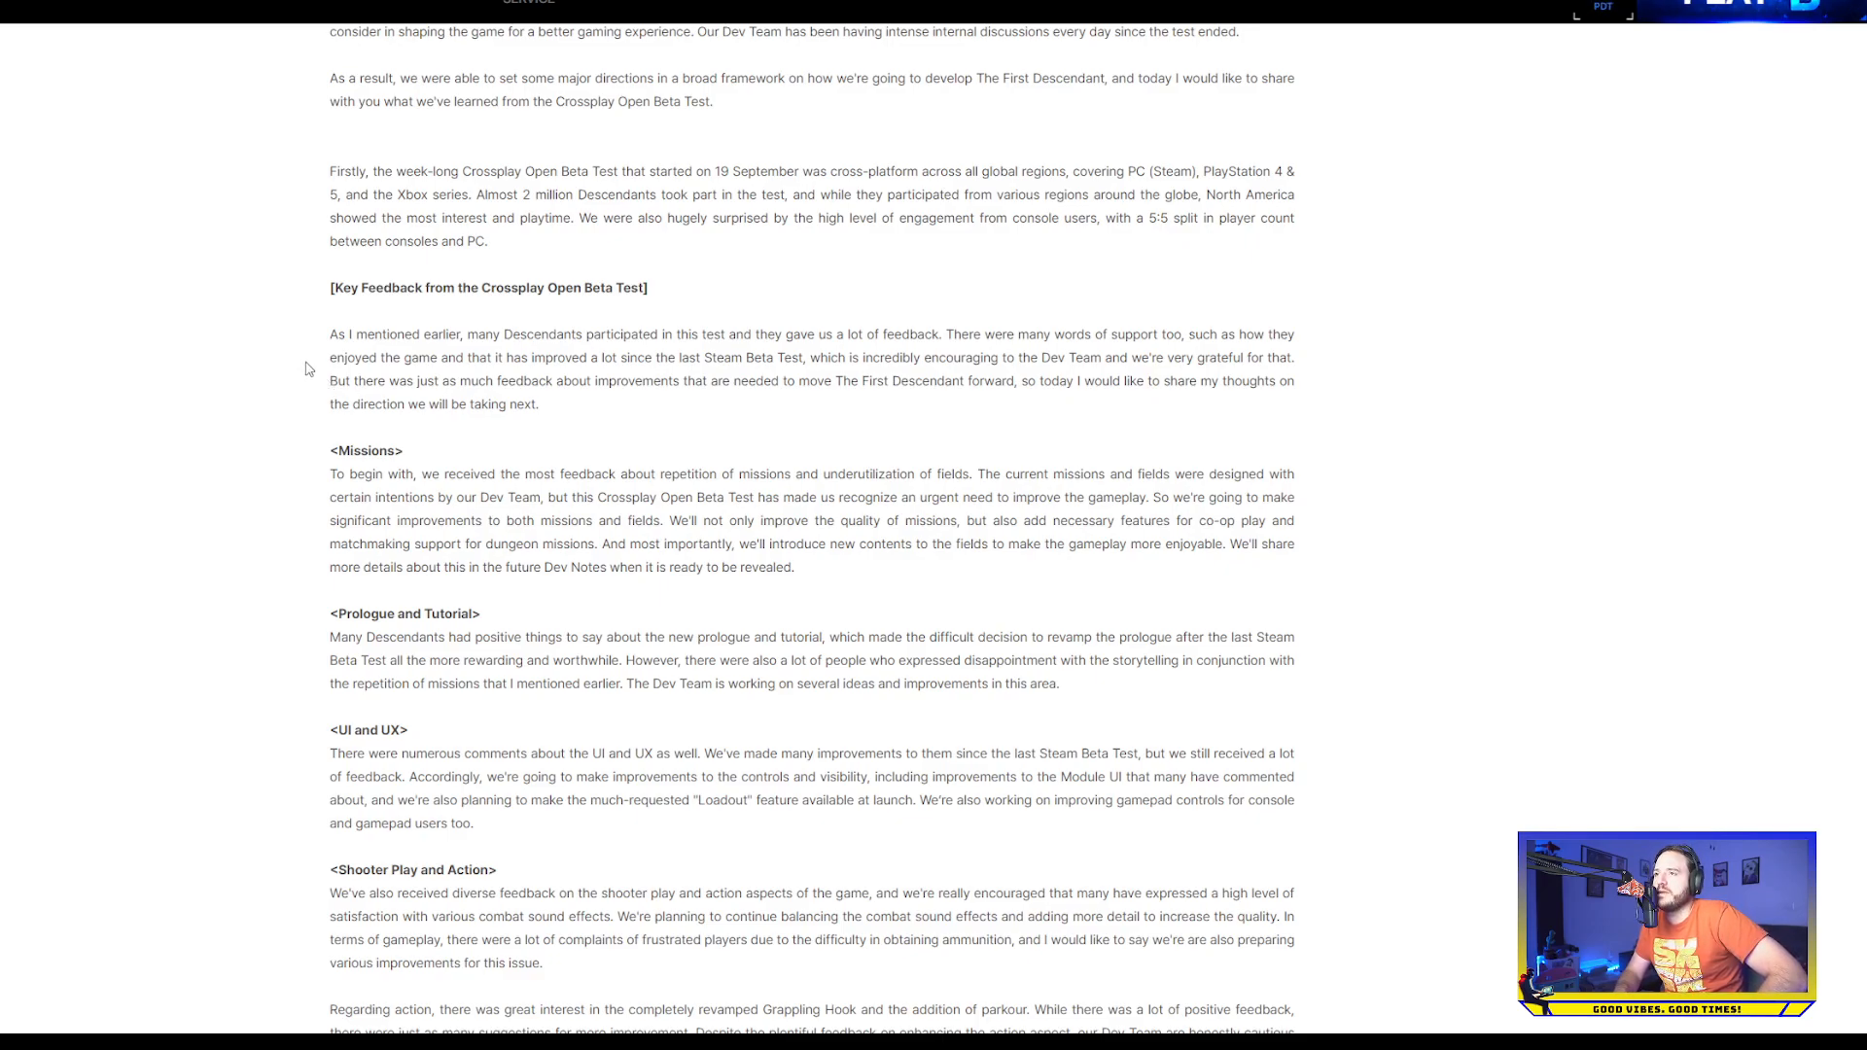
scroll(down, 3)
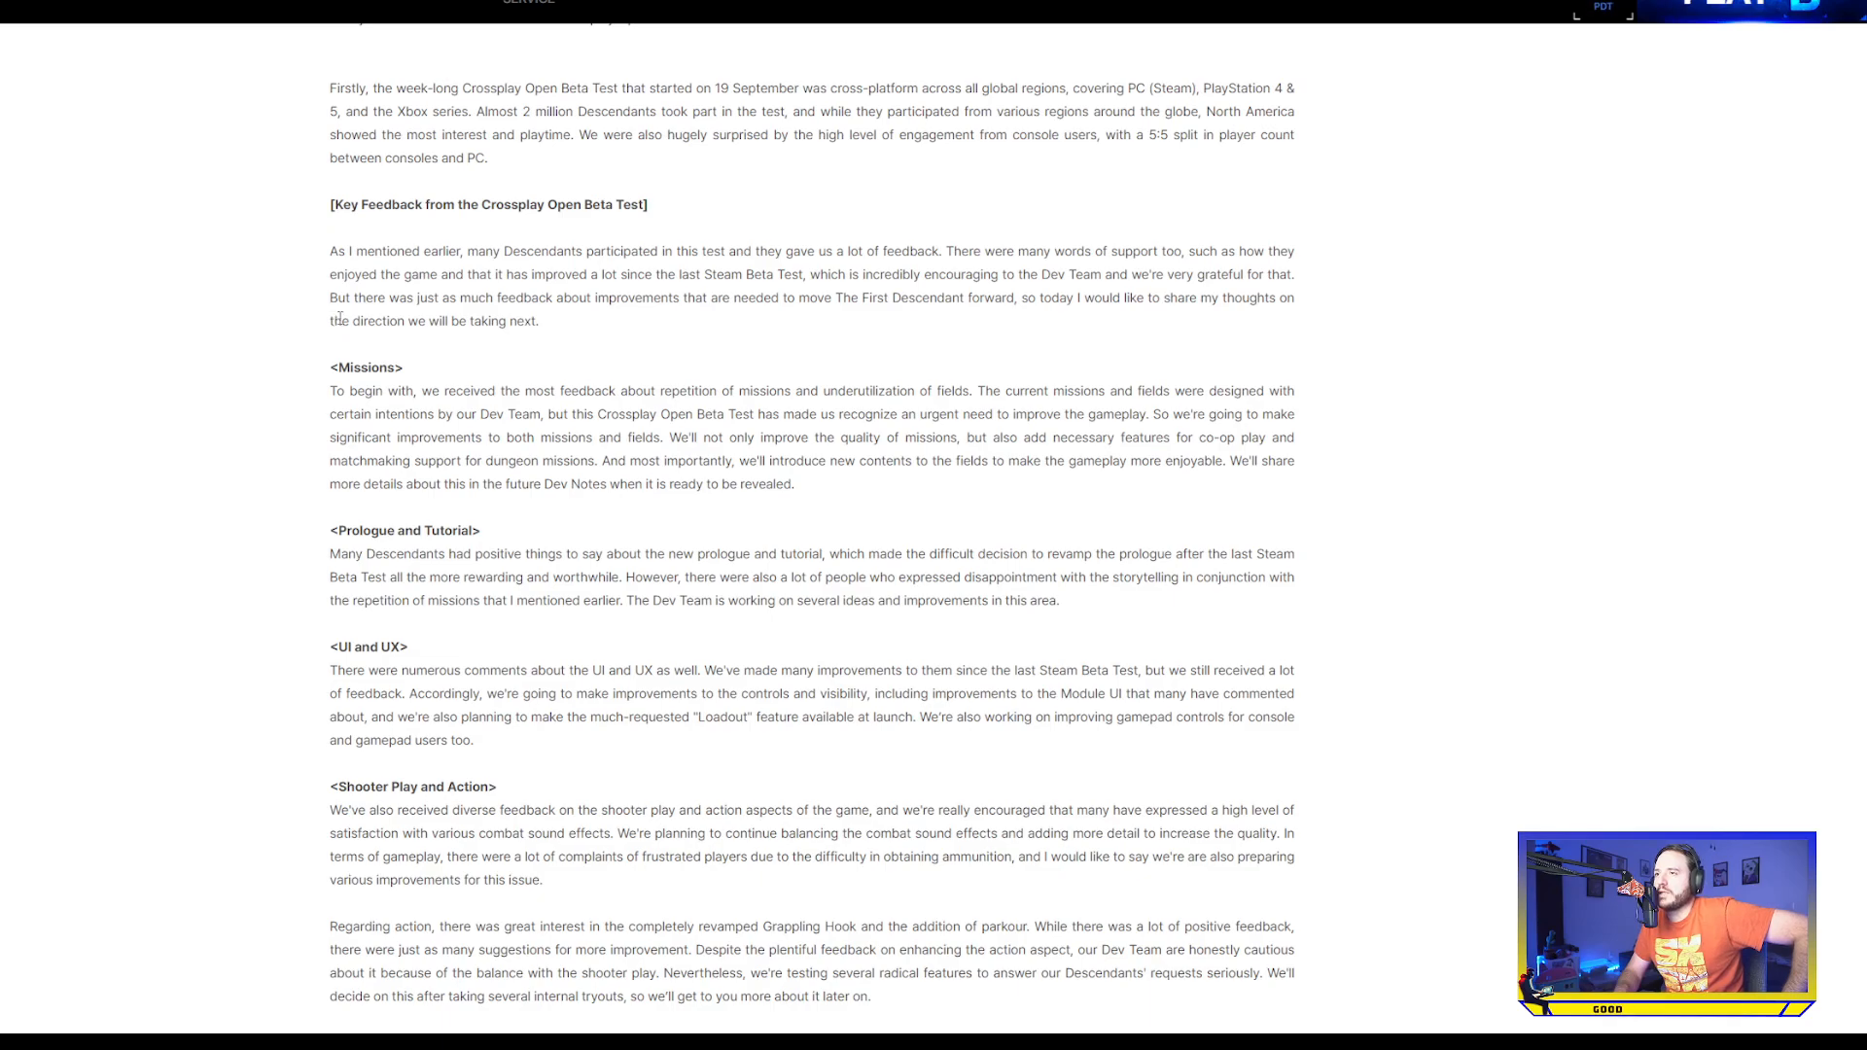
mouse_move(352, 311)
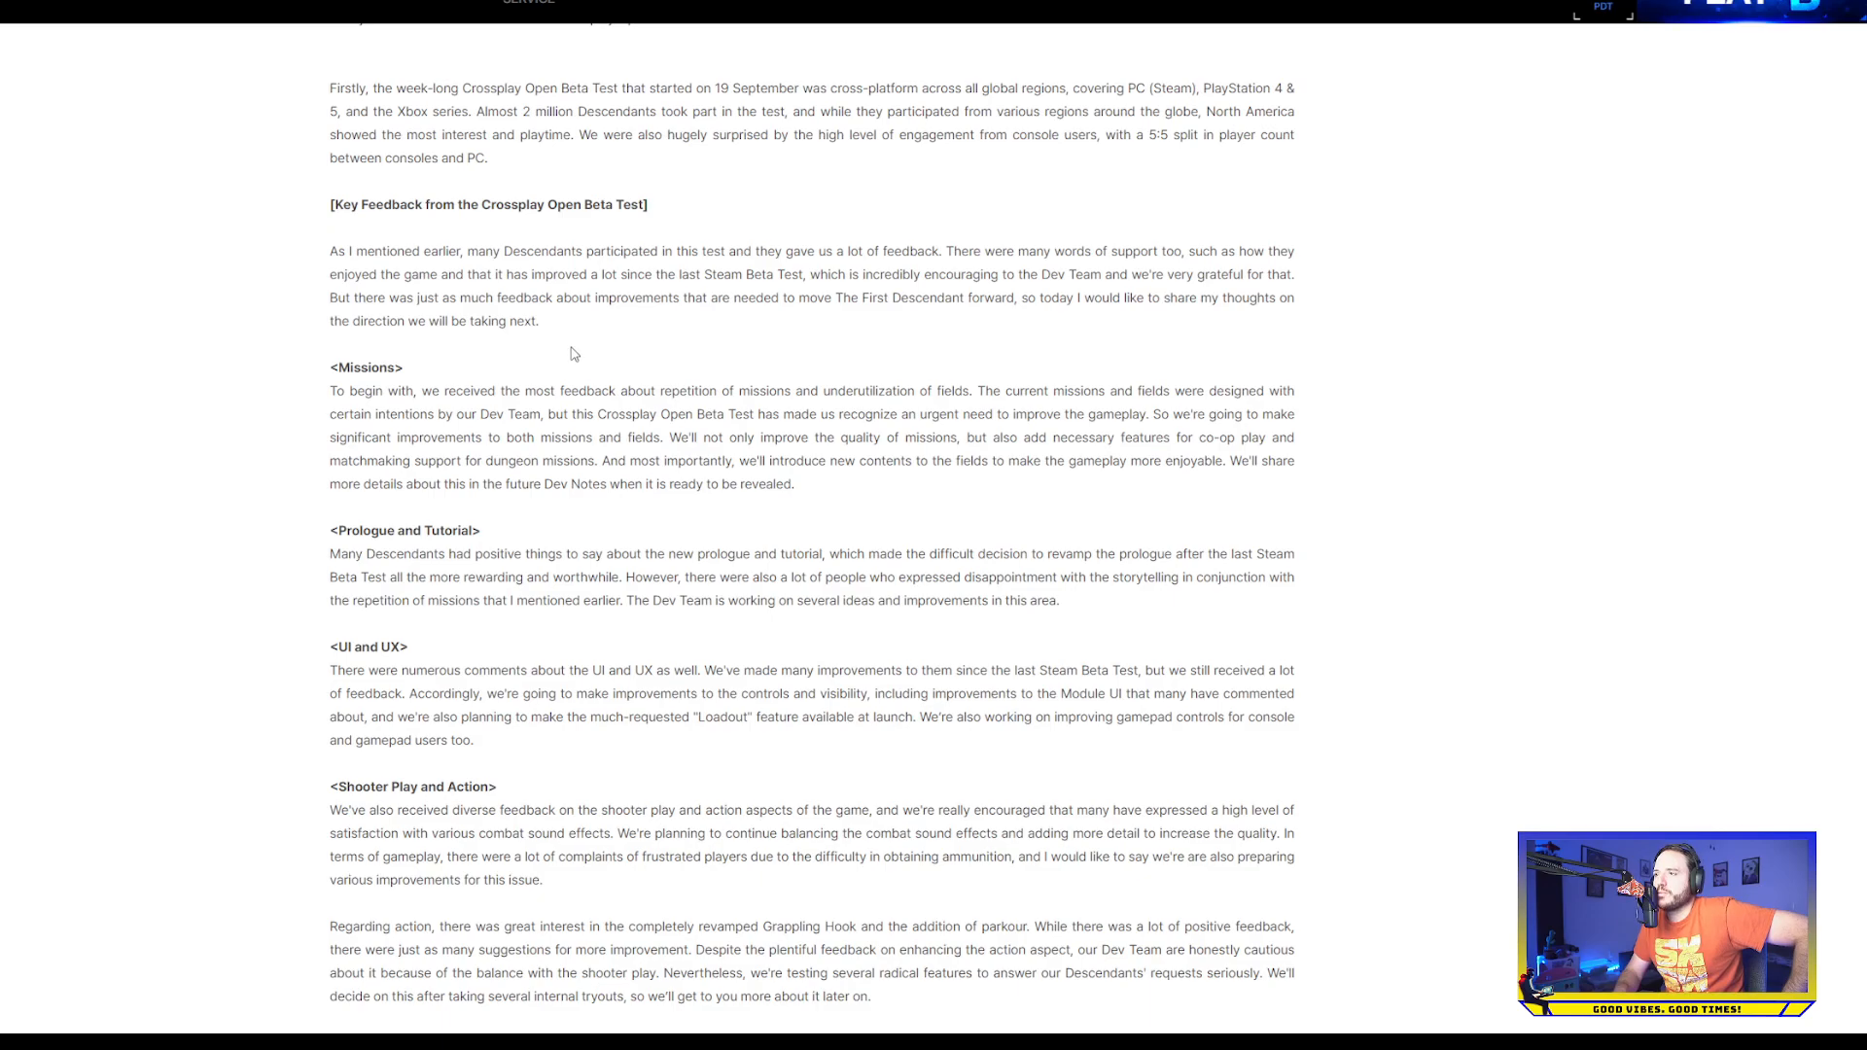
scroll(down, 3)
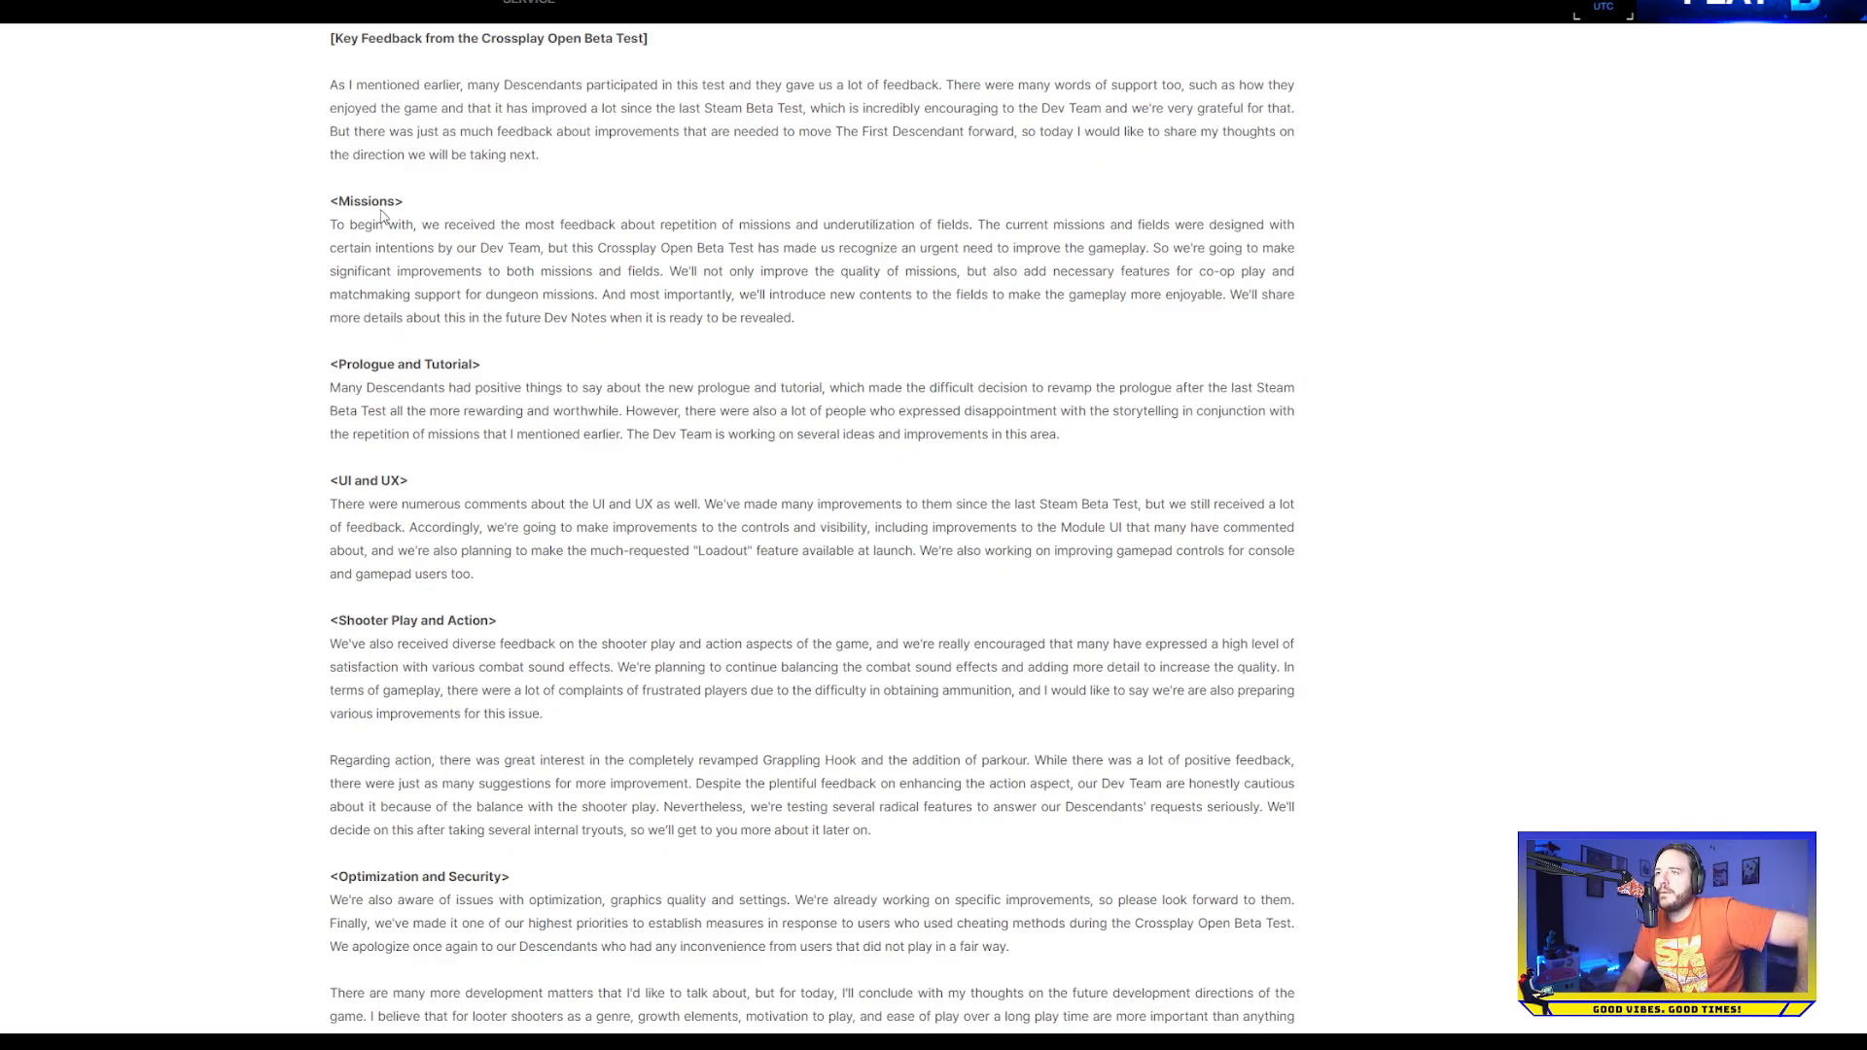
mouse_move(282, 214)
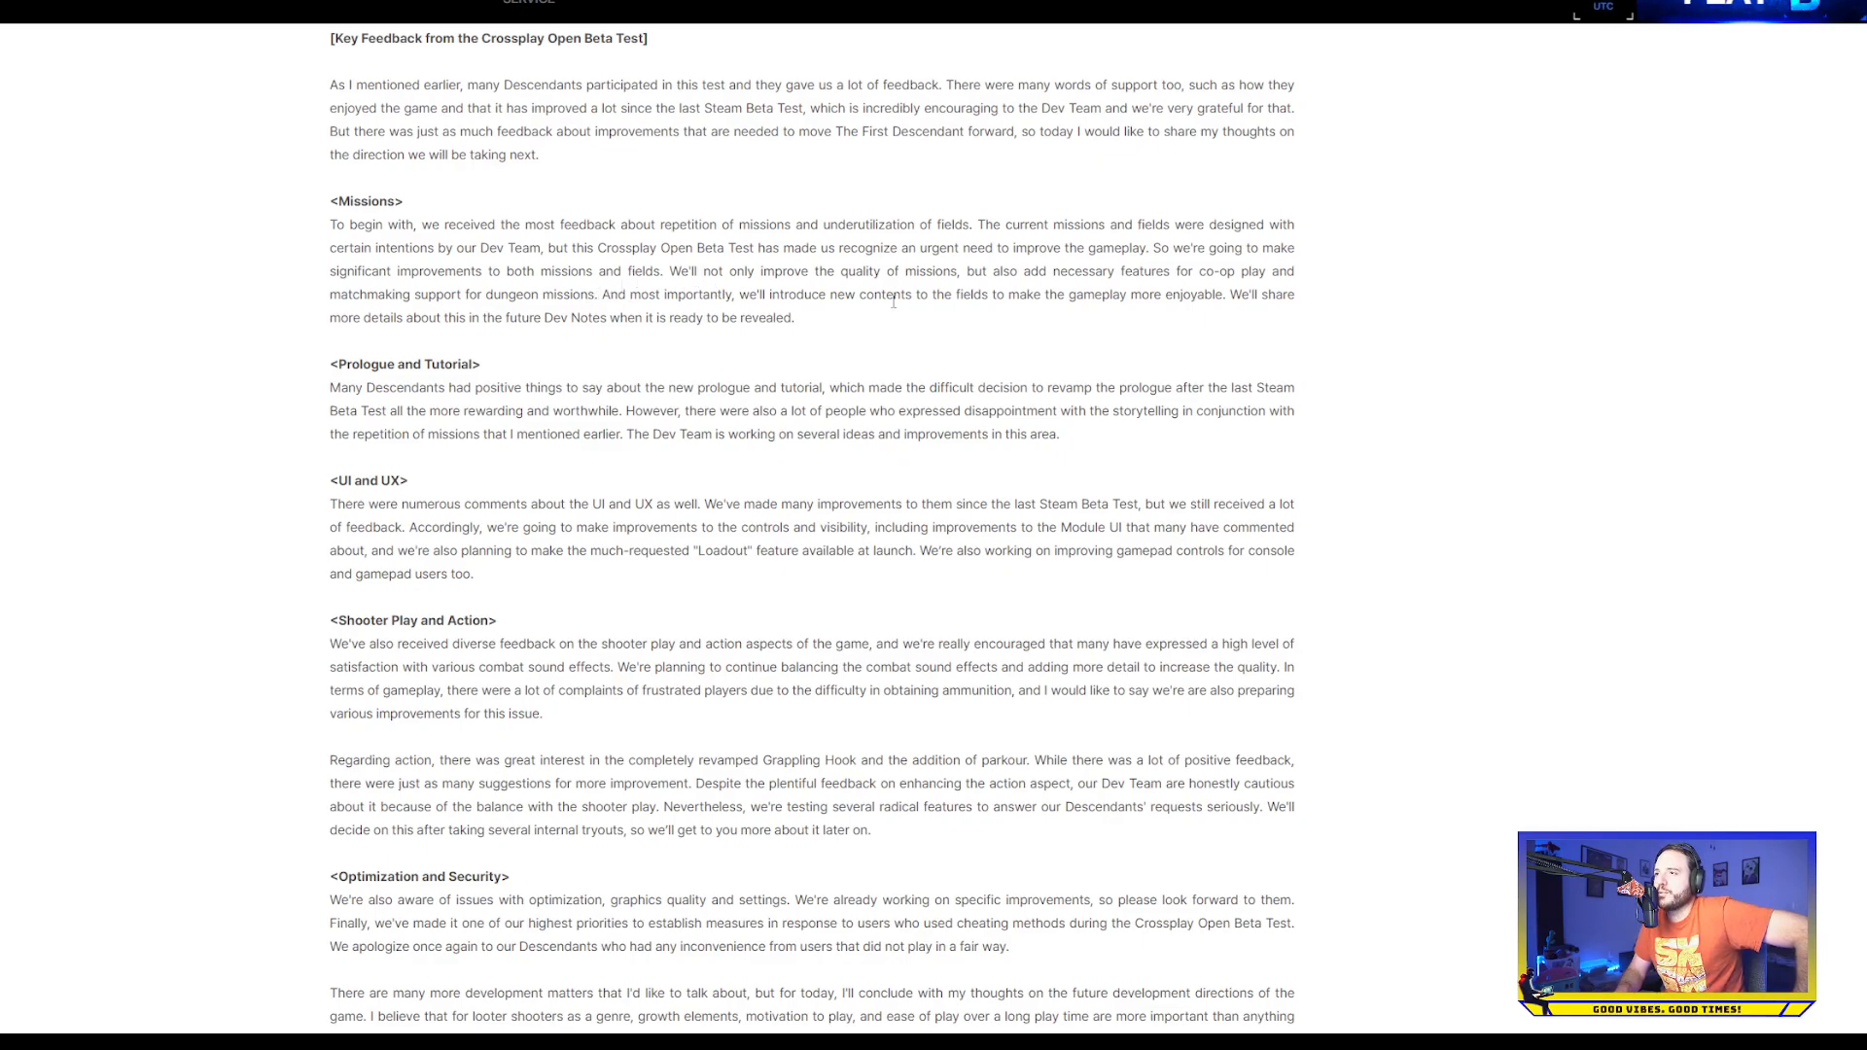
mouse_move(1133, 321)
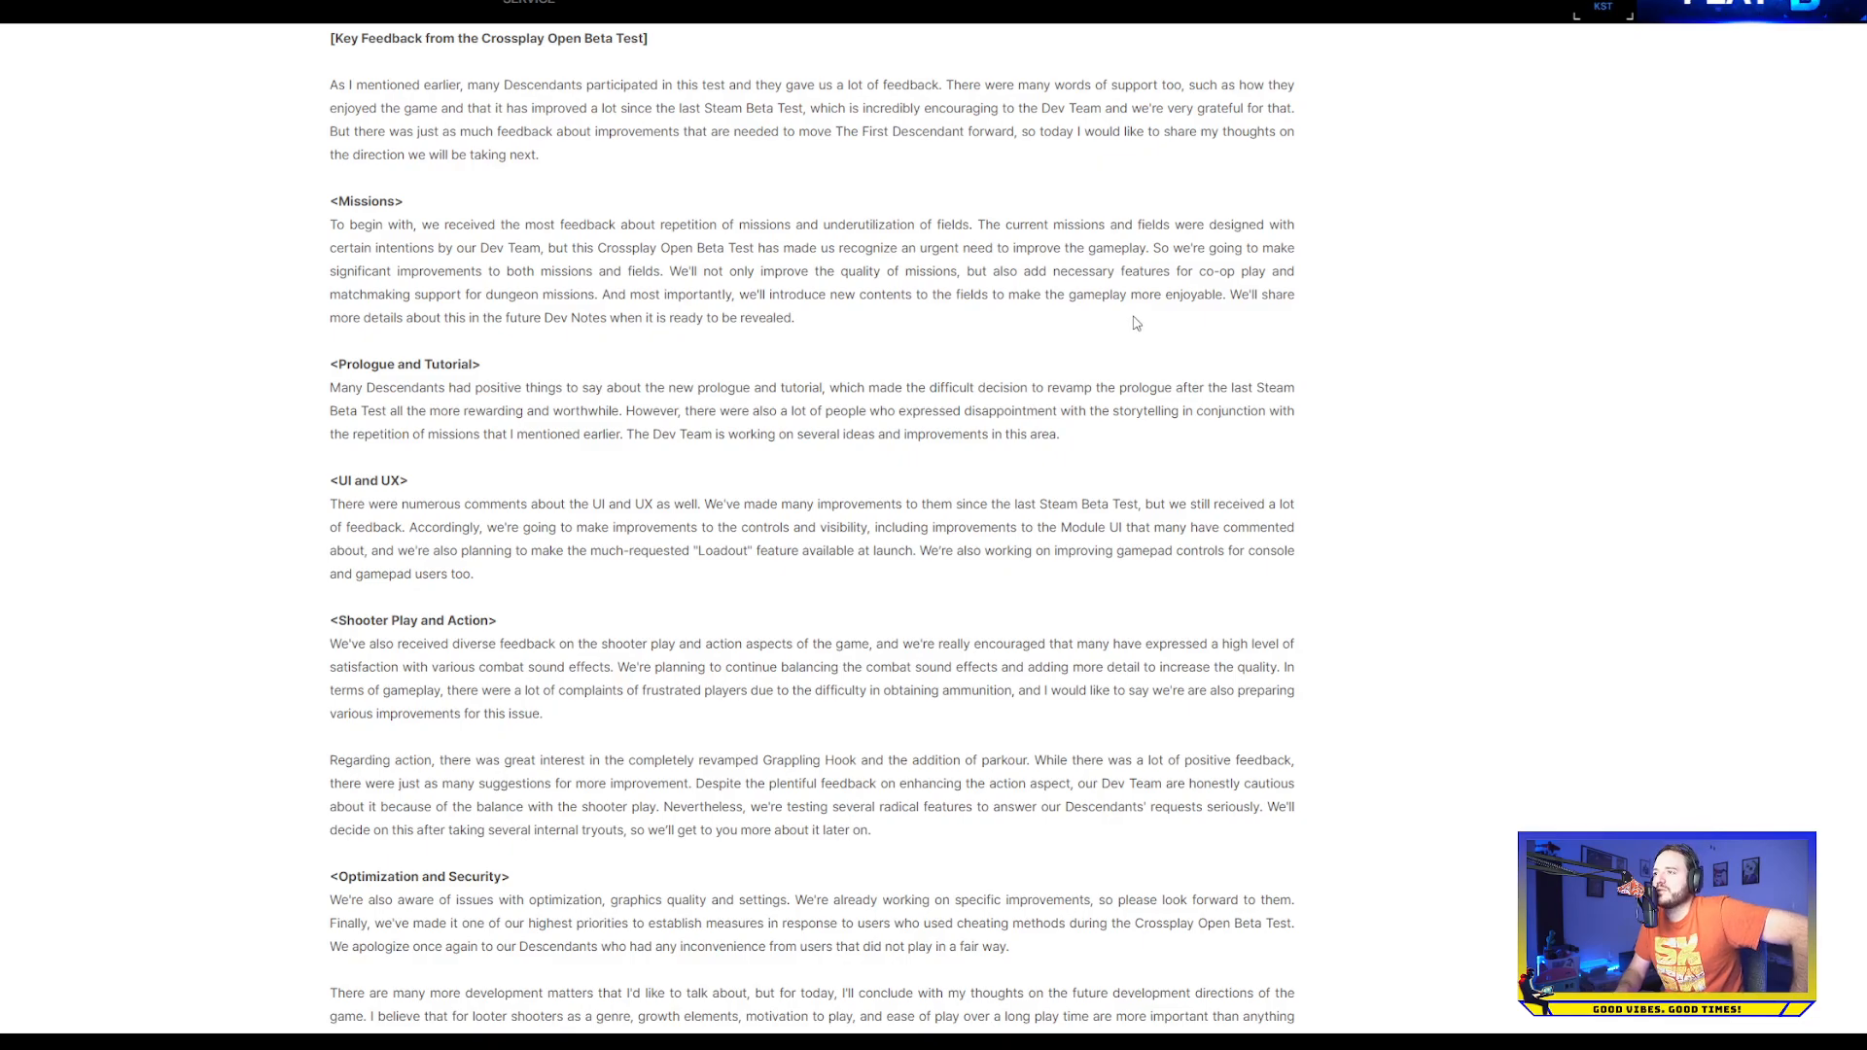
mouse_move(811, 383)
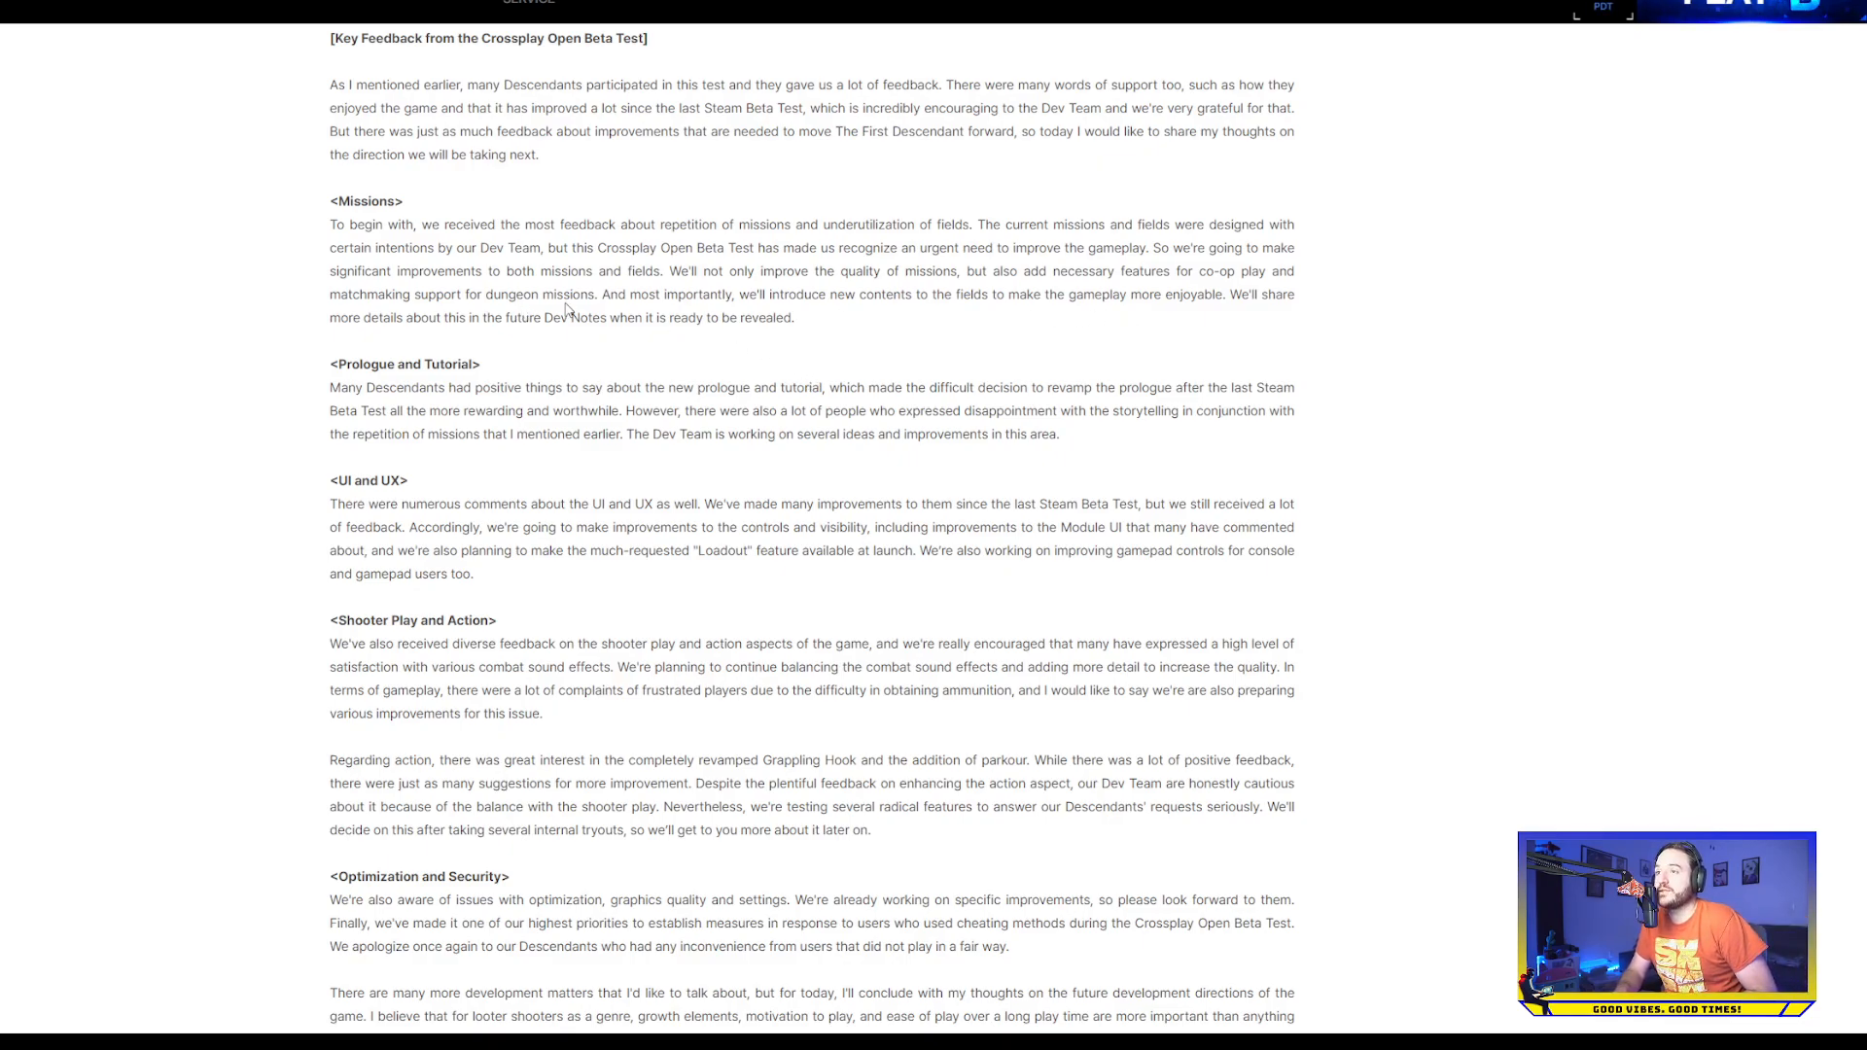
Highlight the Missions heading with its co-op play and matchmaking paragraph, then clear the selection
drag(965, 270, 596, 294)
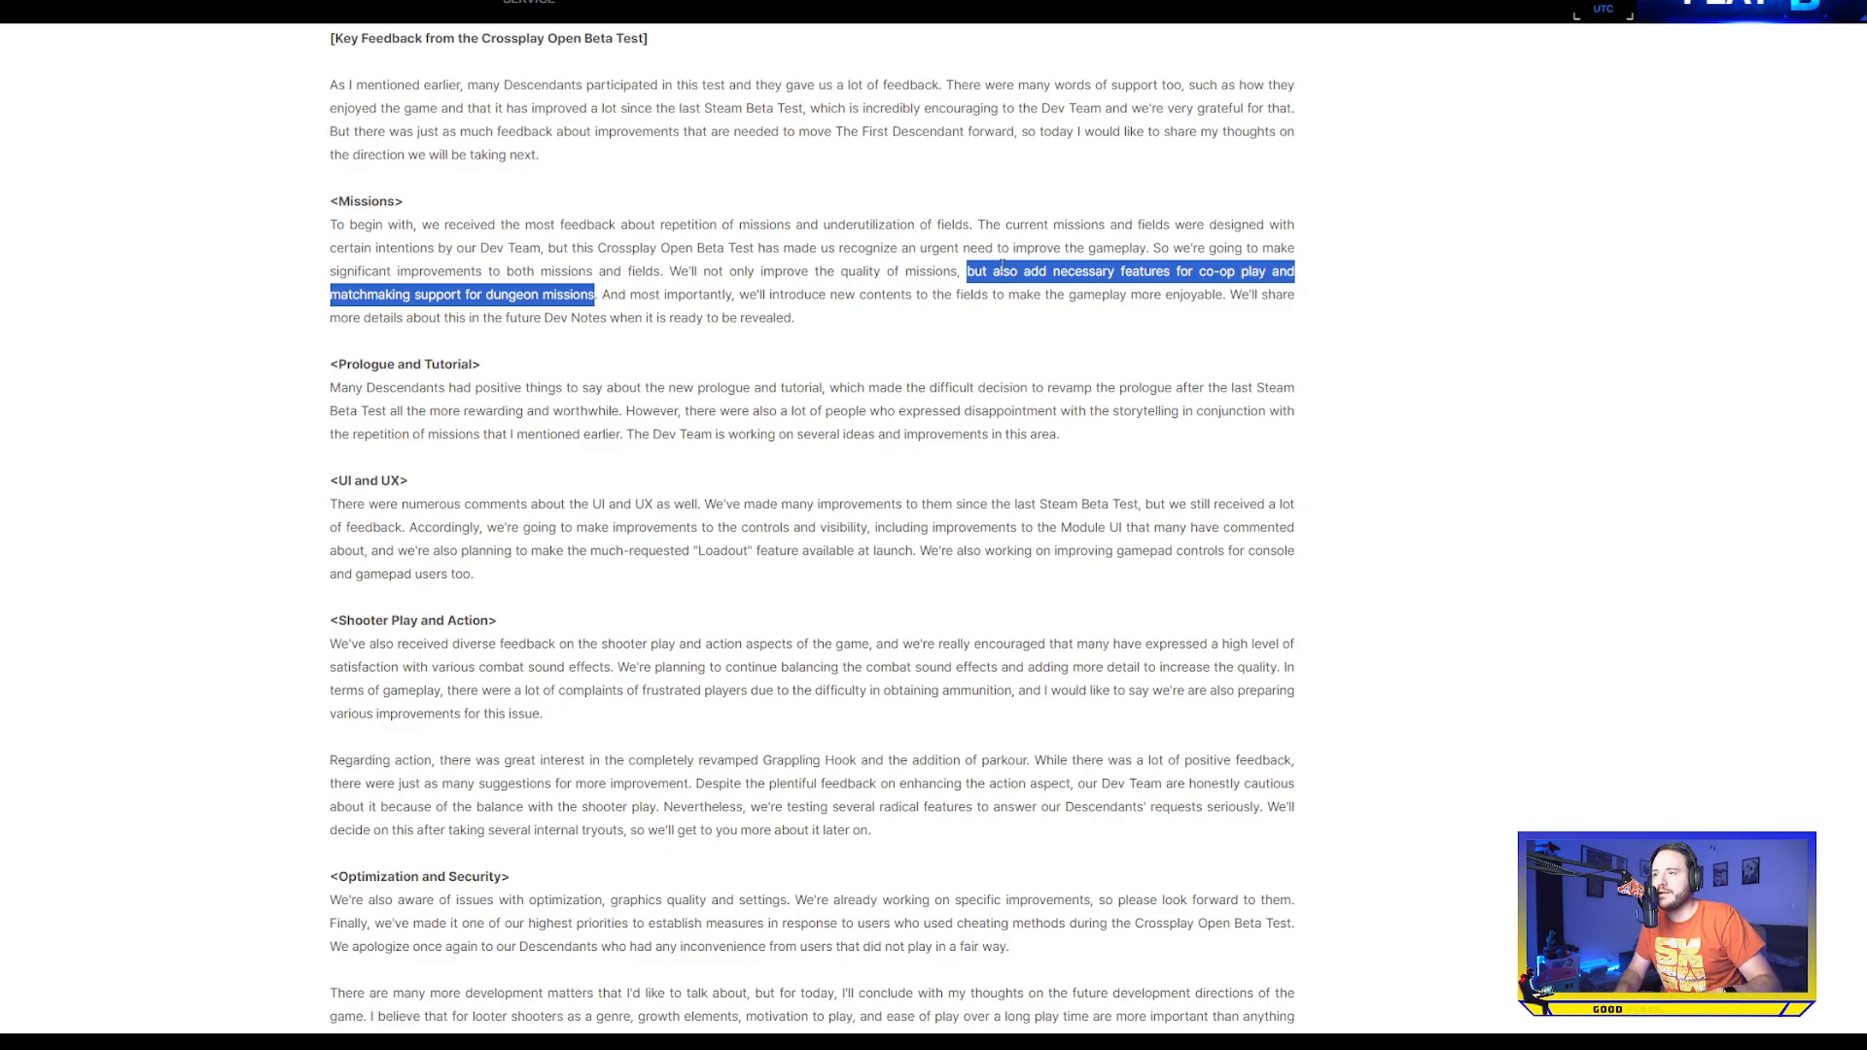
mouse_move(1061, 266)
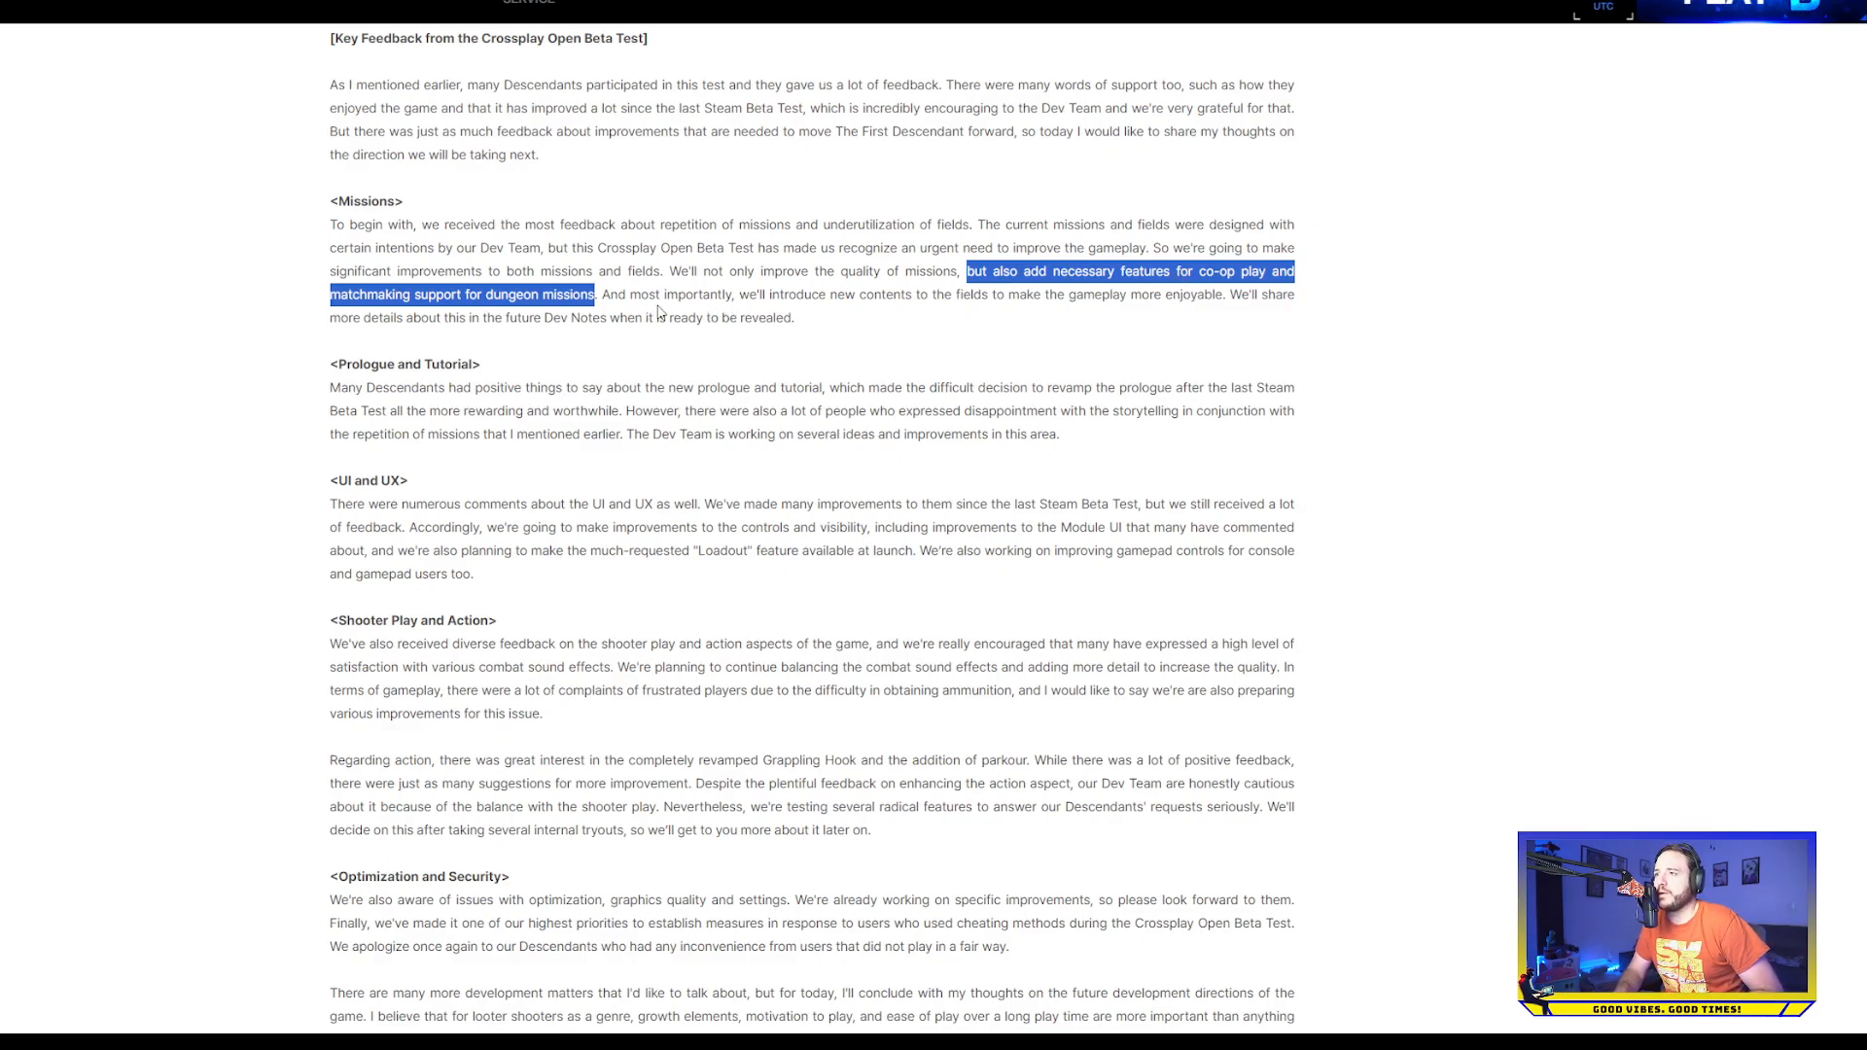
click(873, 331)
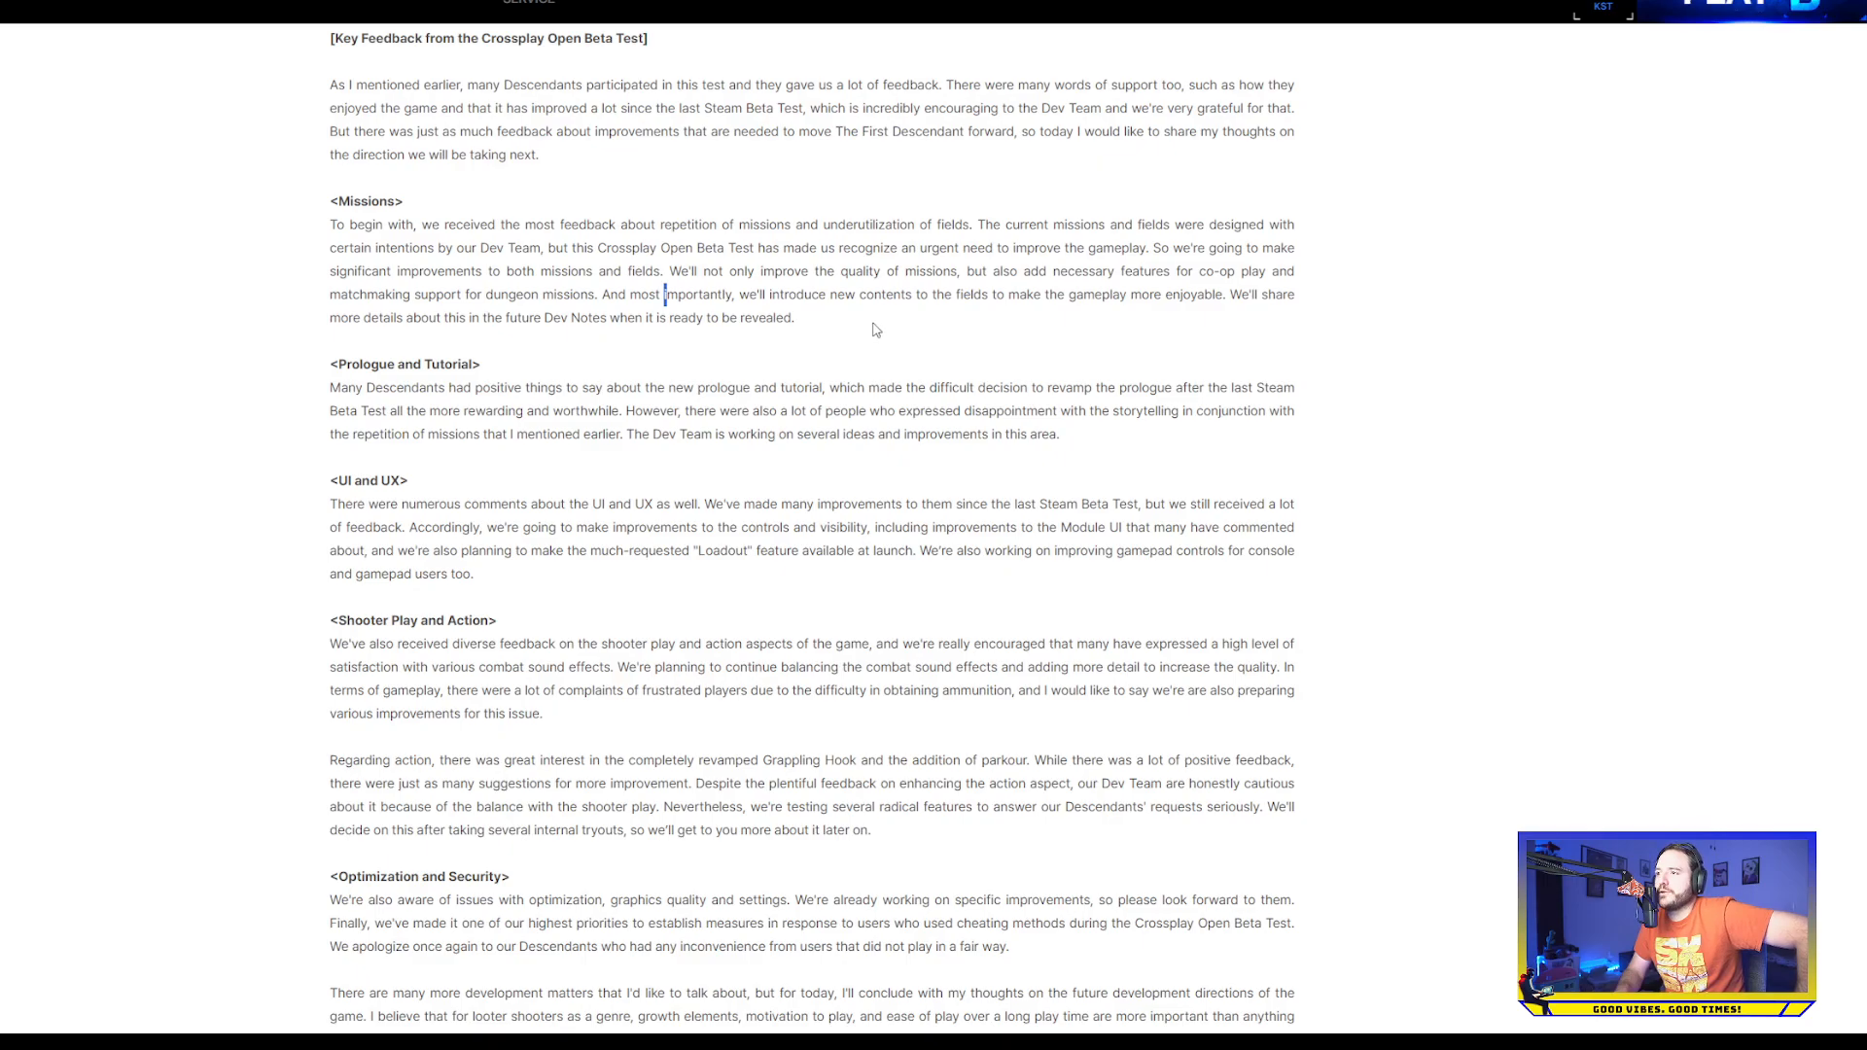
mouse_move(1063, 311)
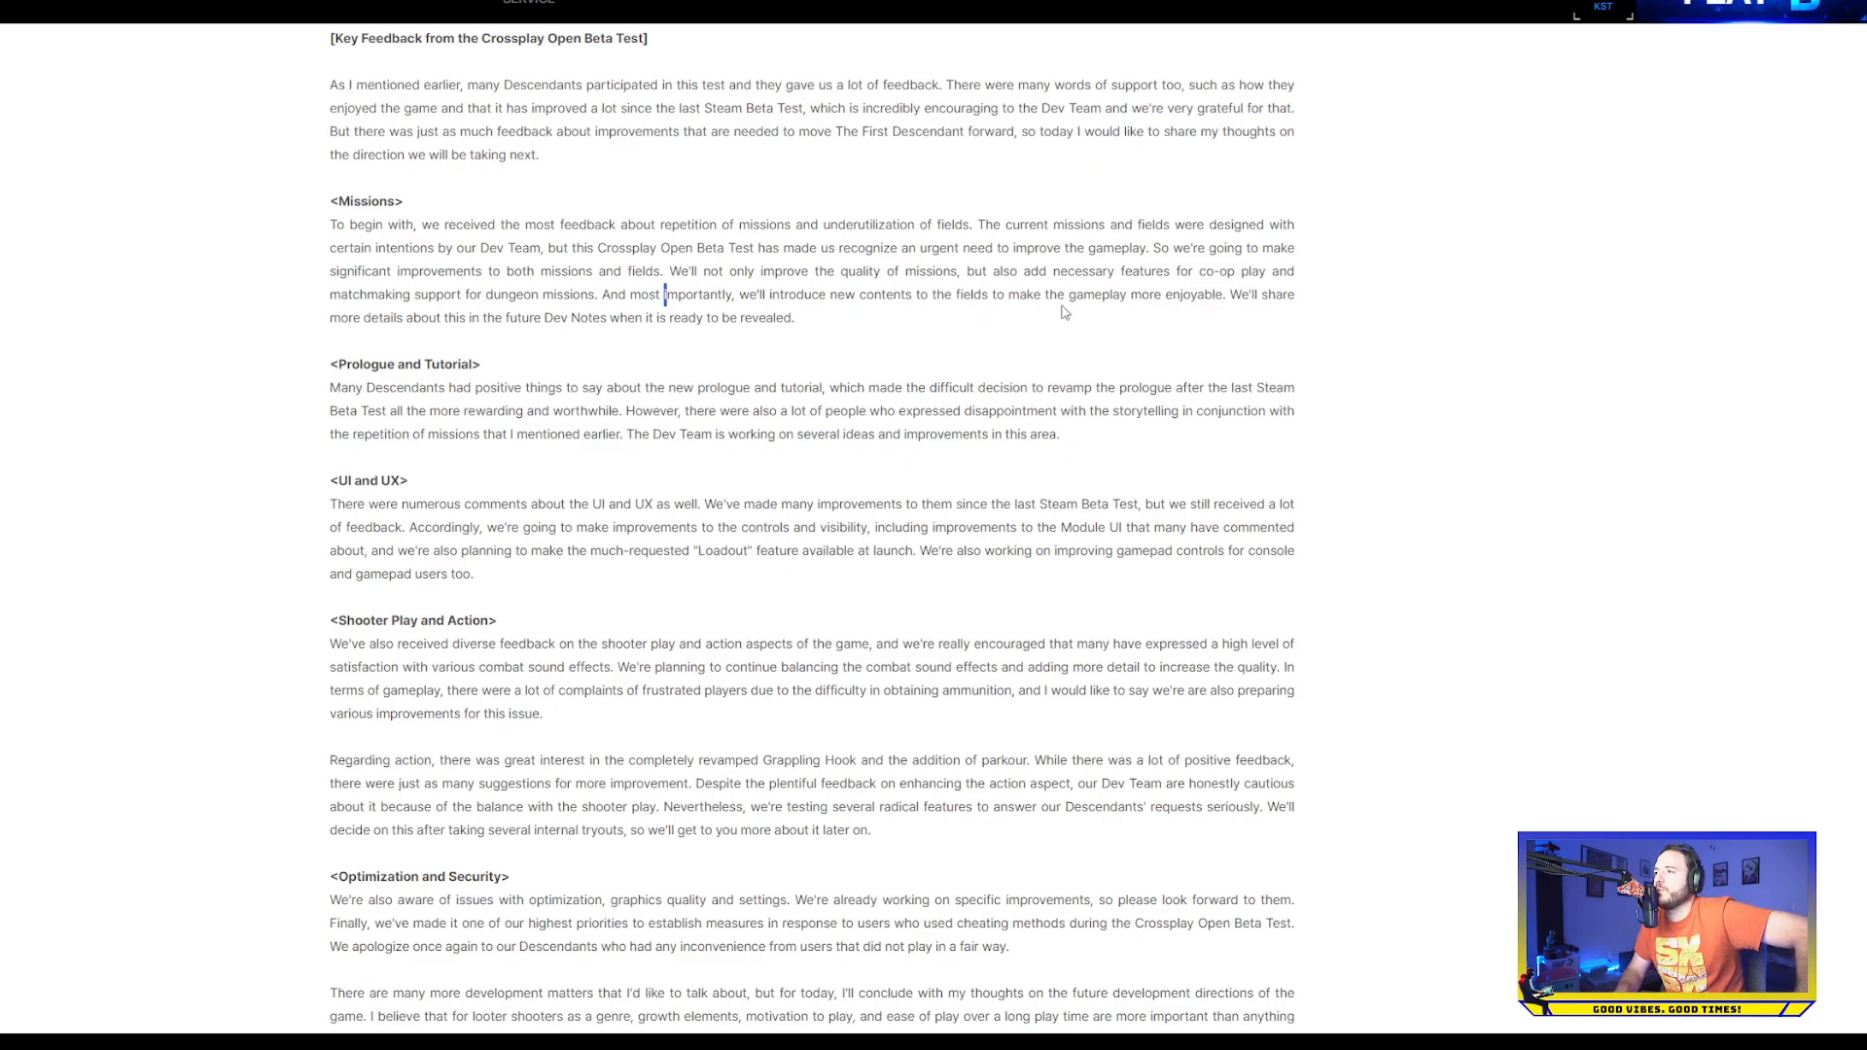
mouse_move(577, 348)
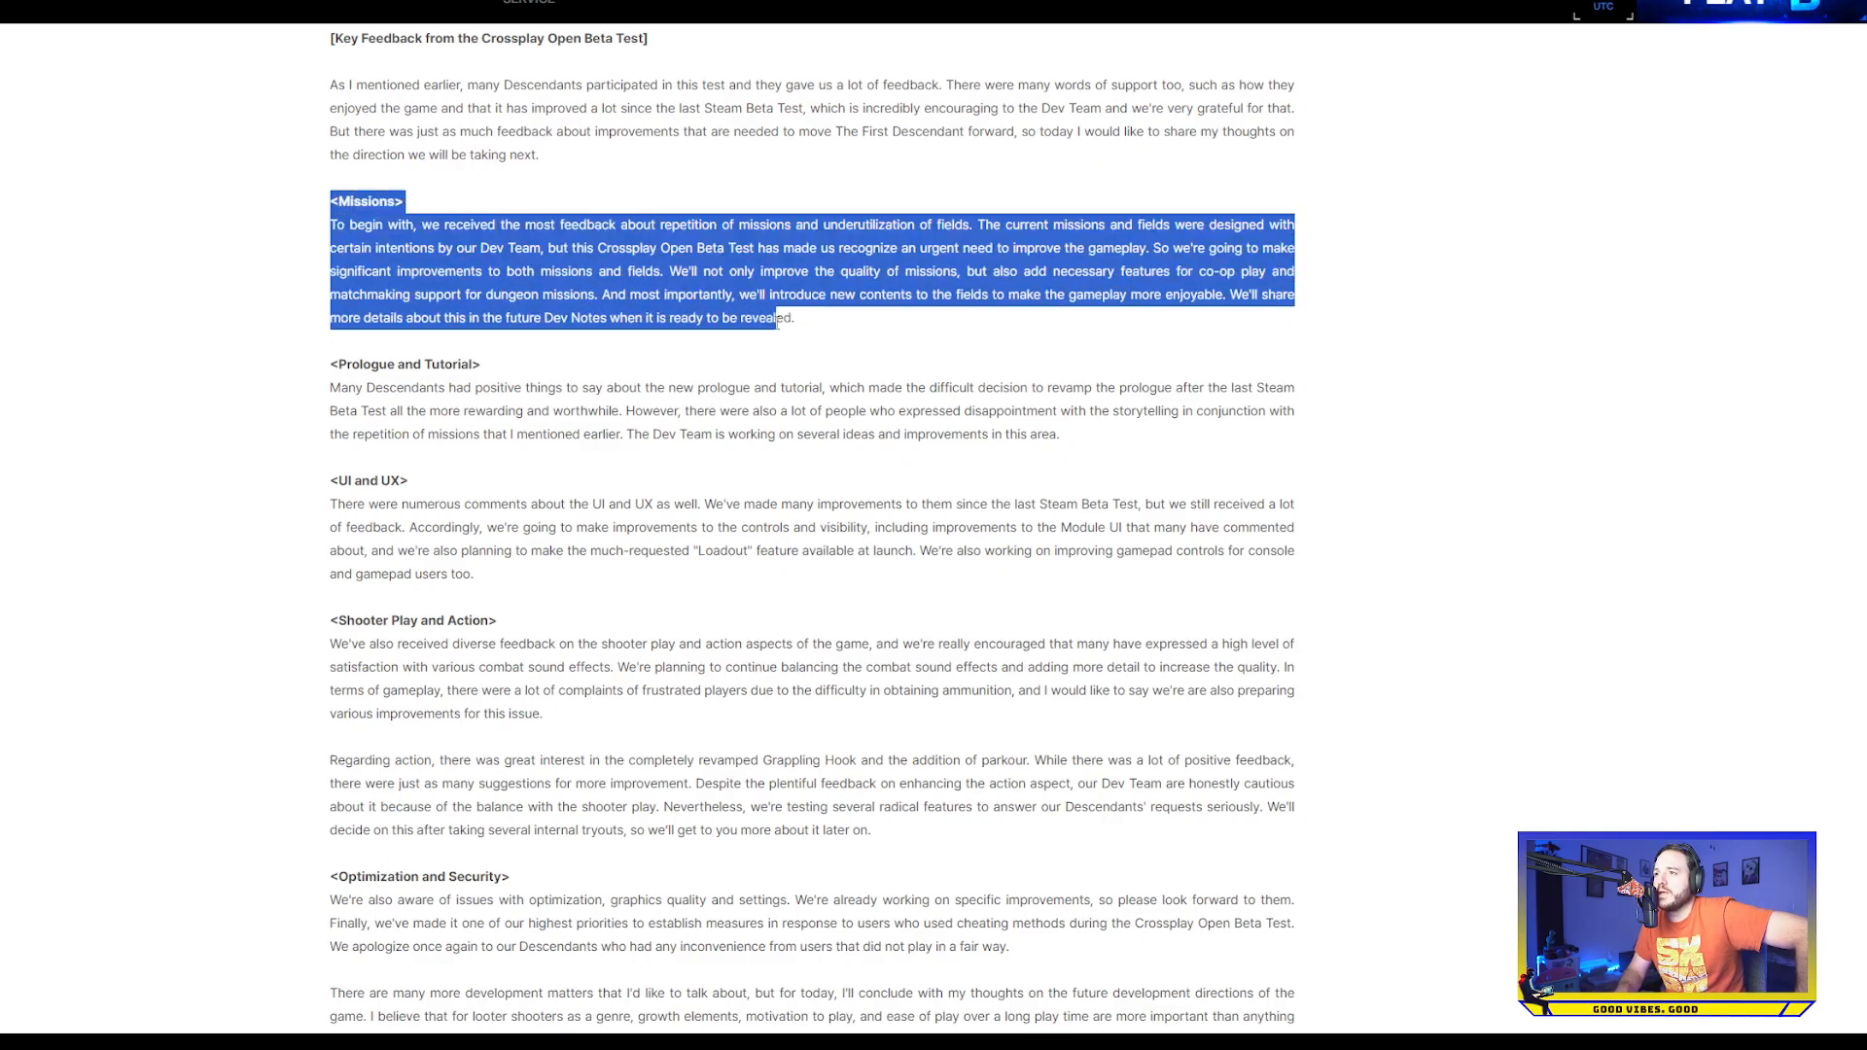
Scroll past the Prologue and Tutorial section and highlight the Loadout-at-launch sentence under UI and UX
scroll(down, 3)
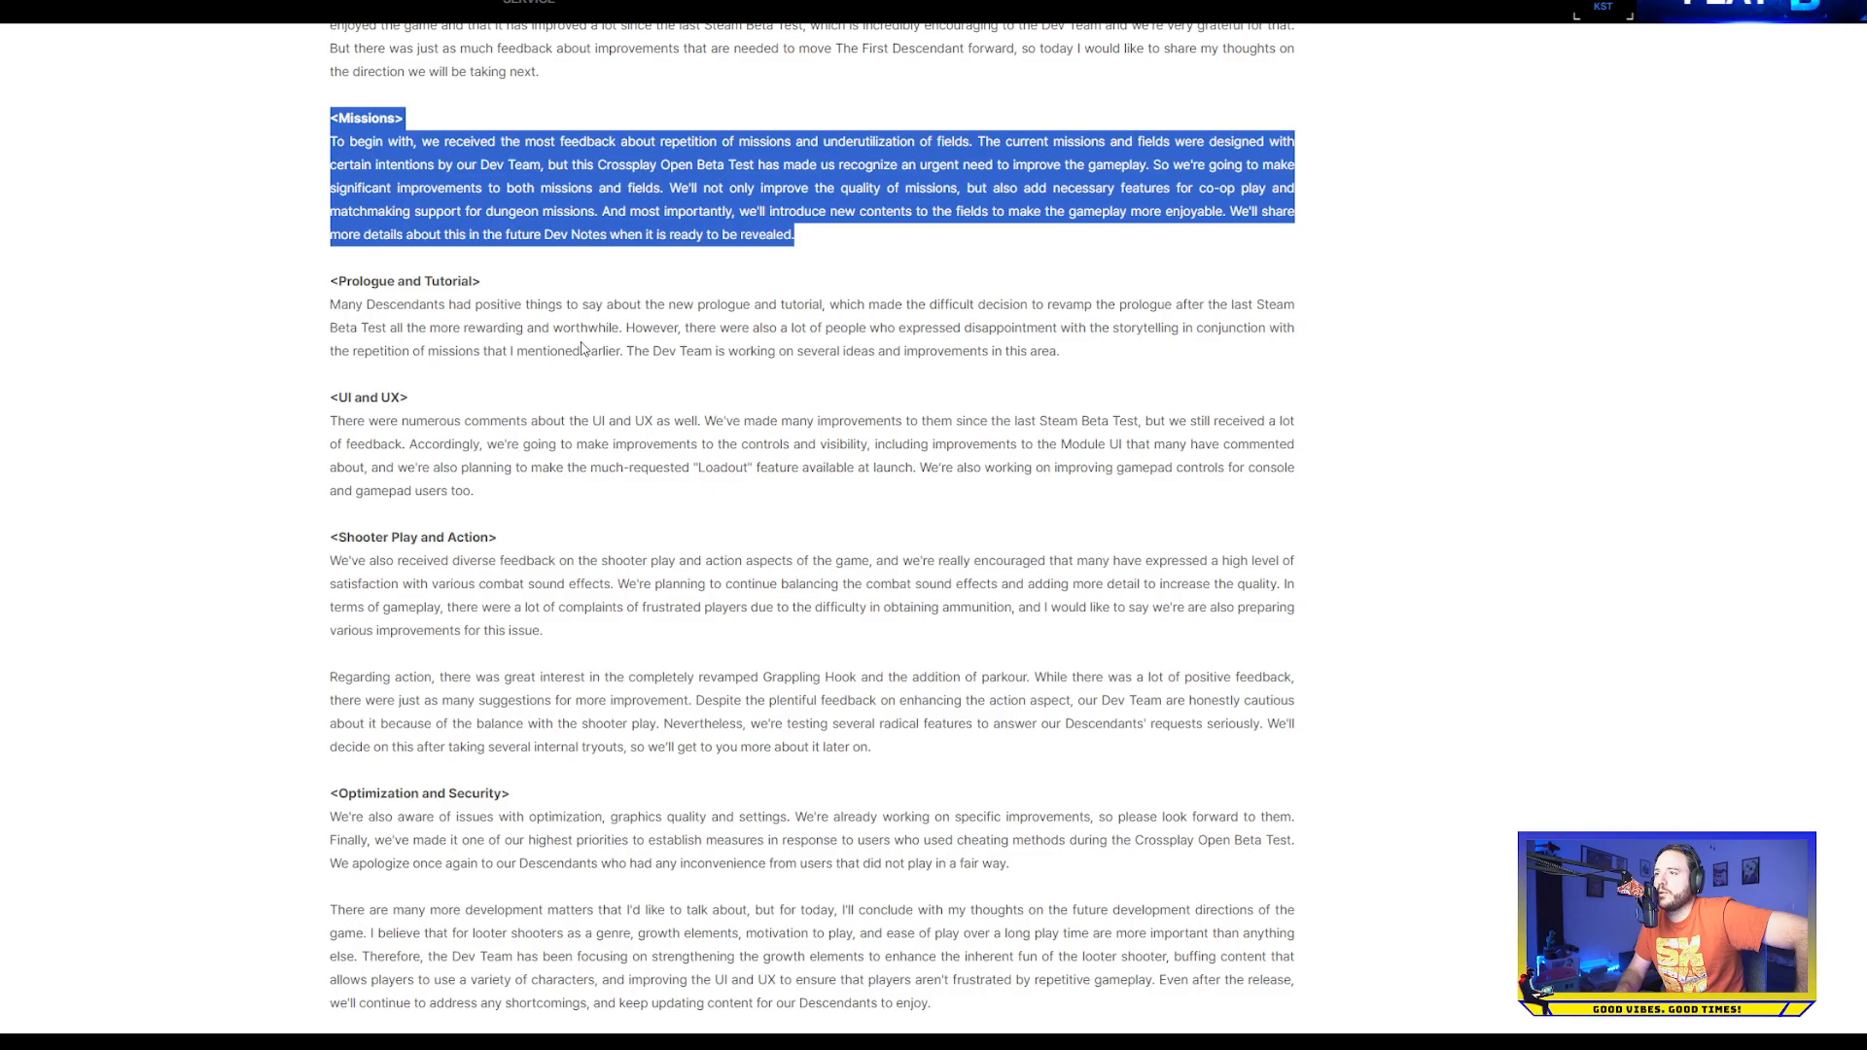
mouse_move(866, 352)
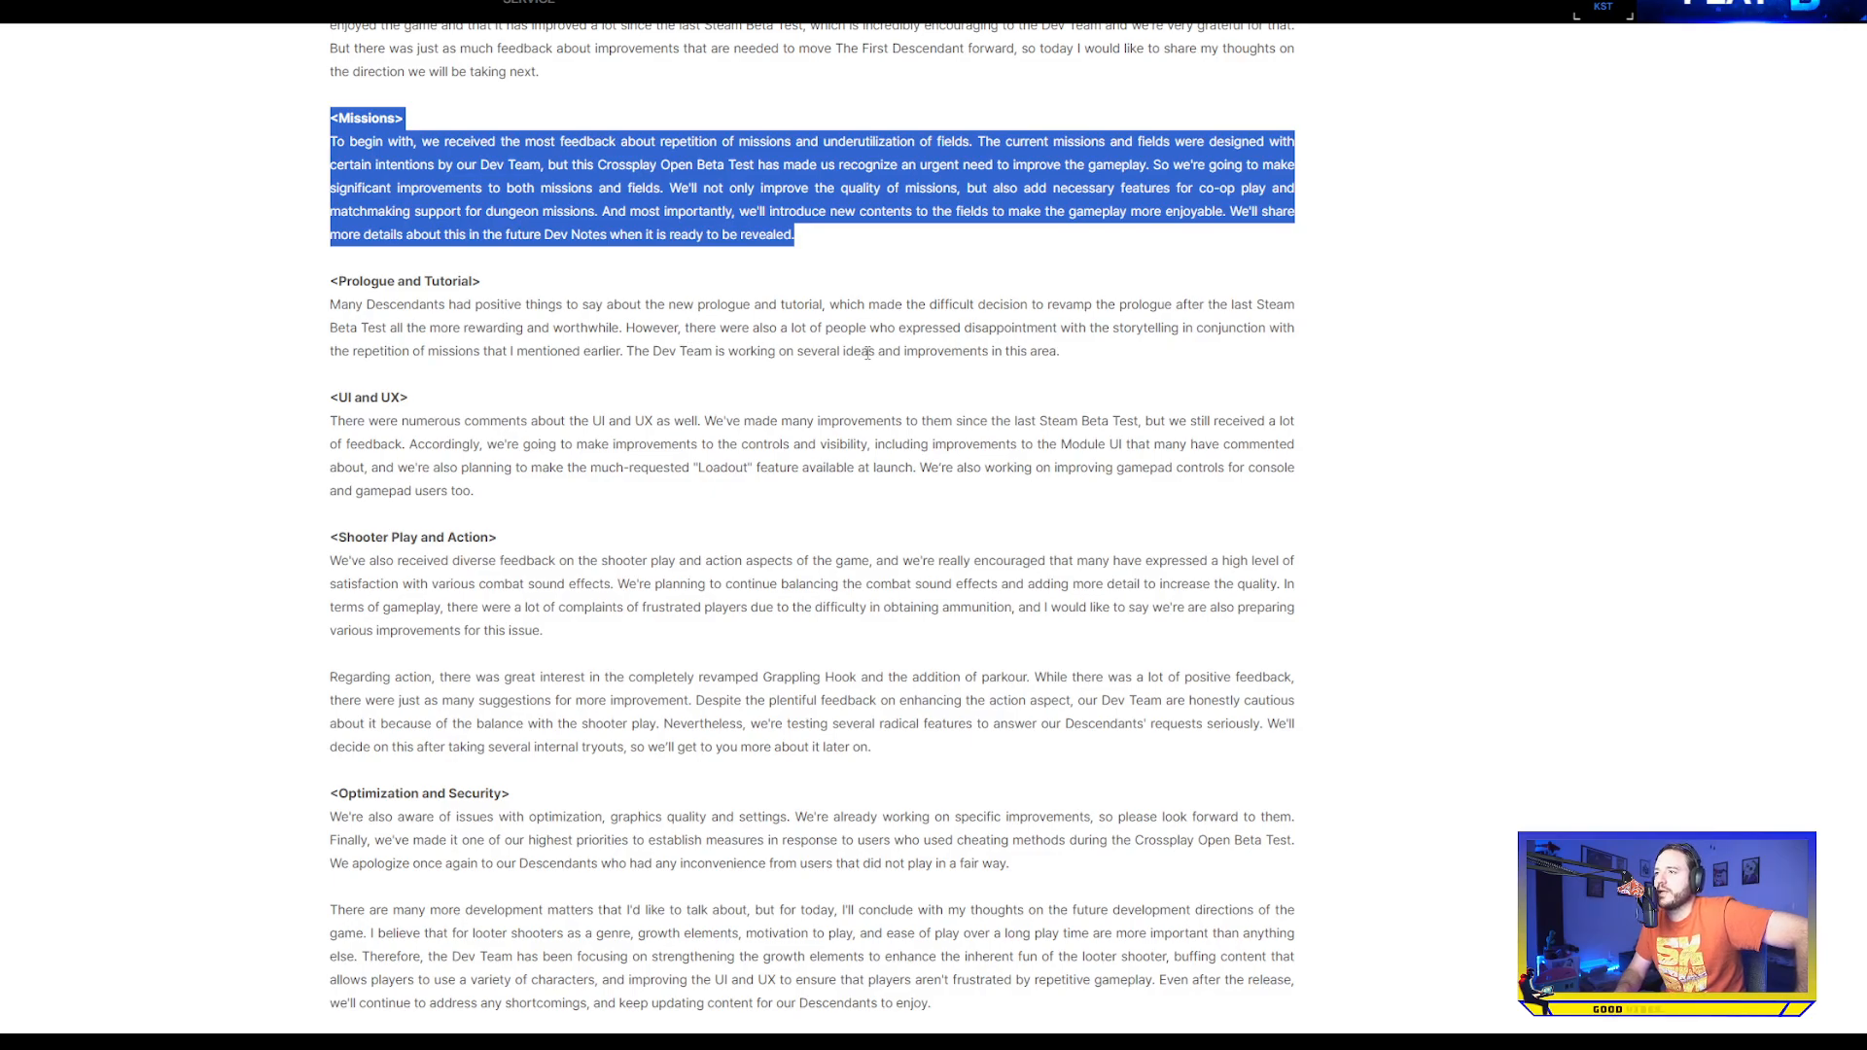
mouse_move(1161, 352)
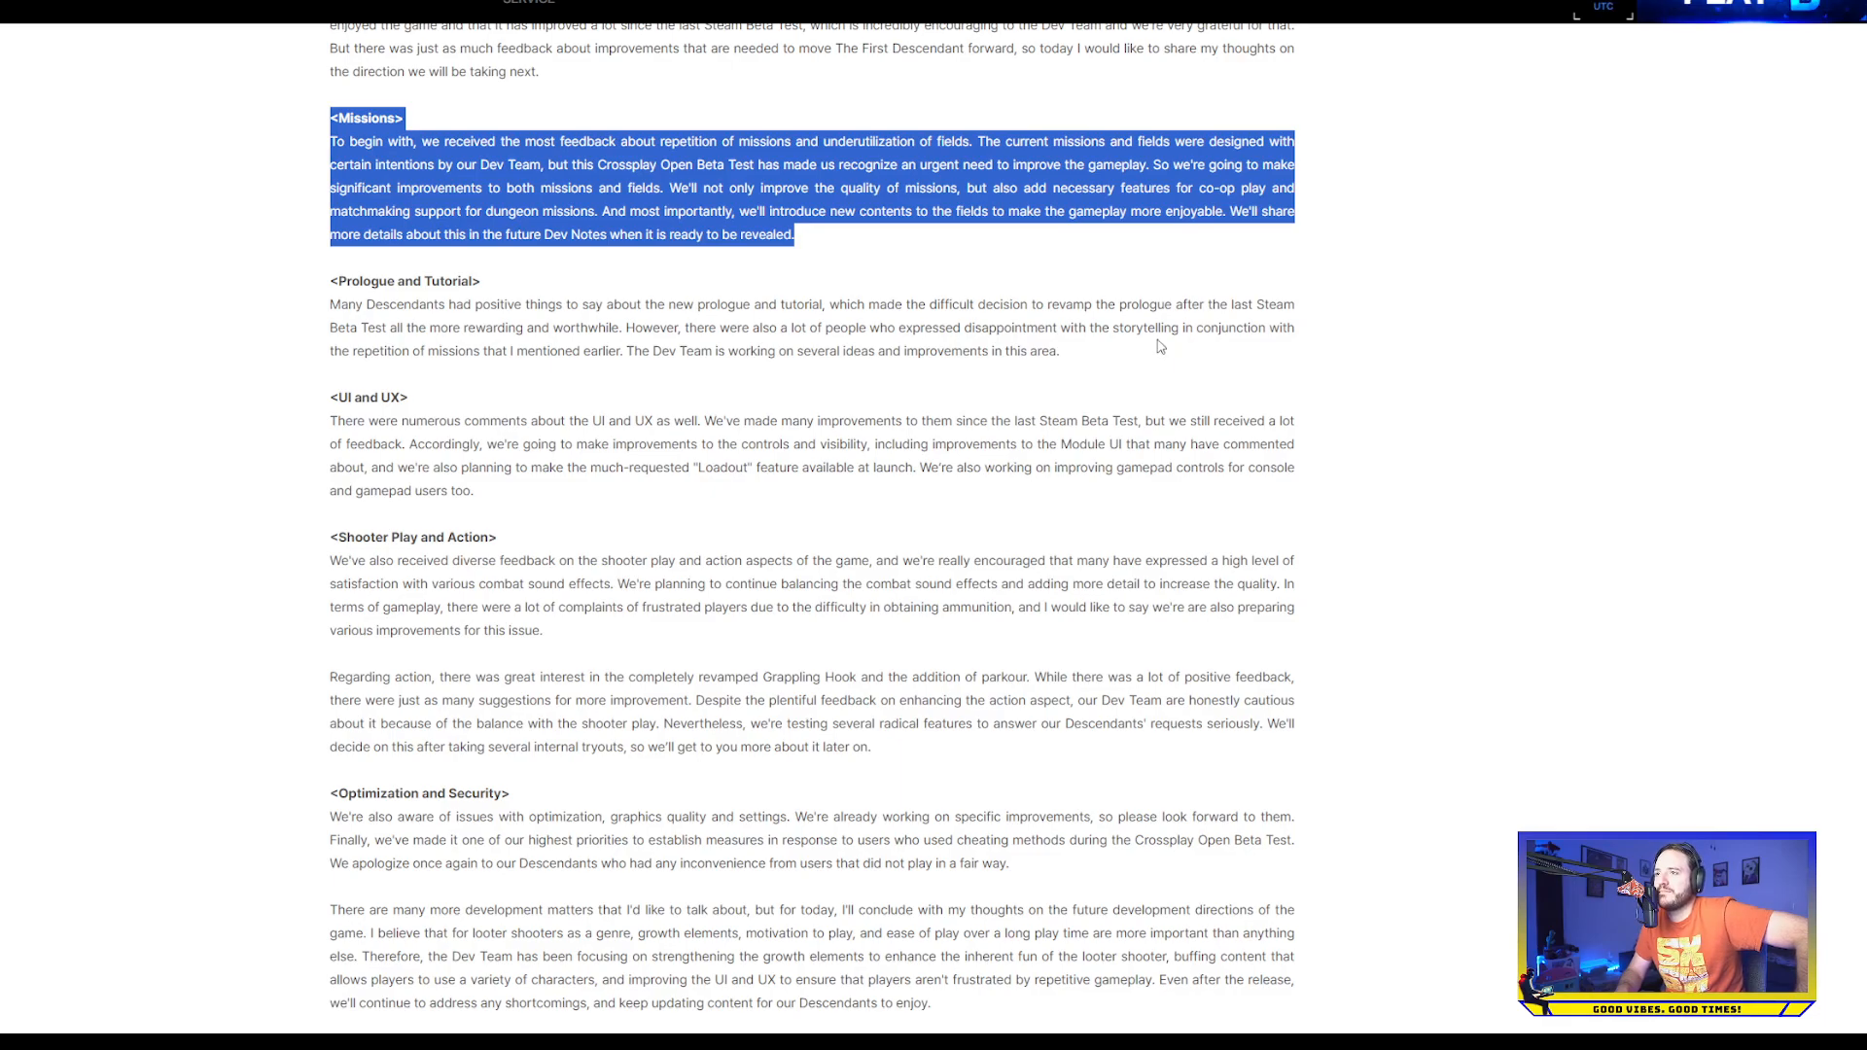
mouse_move(1144, 332)
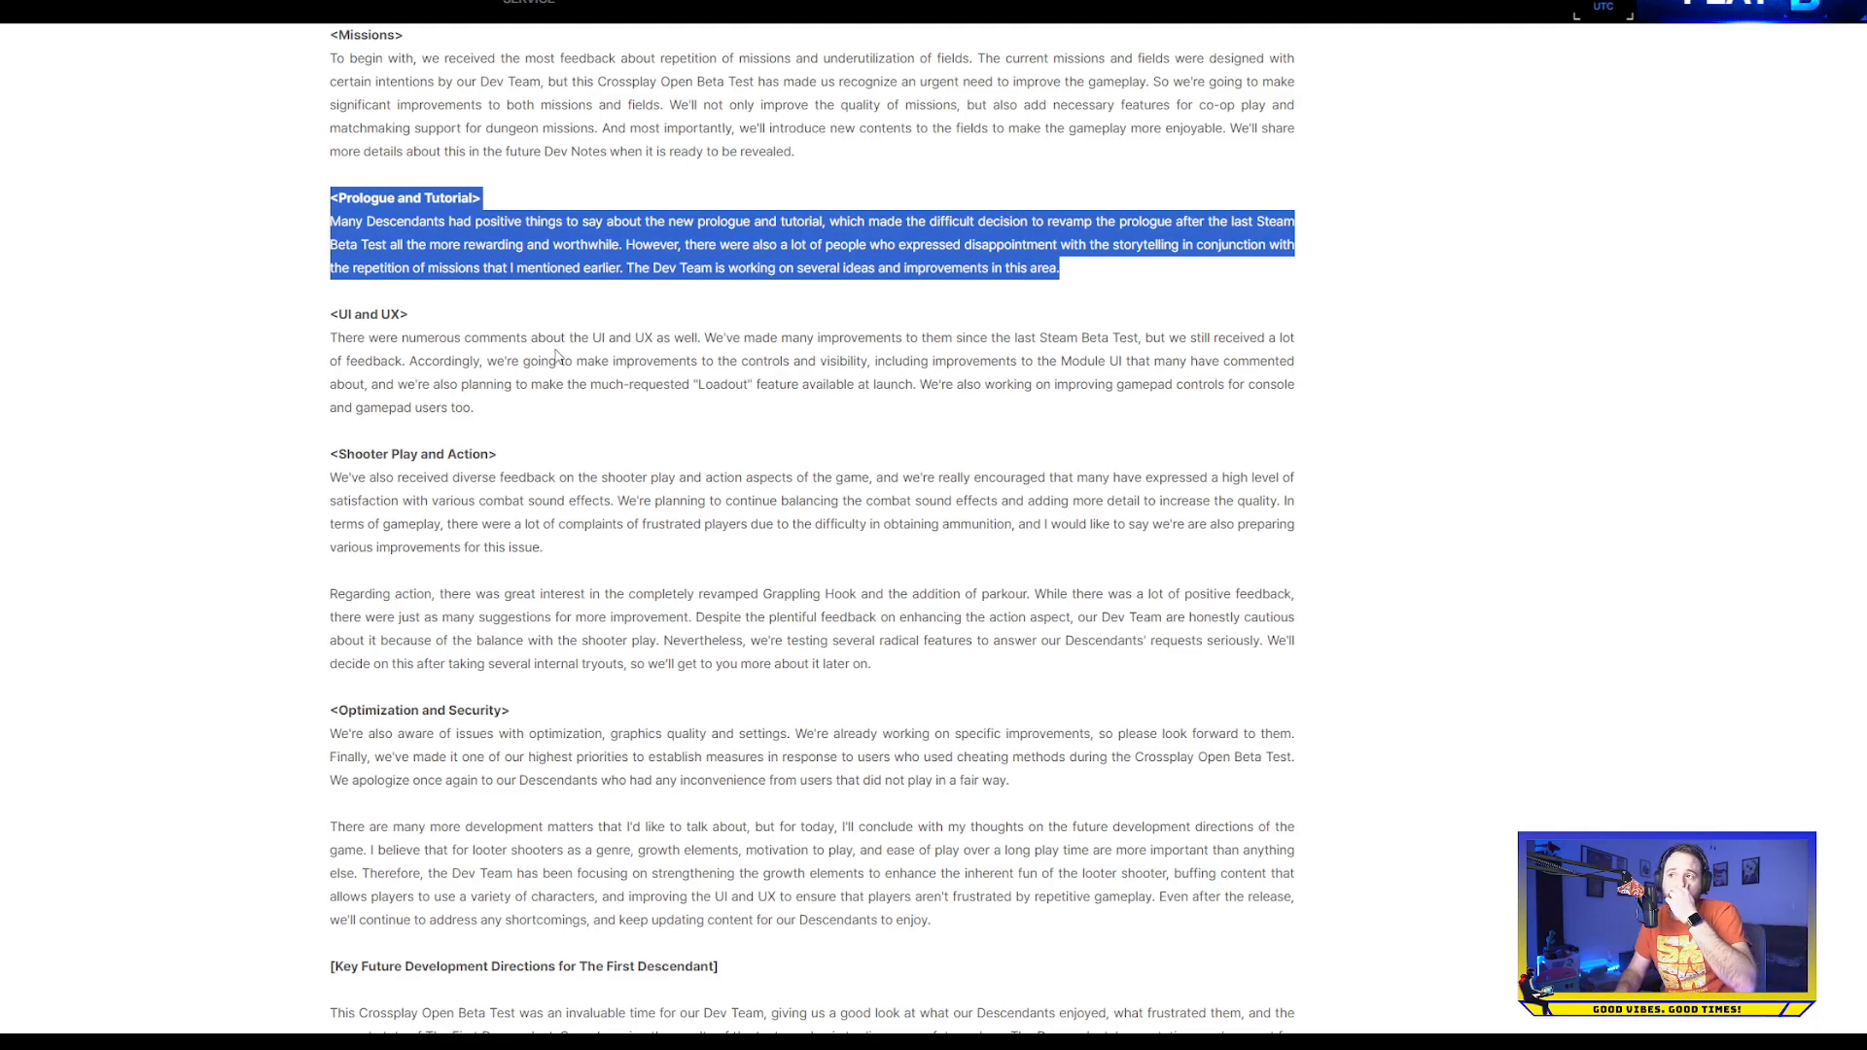
mouse_move(479, 311)
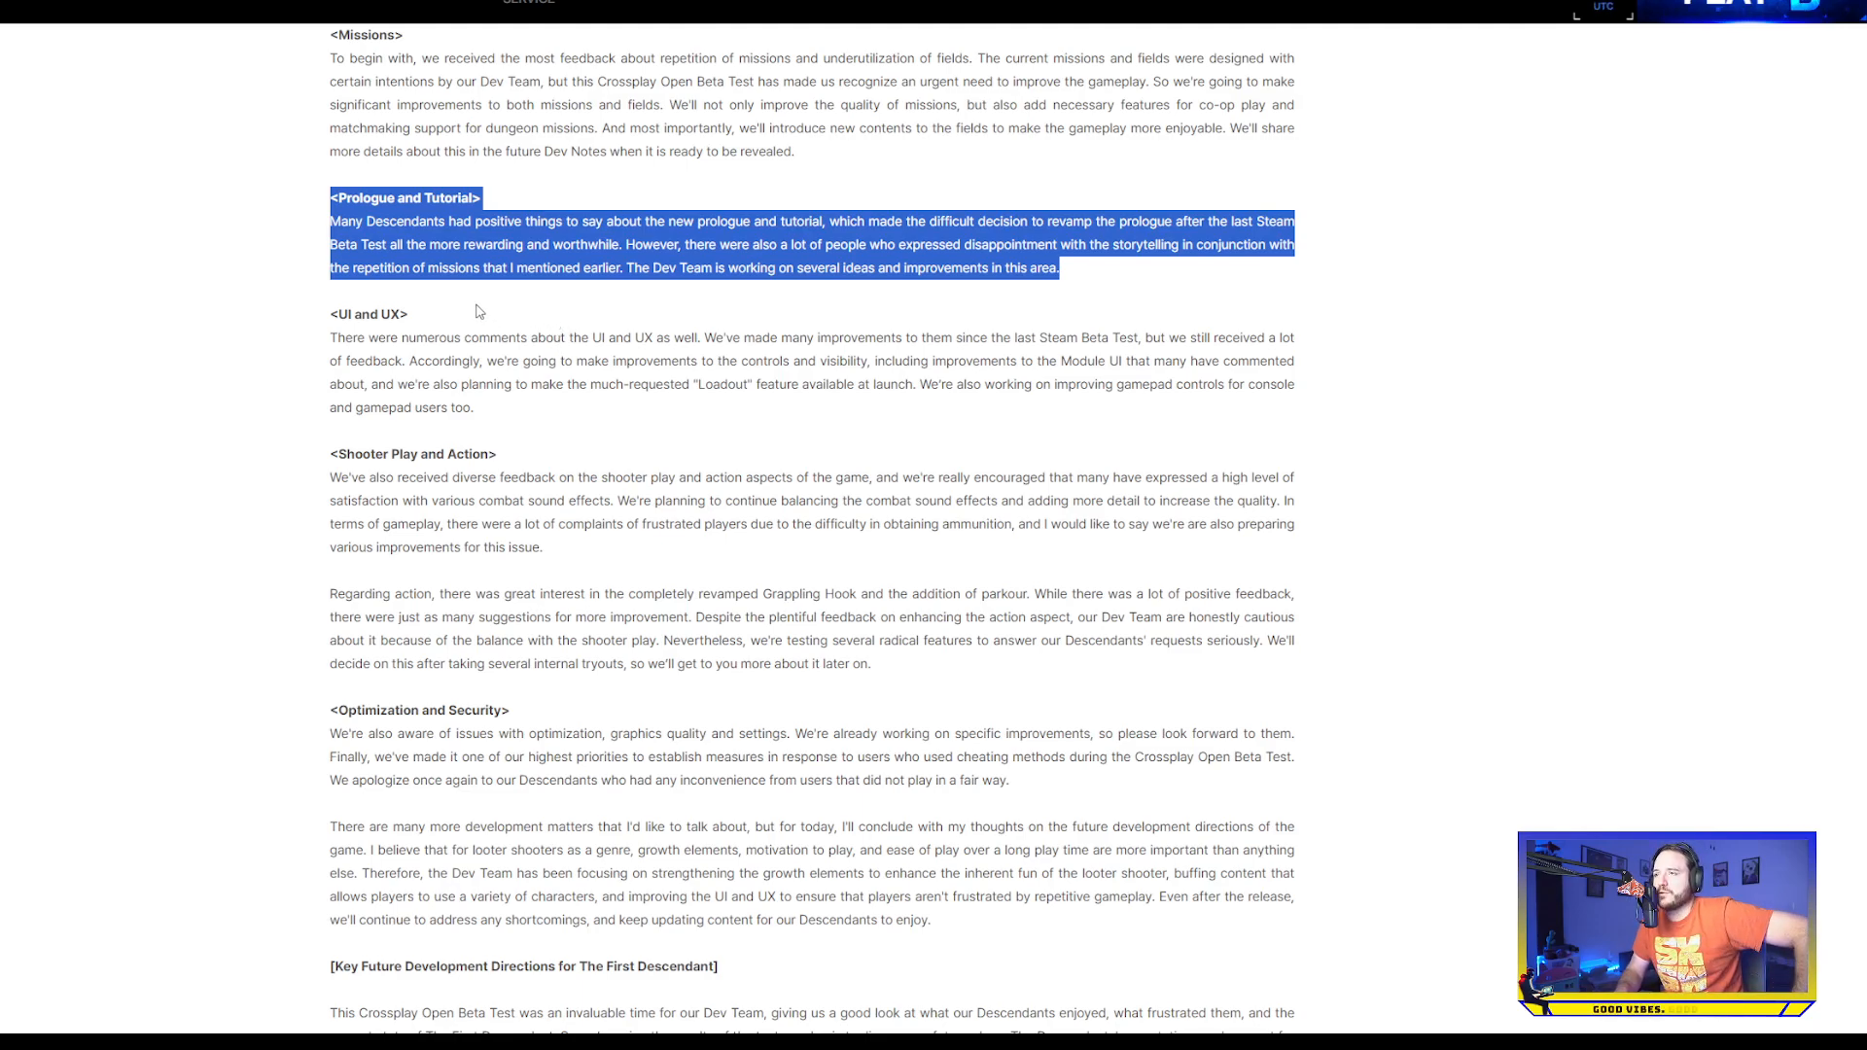
scroll(down, 3)
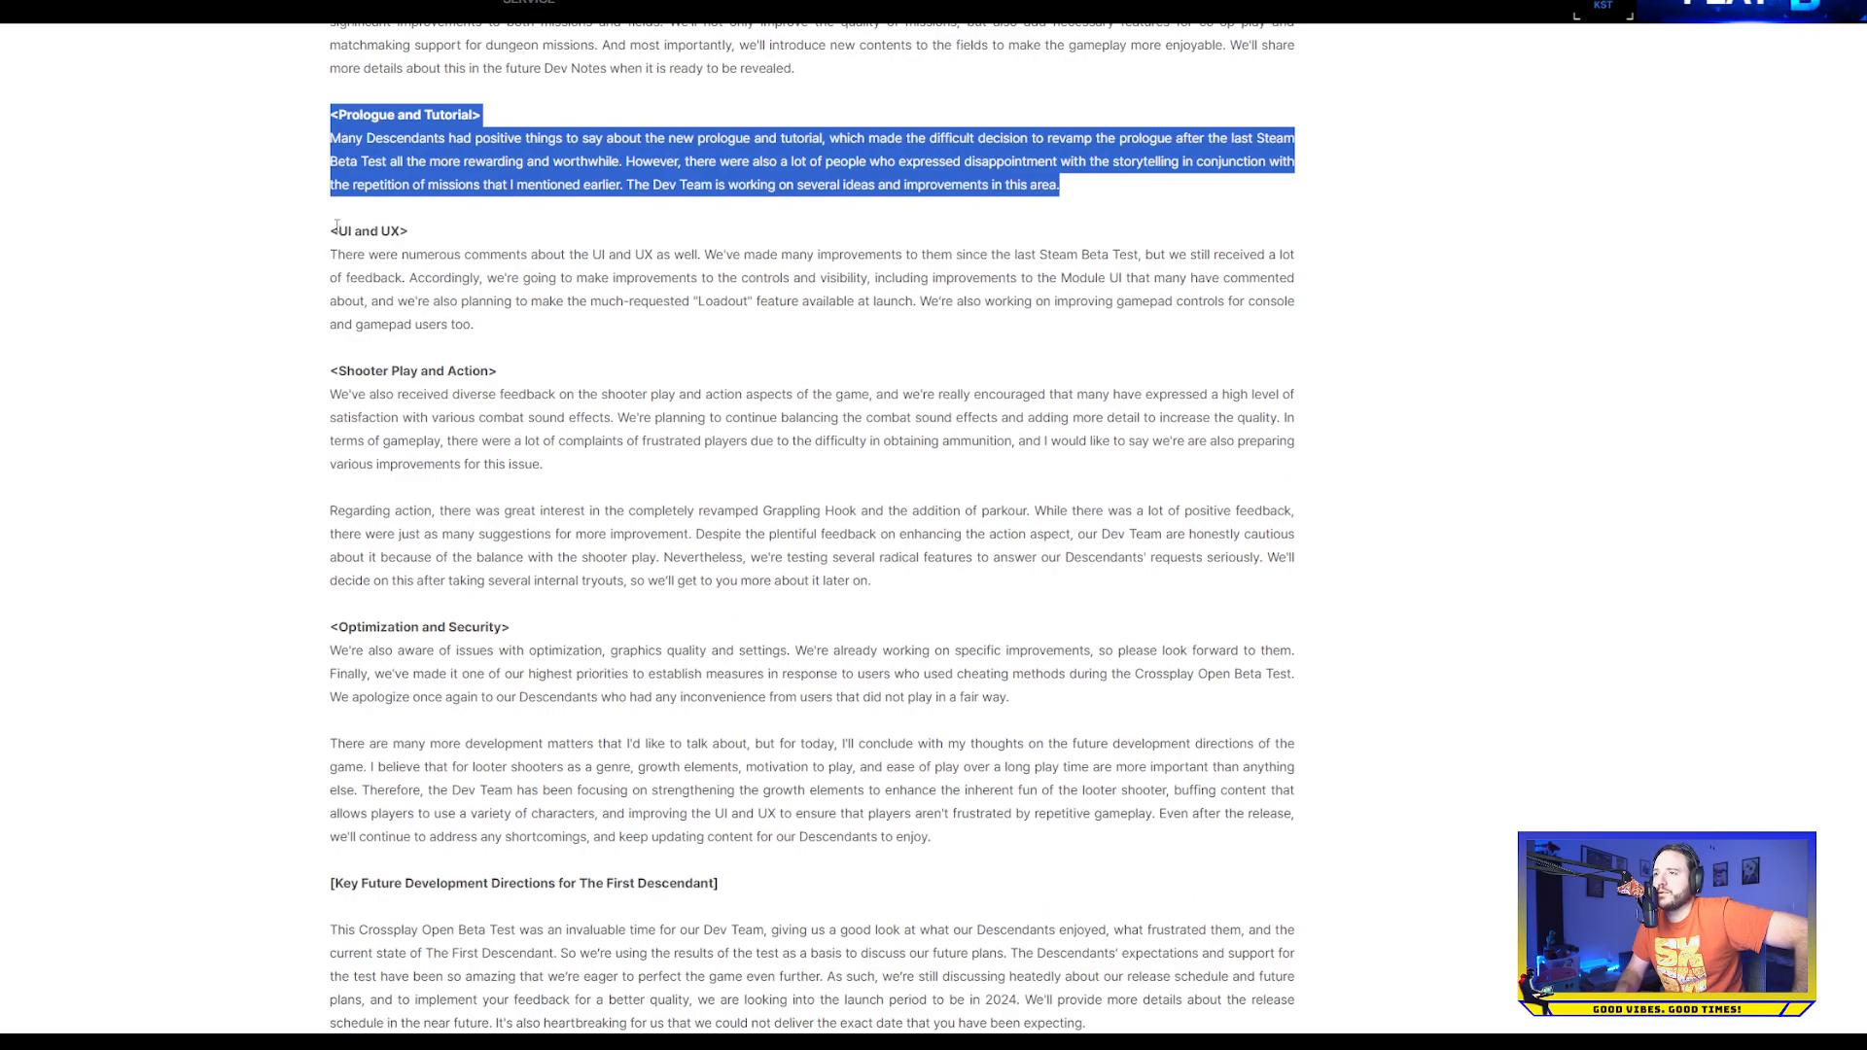
mouse_move(352, 254)
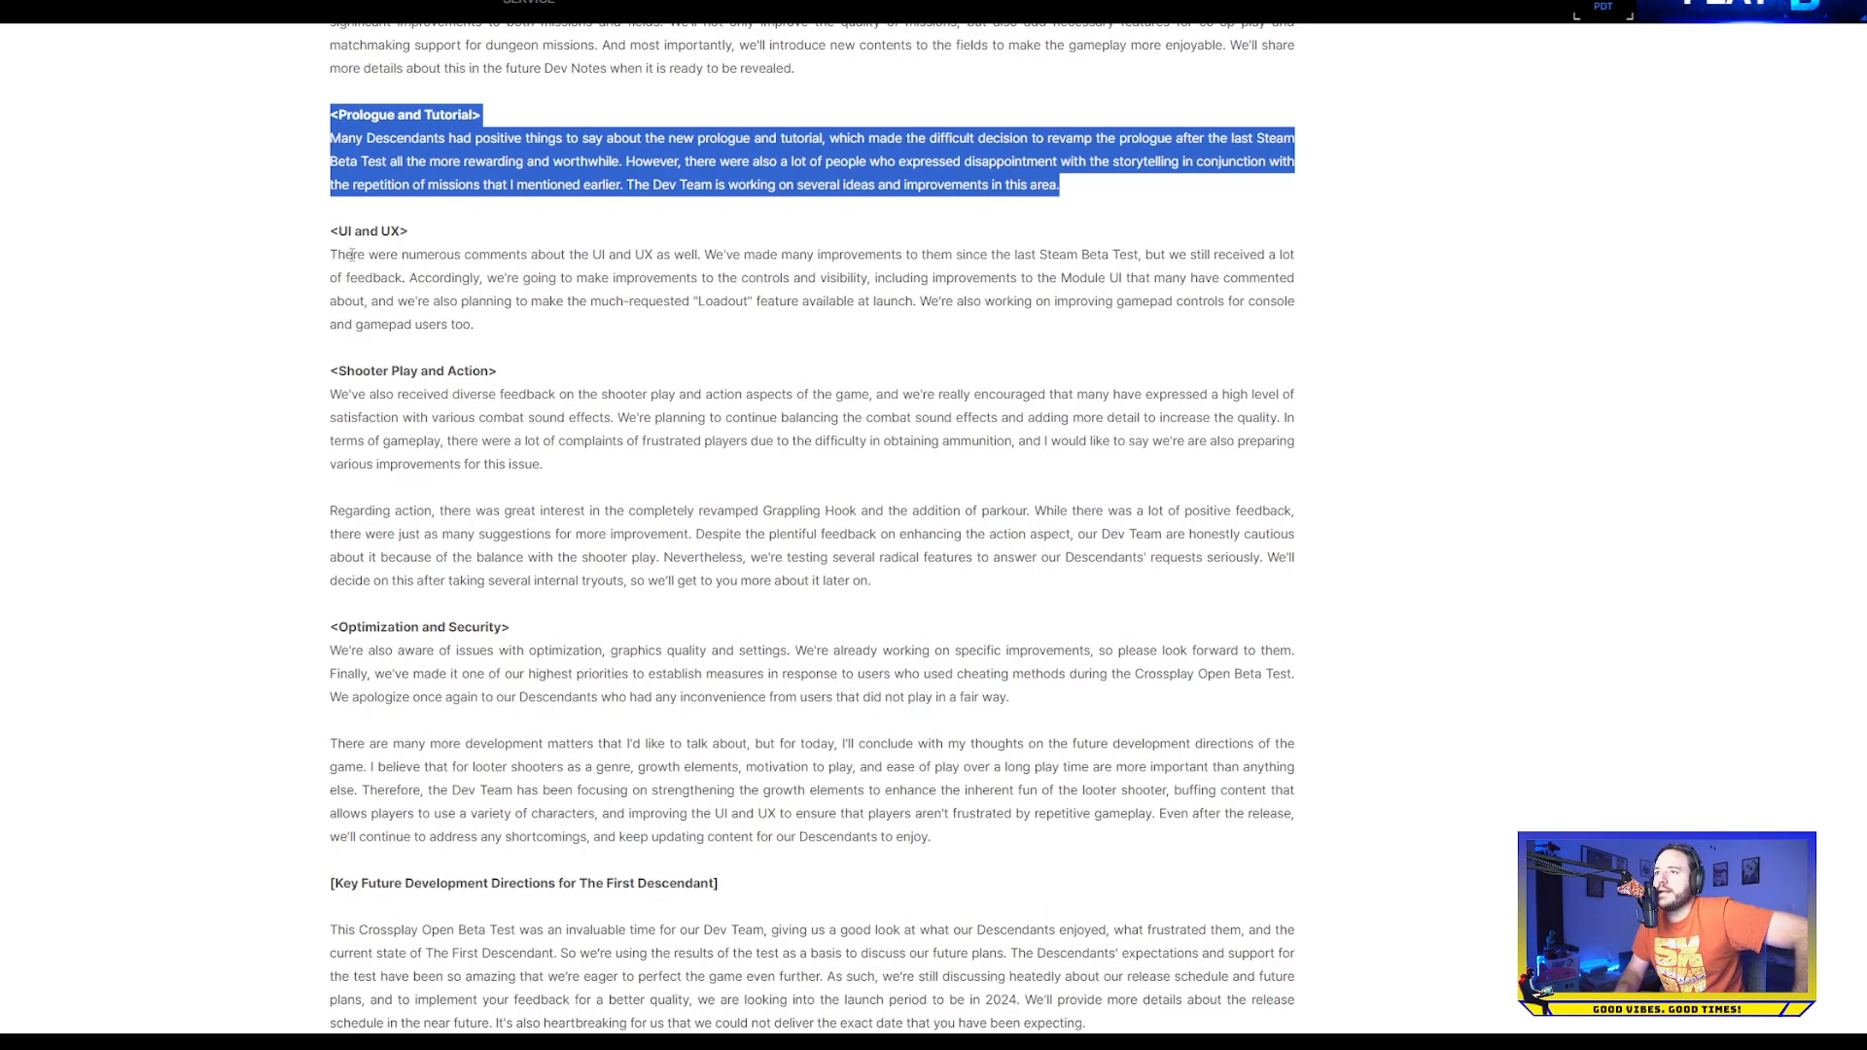
scroll(down, 3)
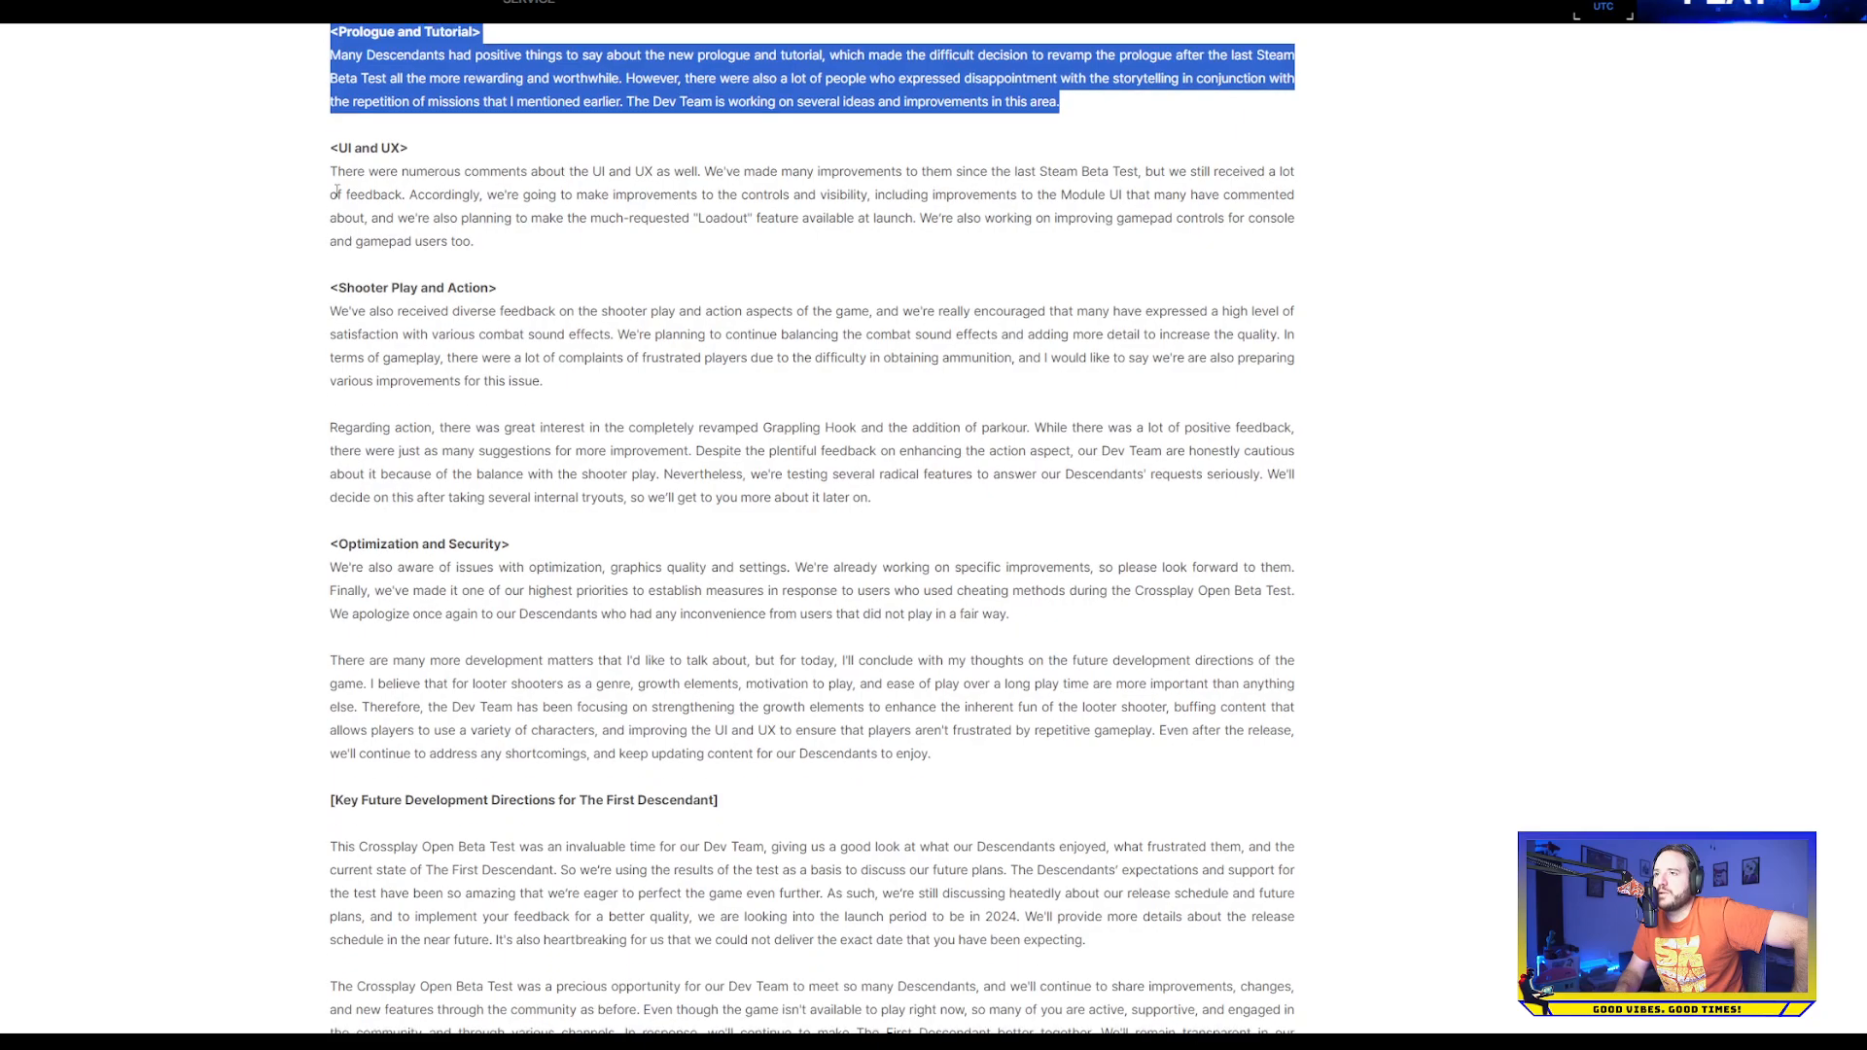
mouse_move(336, 190)
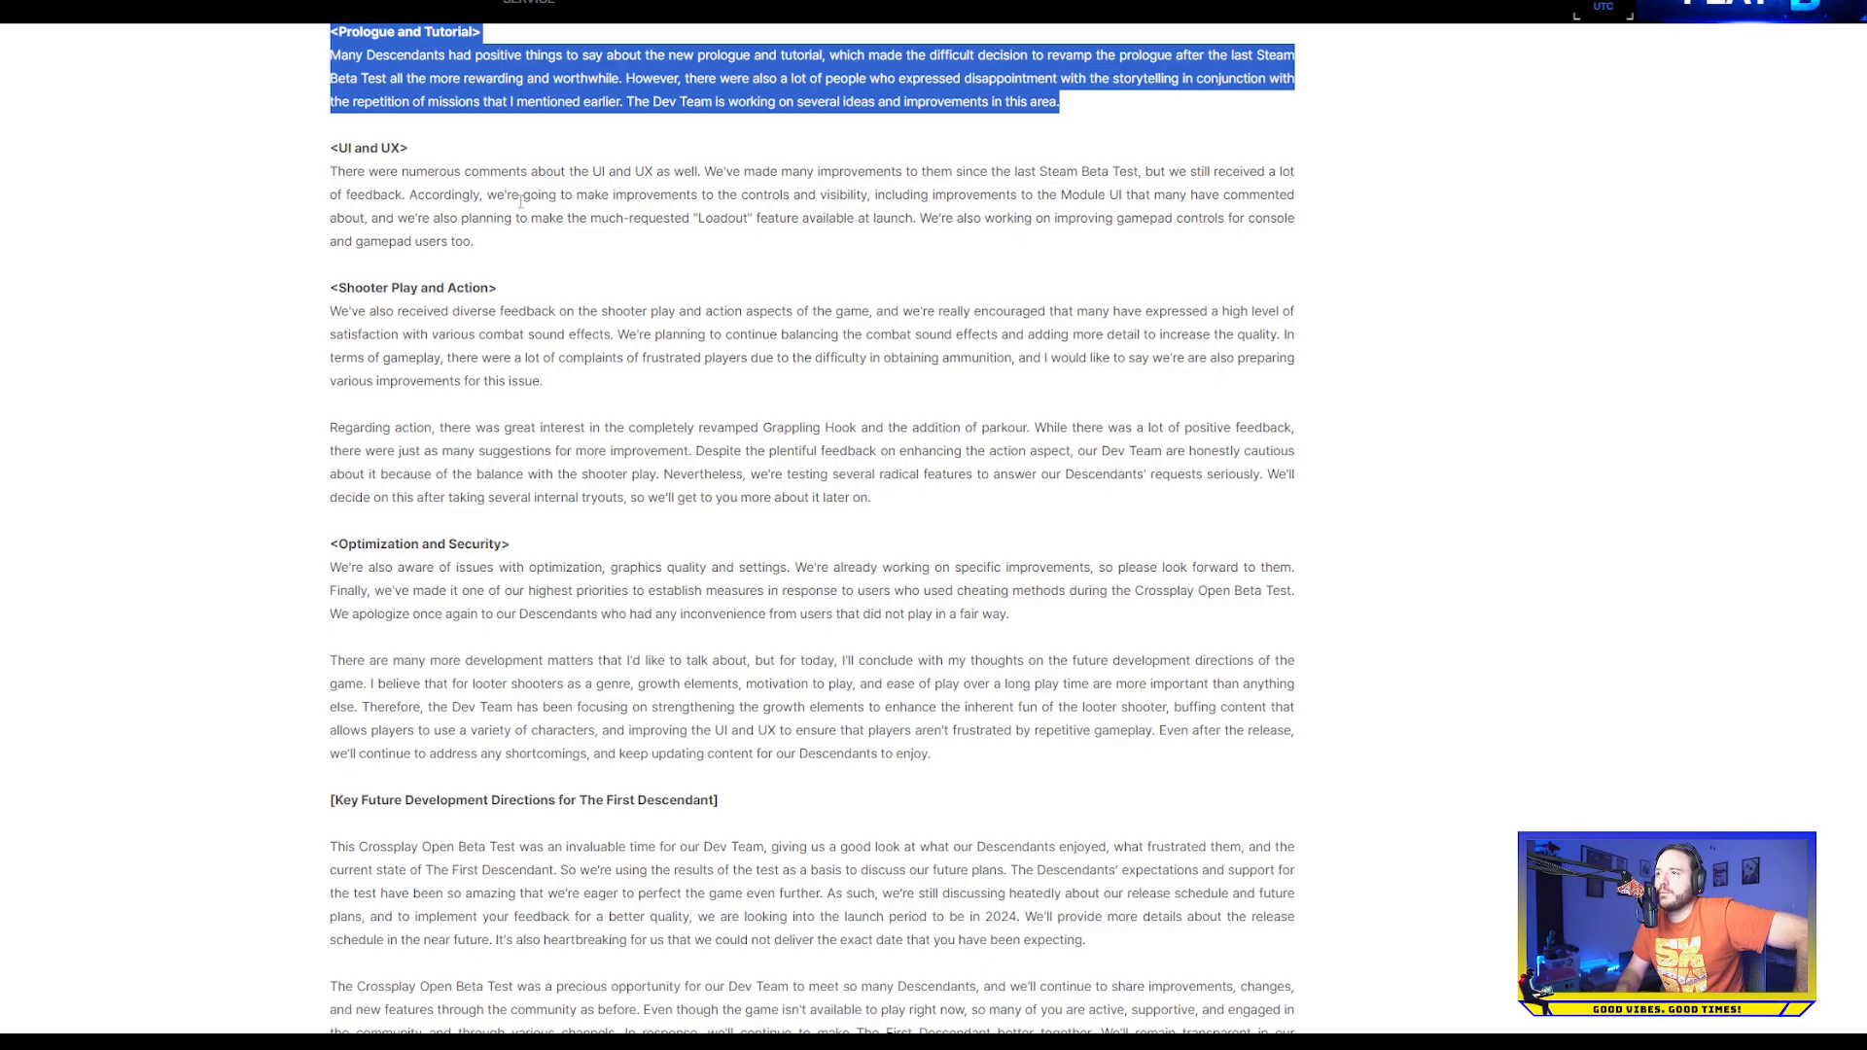
mouse_move(870, 214)
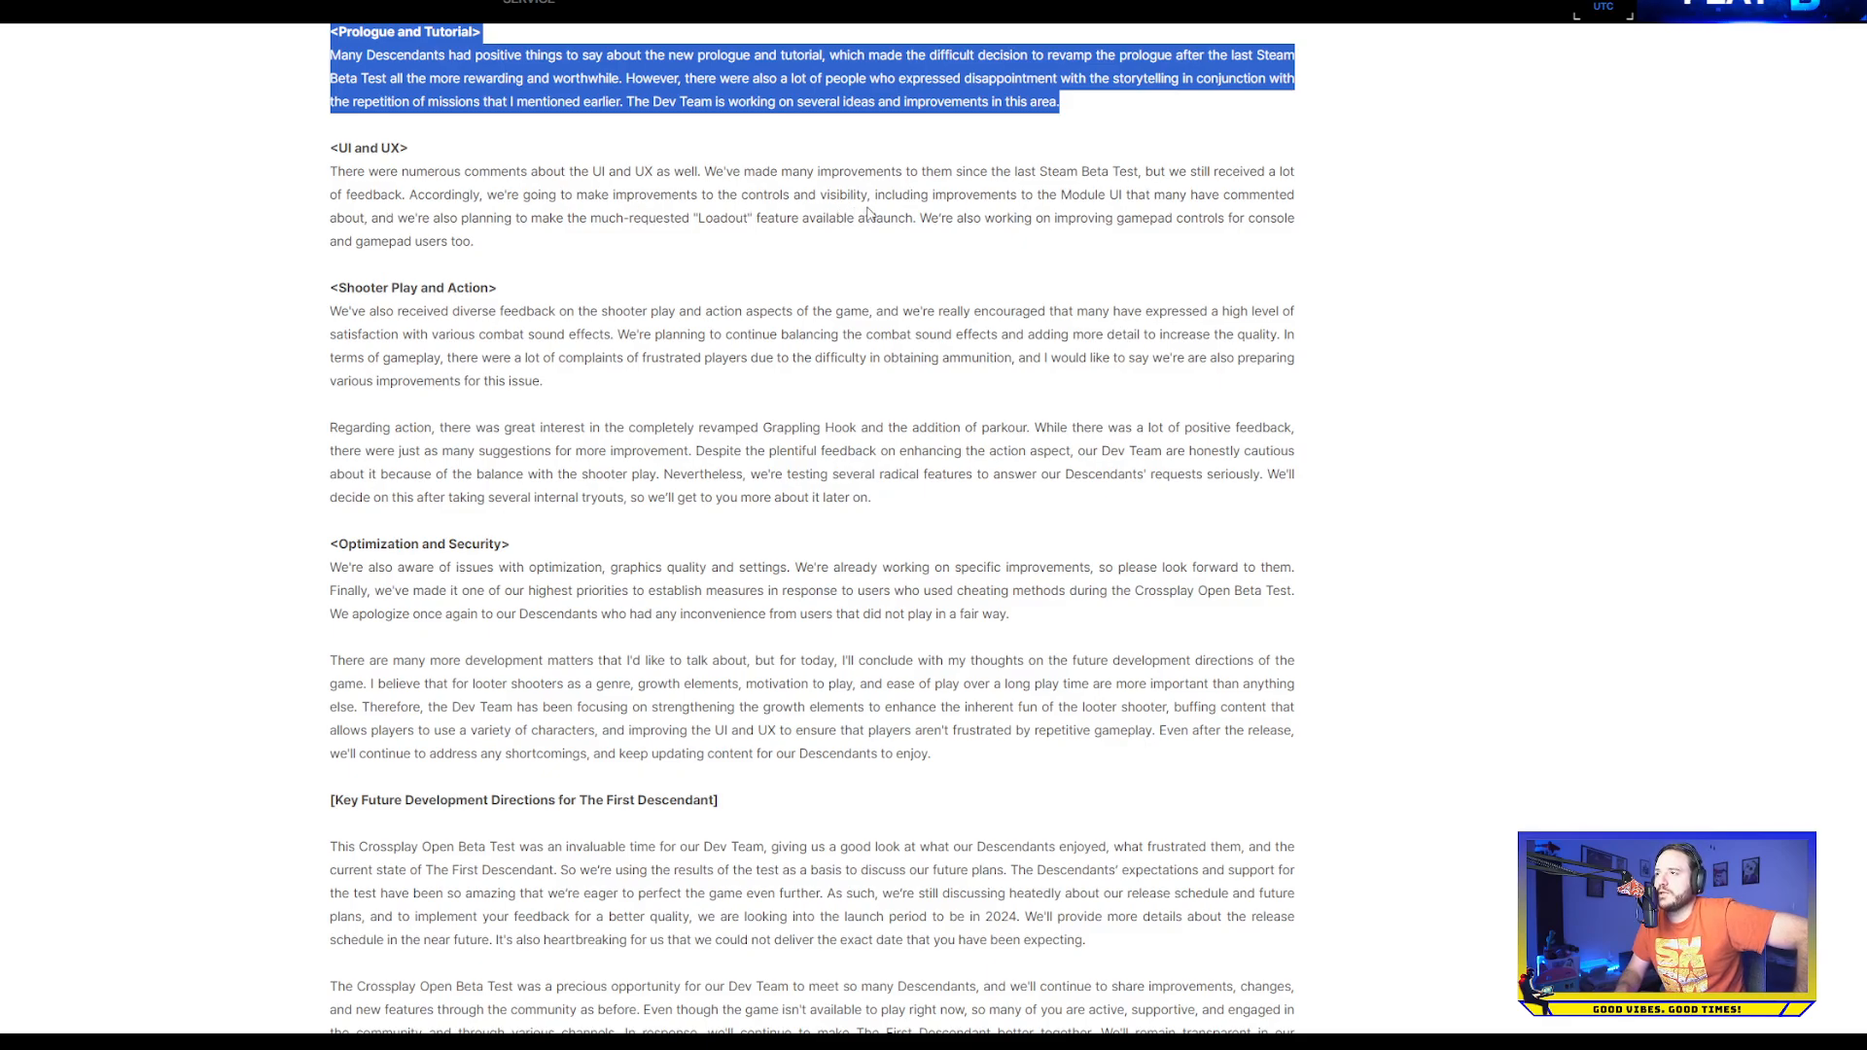
mouse_move(1229, 241)
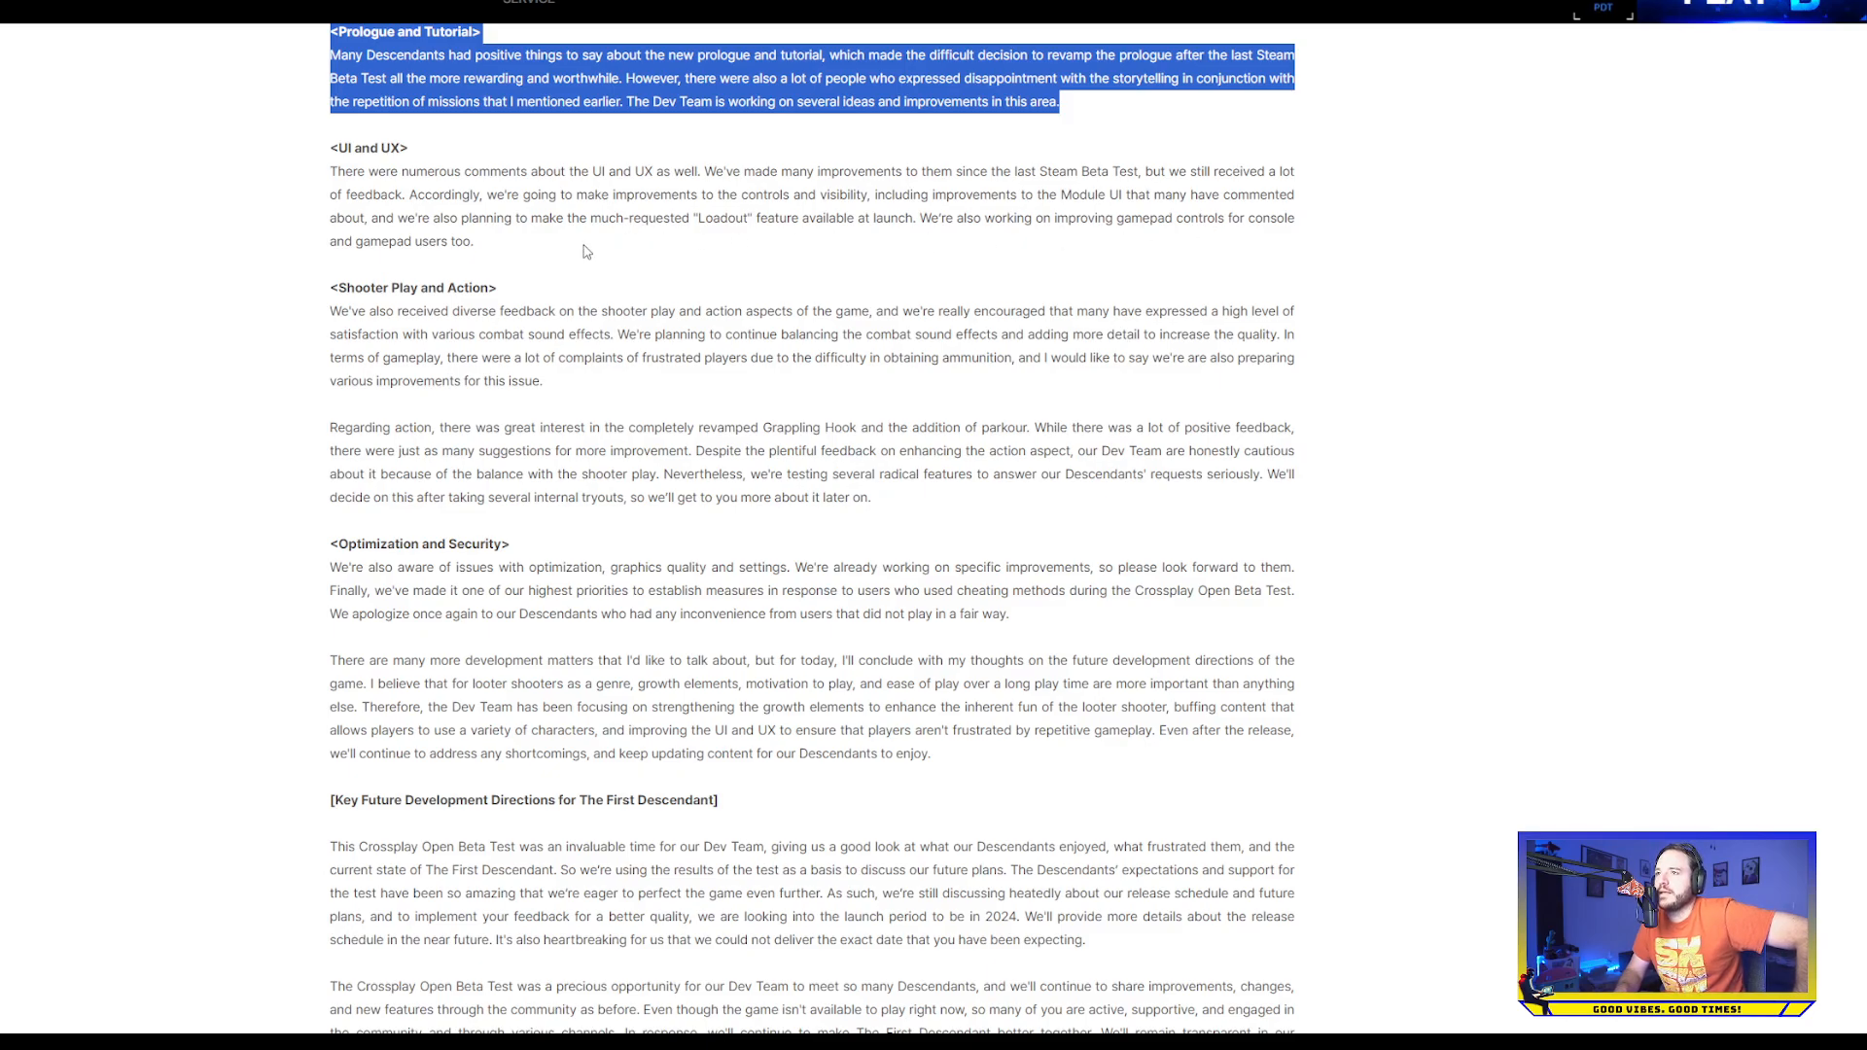
mouse_move(698, 237)
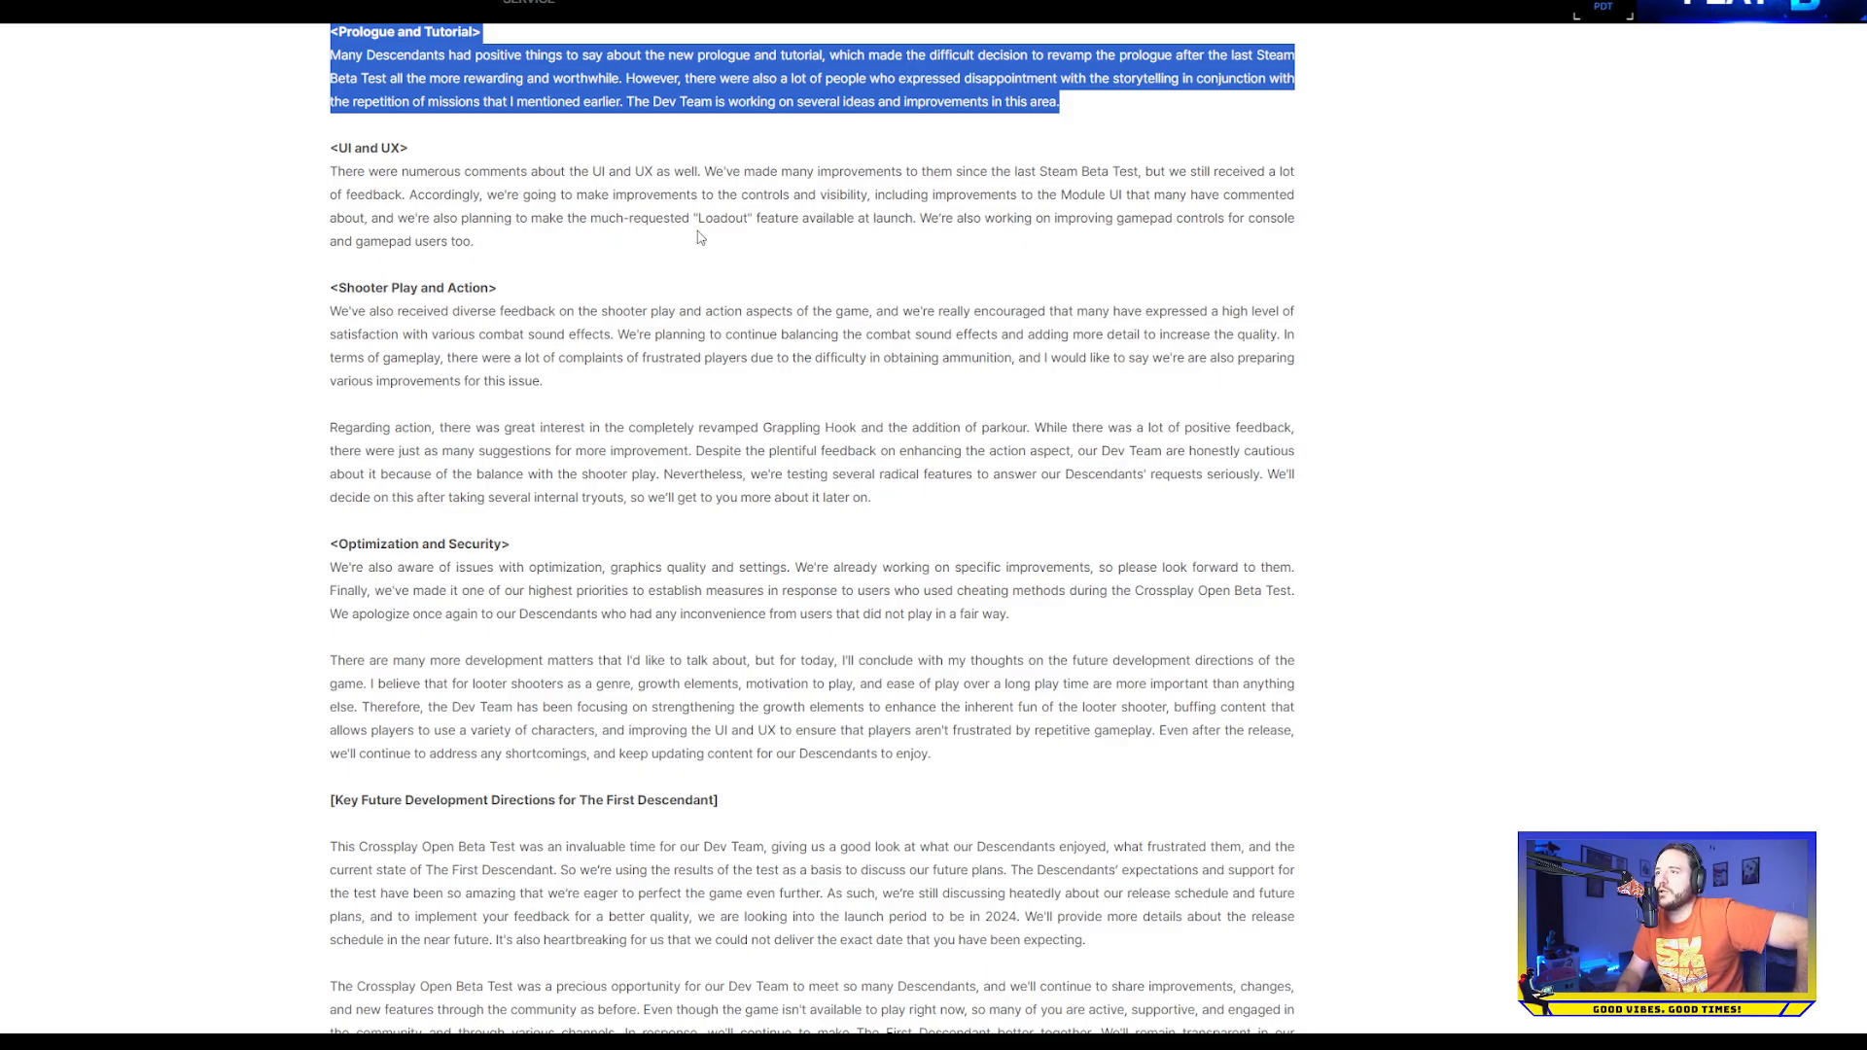
mouse_move(704, 241)
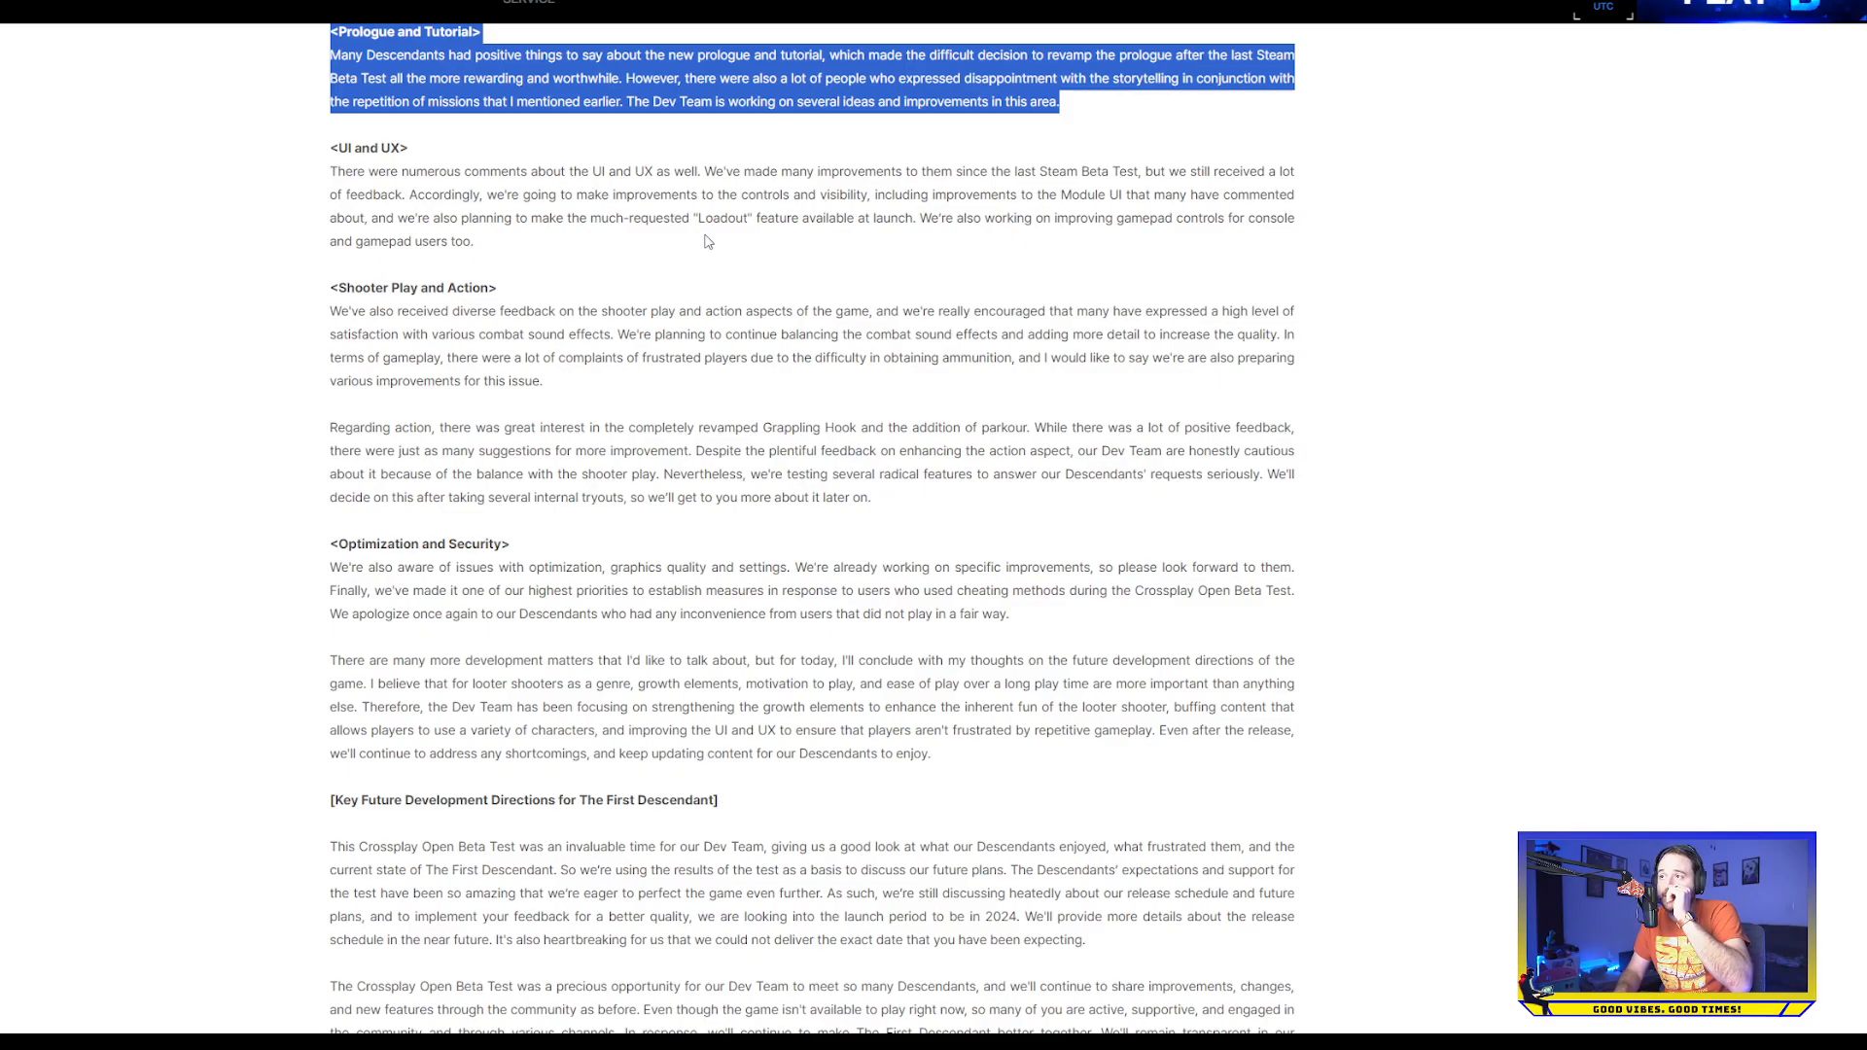
mouse_move(799, 260)
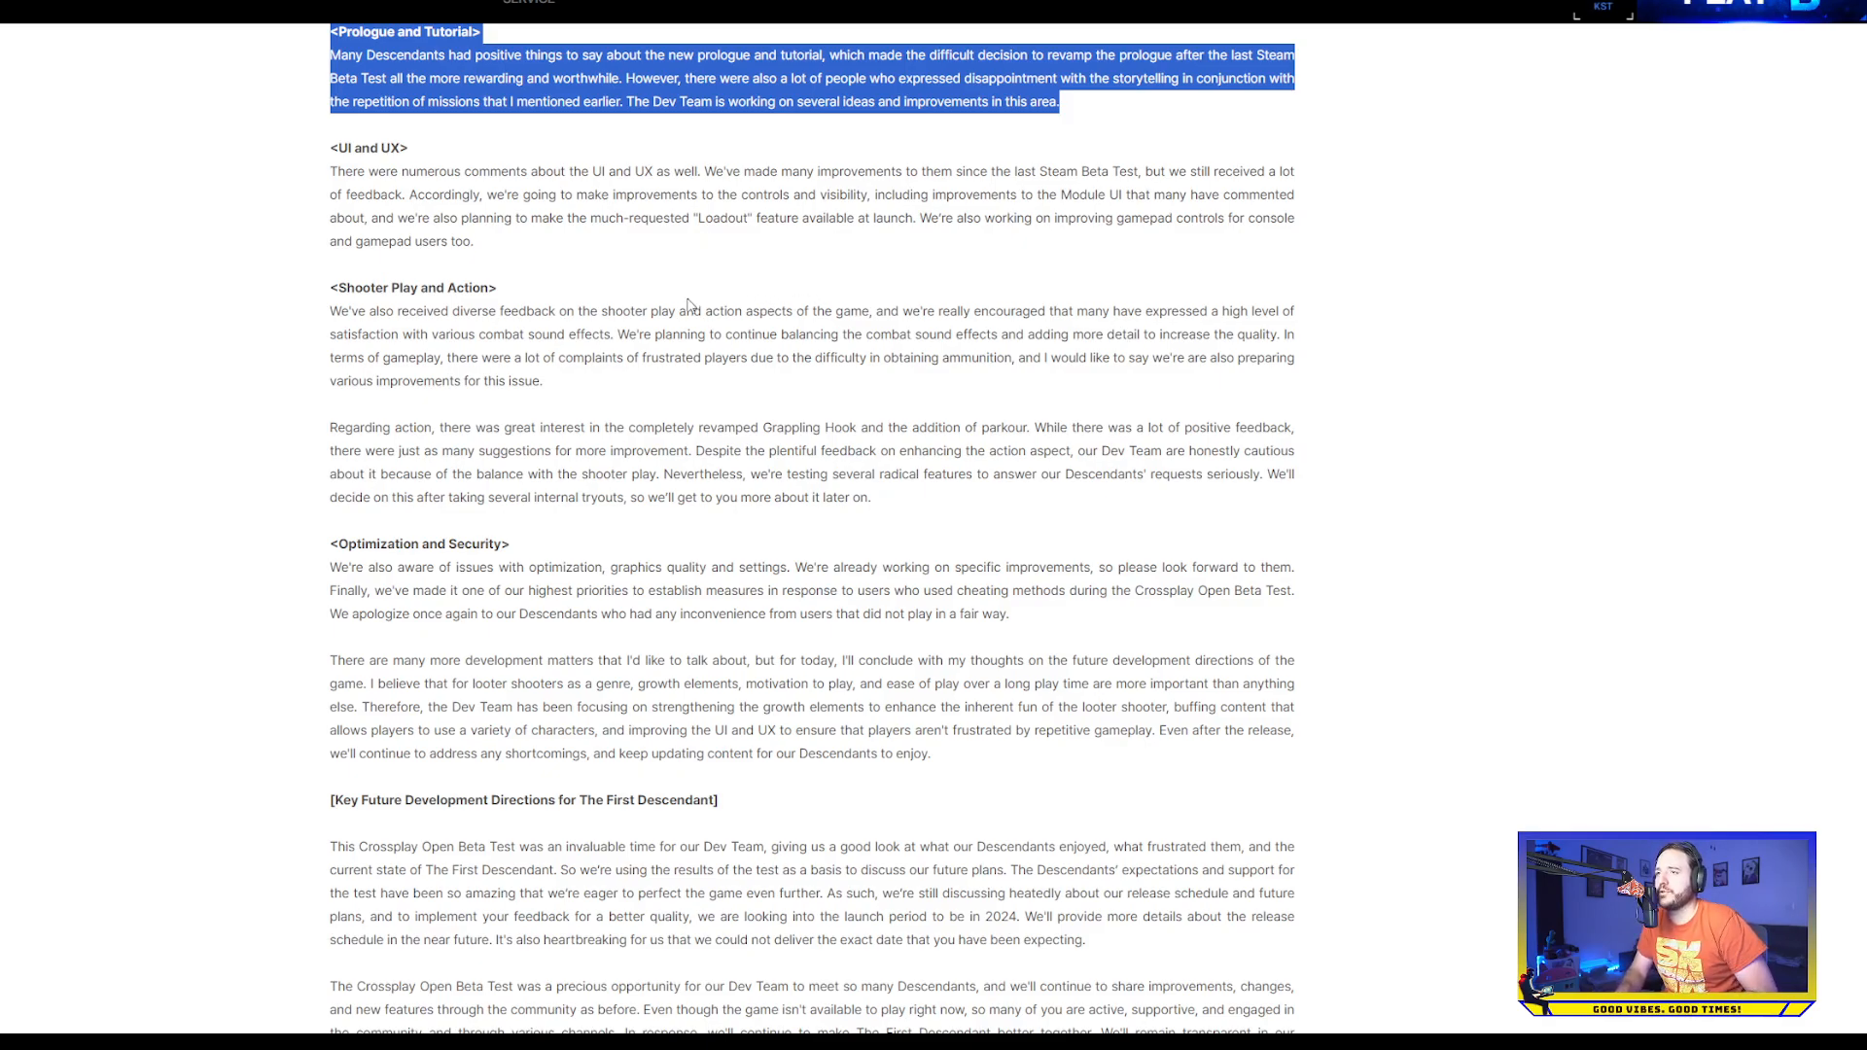
drag(459, 217, 947, 218)
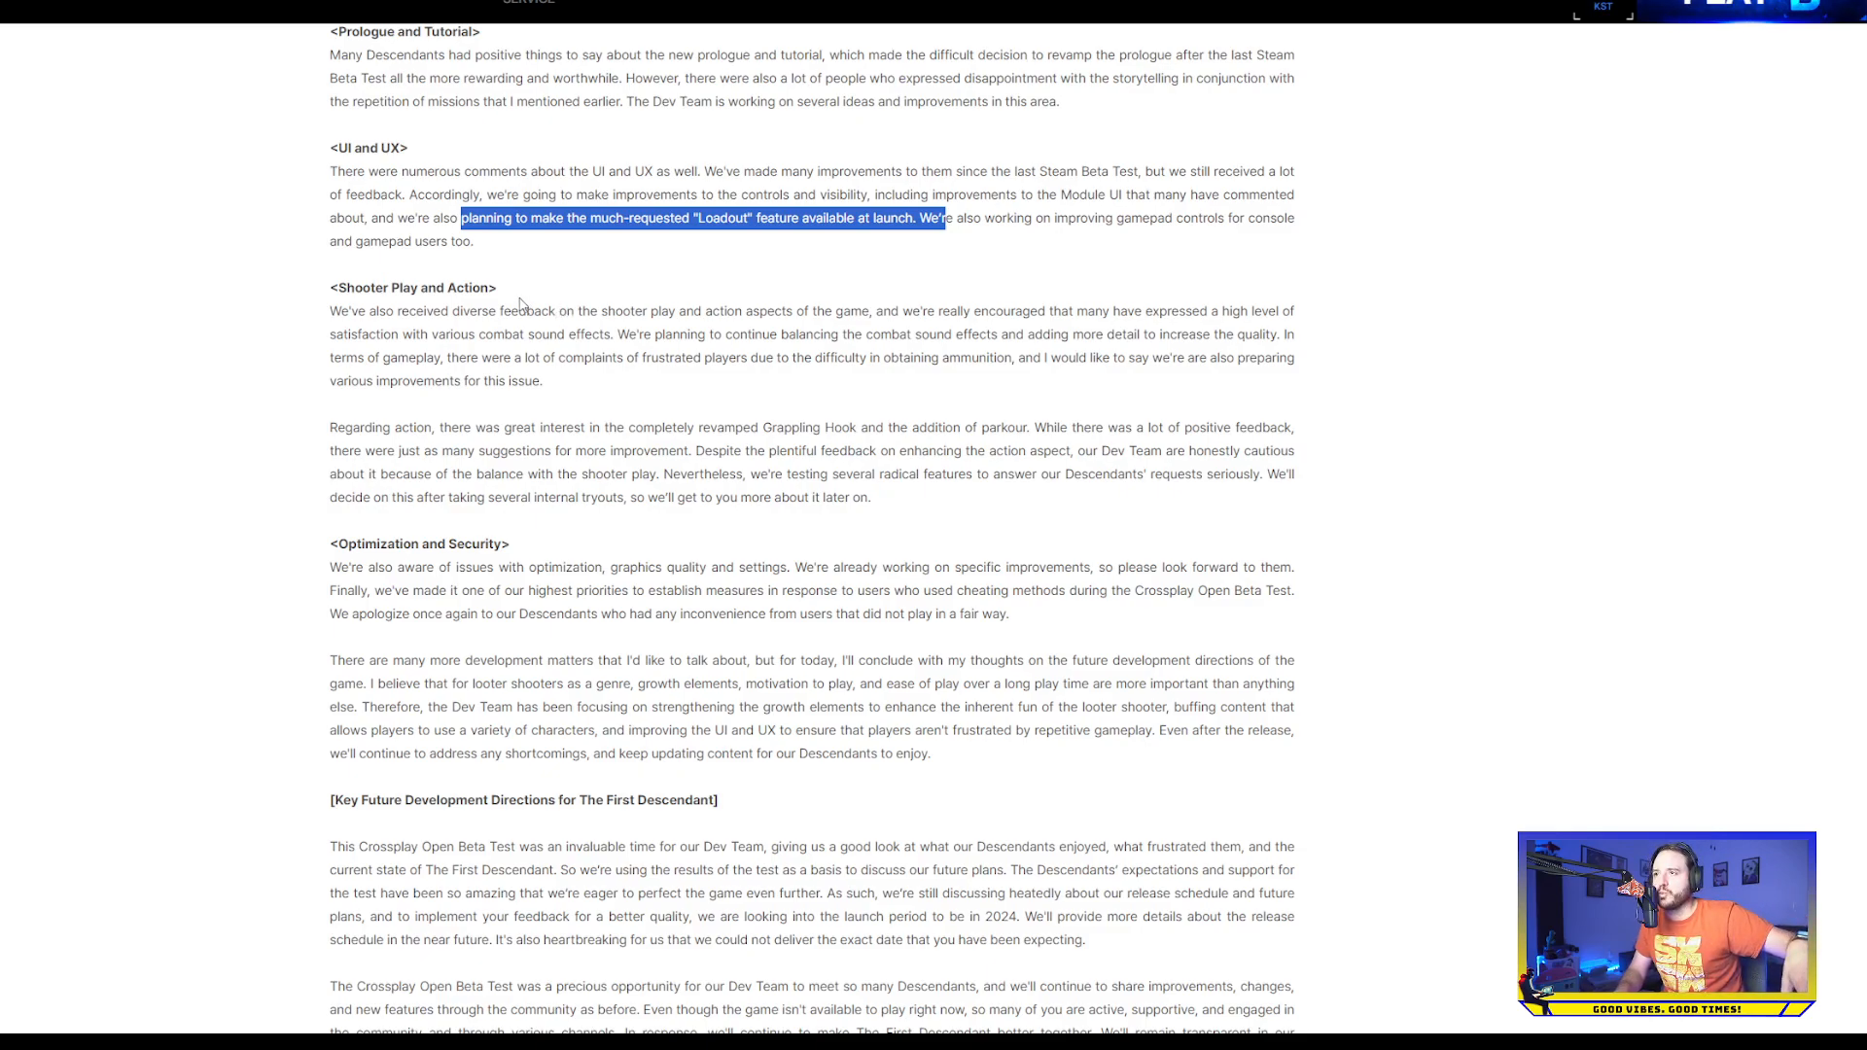
Highlight most of the UI and UX paragraph and scroll down to the Shooter Play and Action section
drag(947, 218, 473, 241)
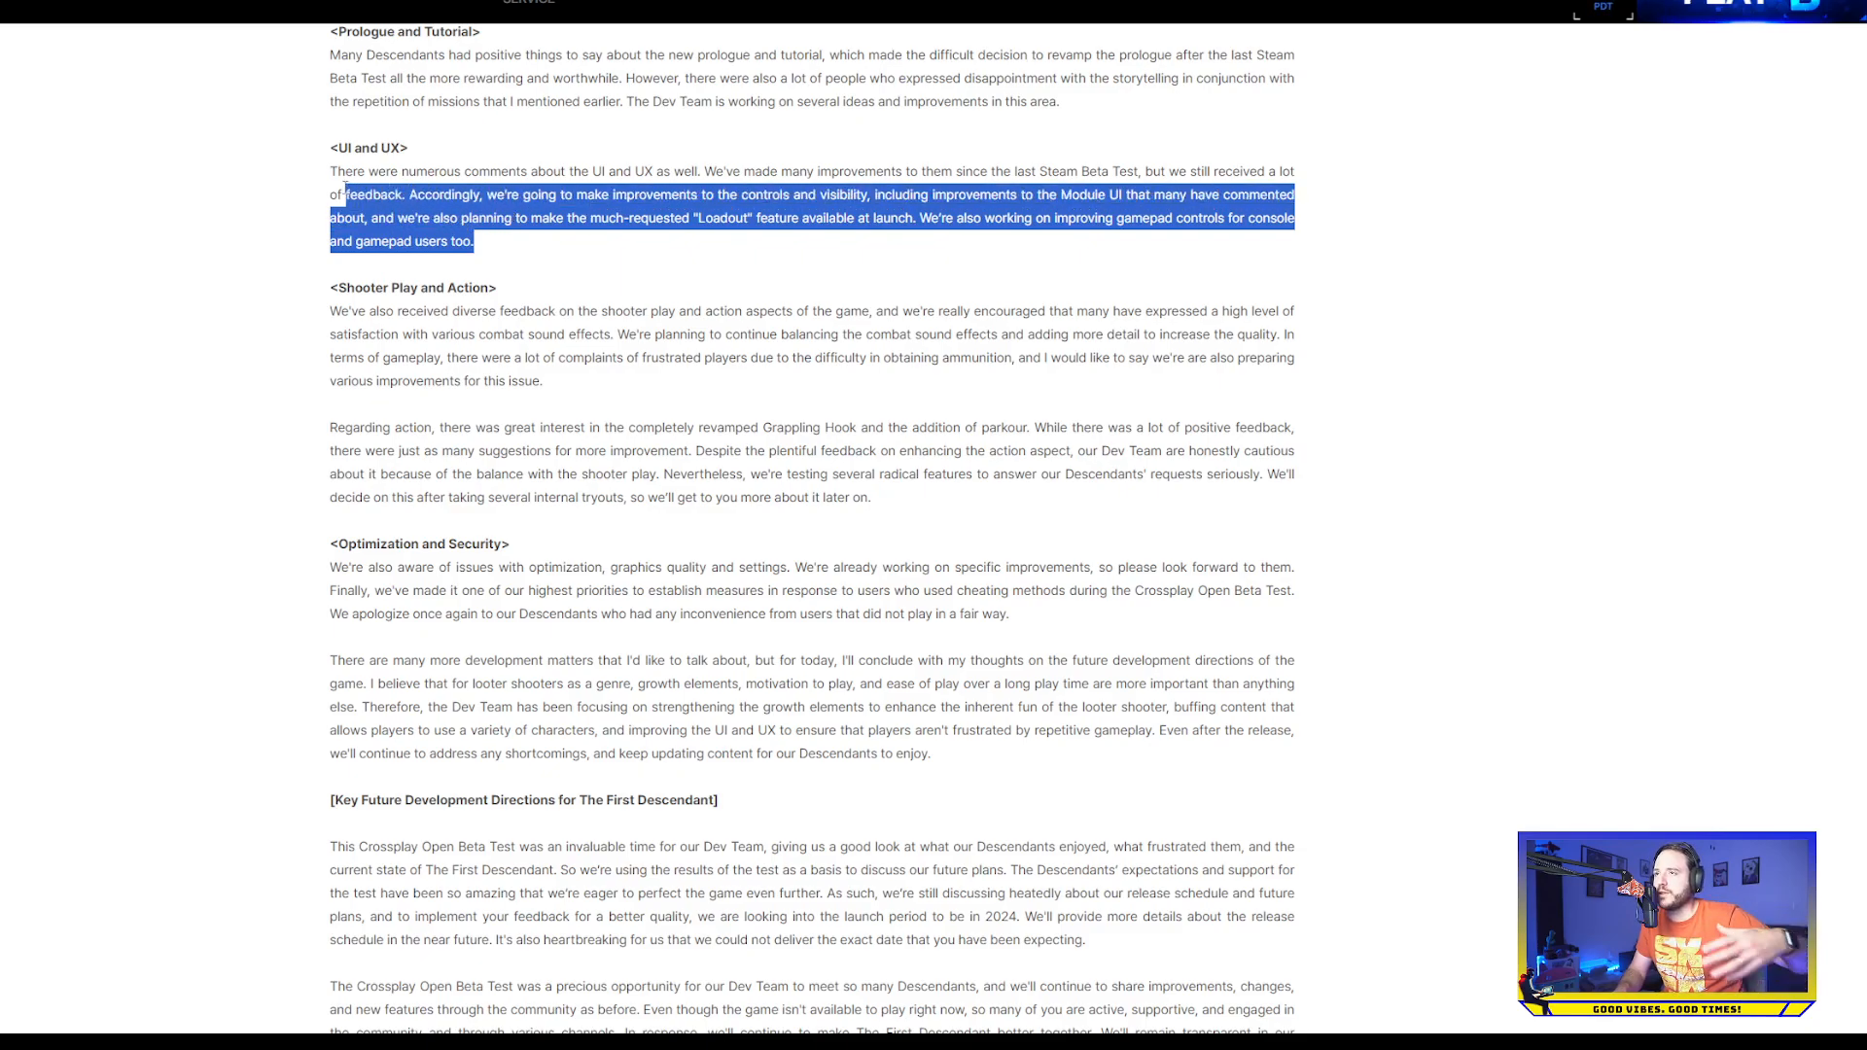
scroll(down, 3)
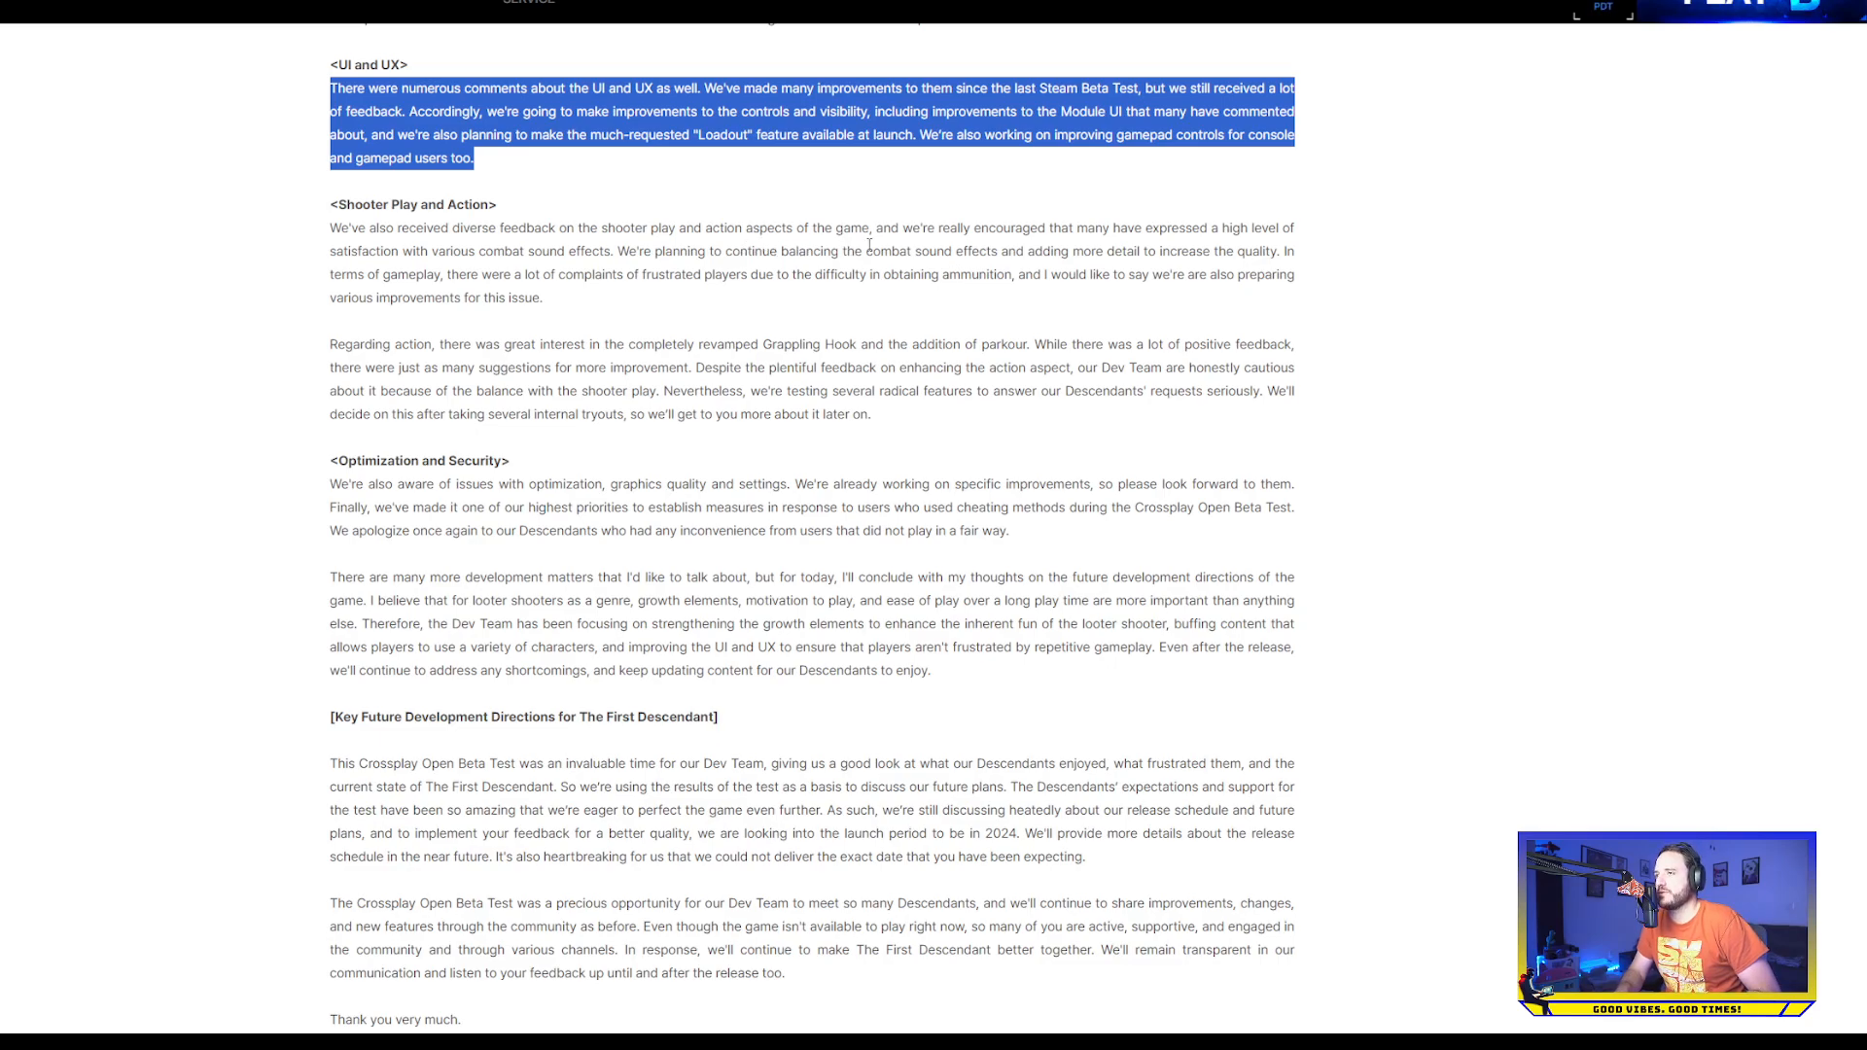
mouse_move(989, 245)
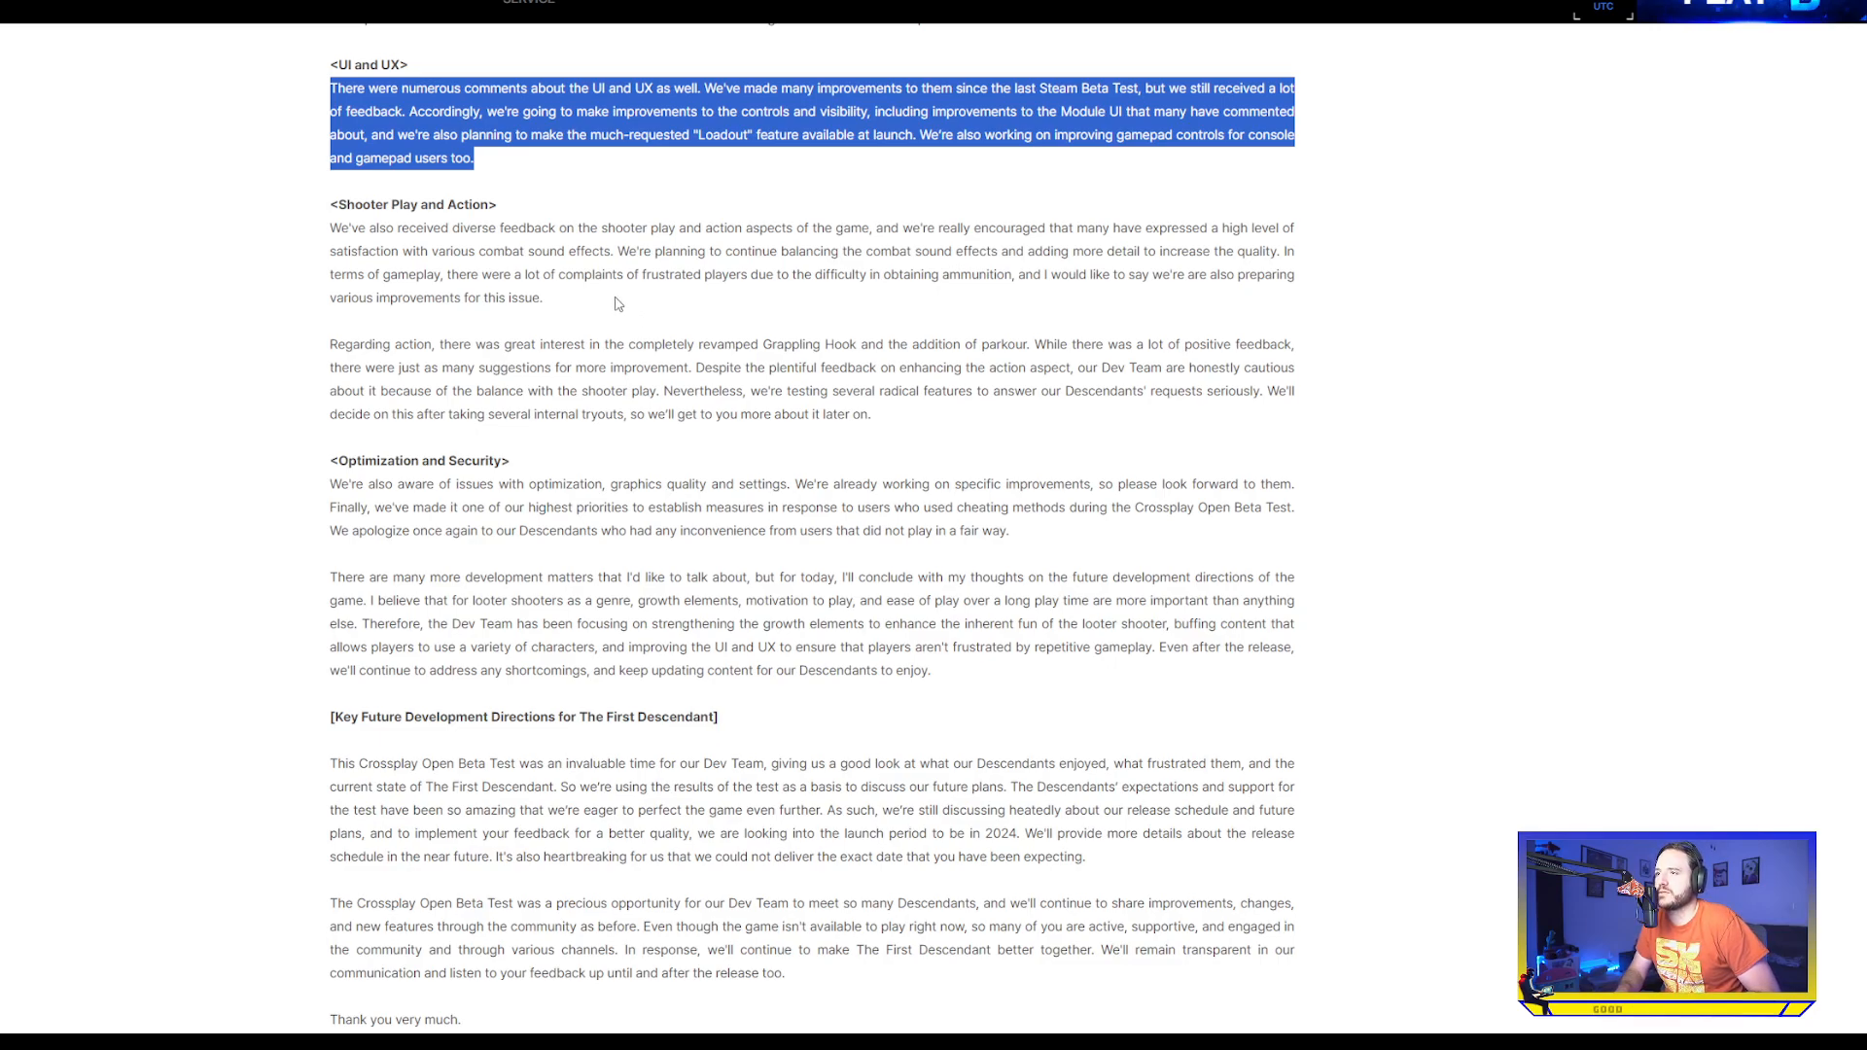
mouse_move(642, 270)
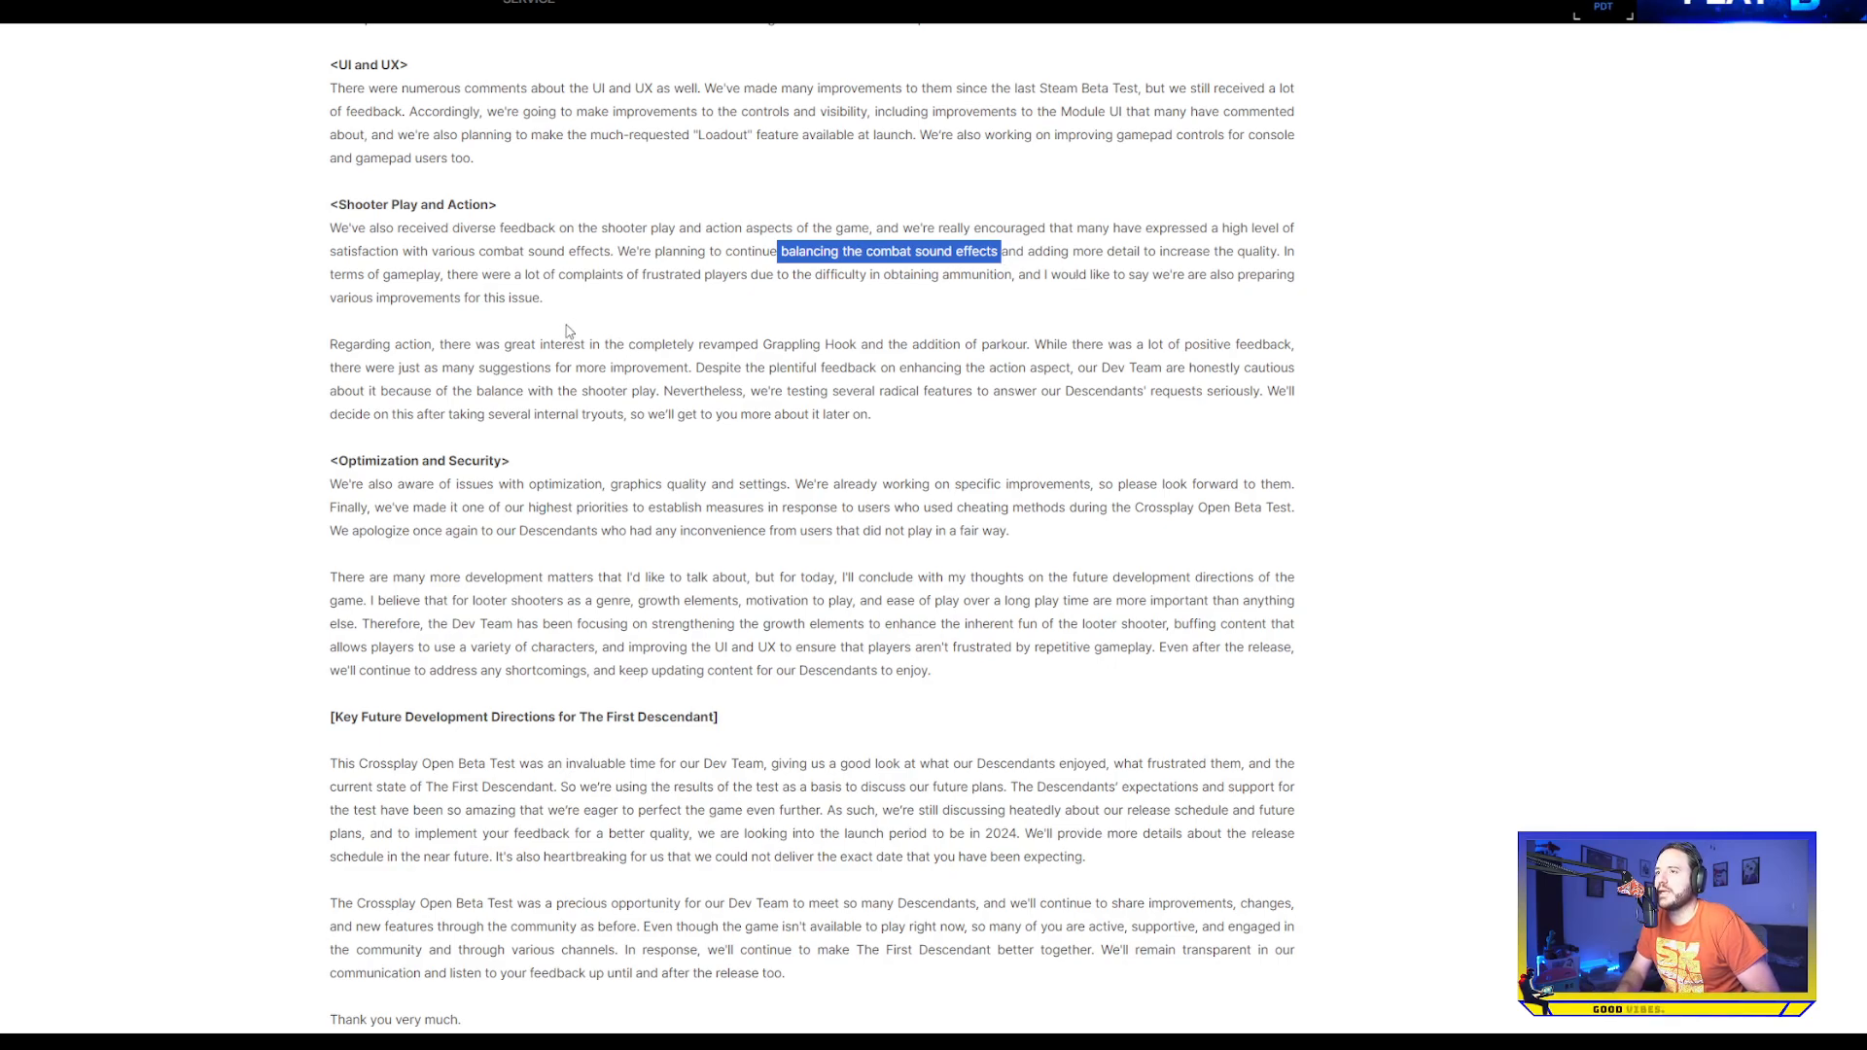
mouse_move(649, 304)
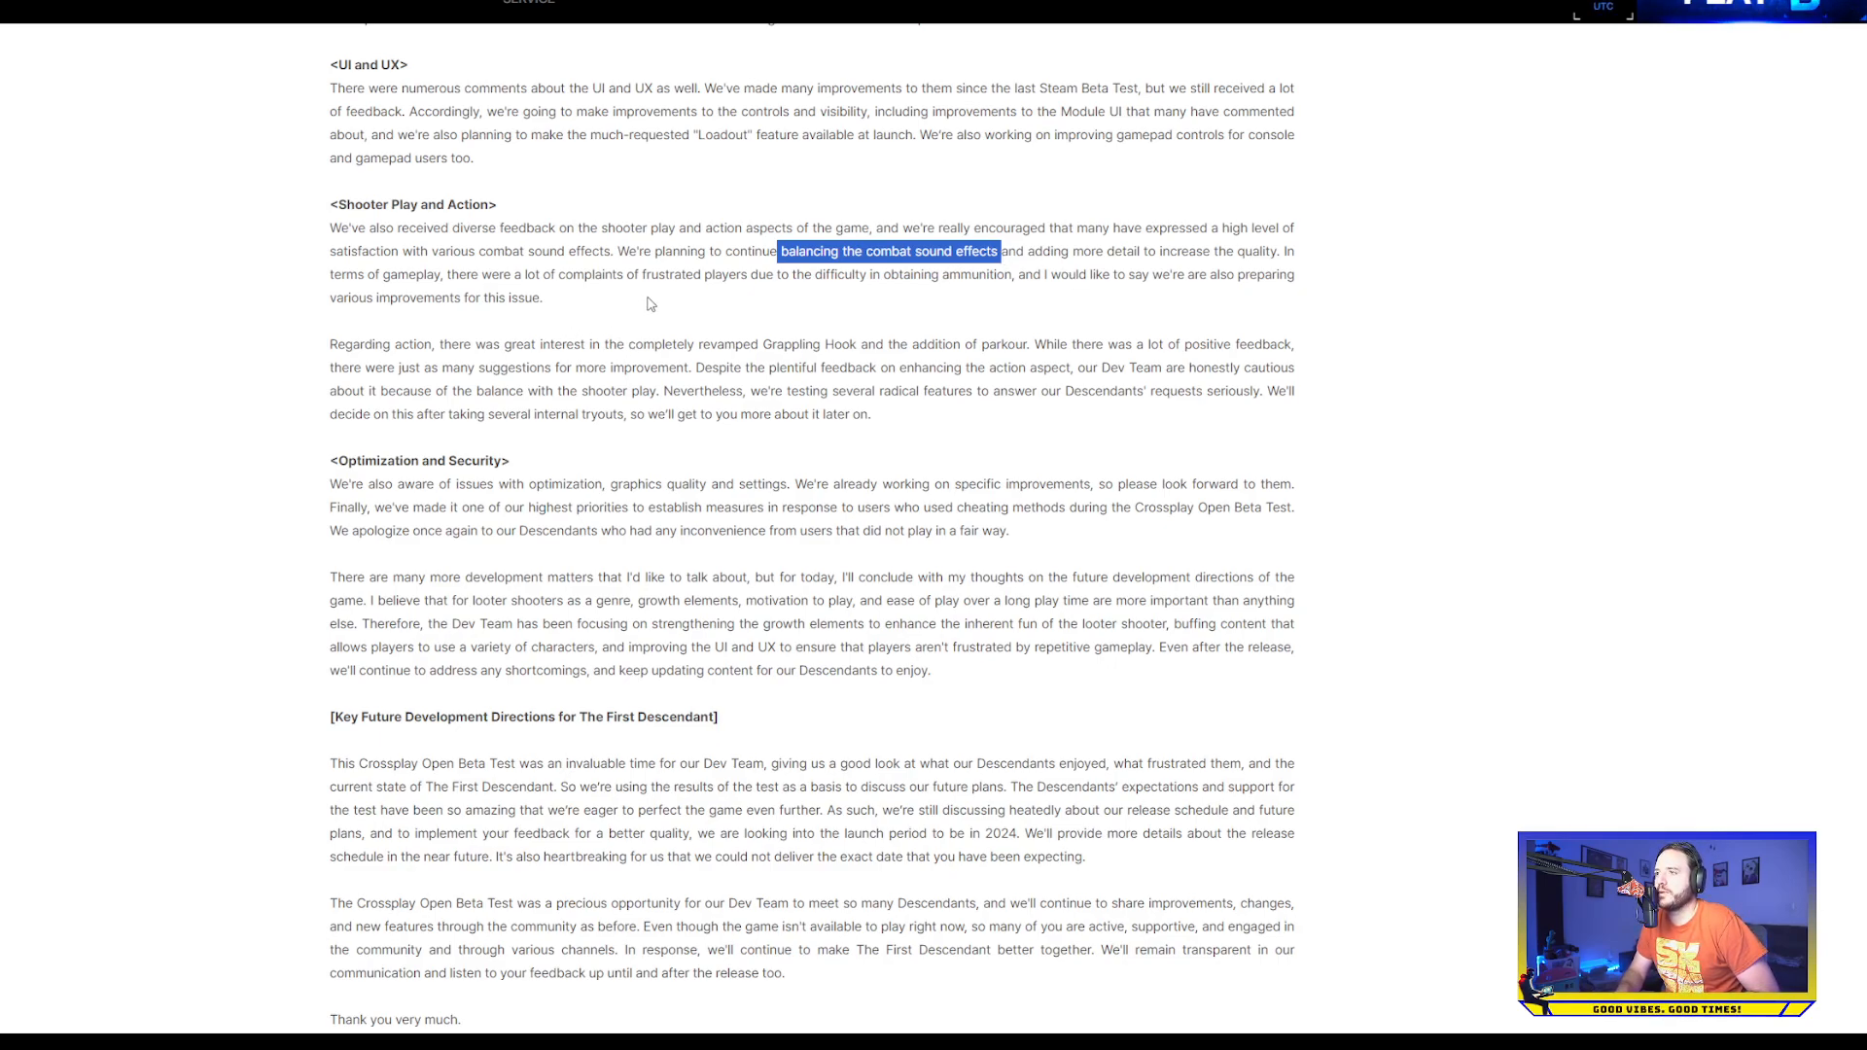
mouse_move(679, 293)
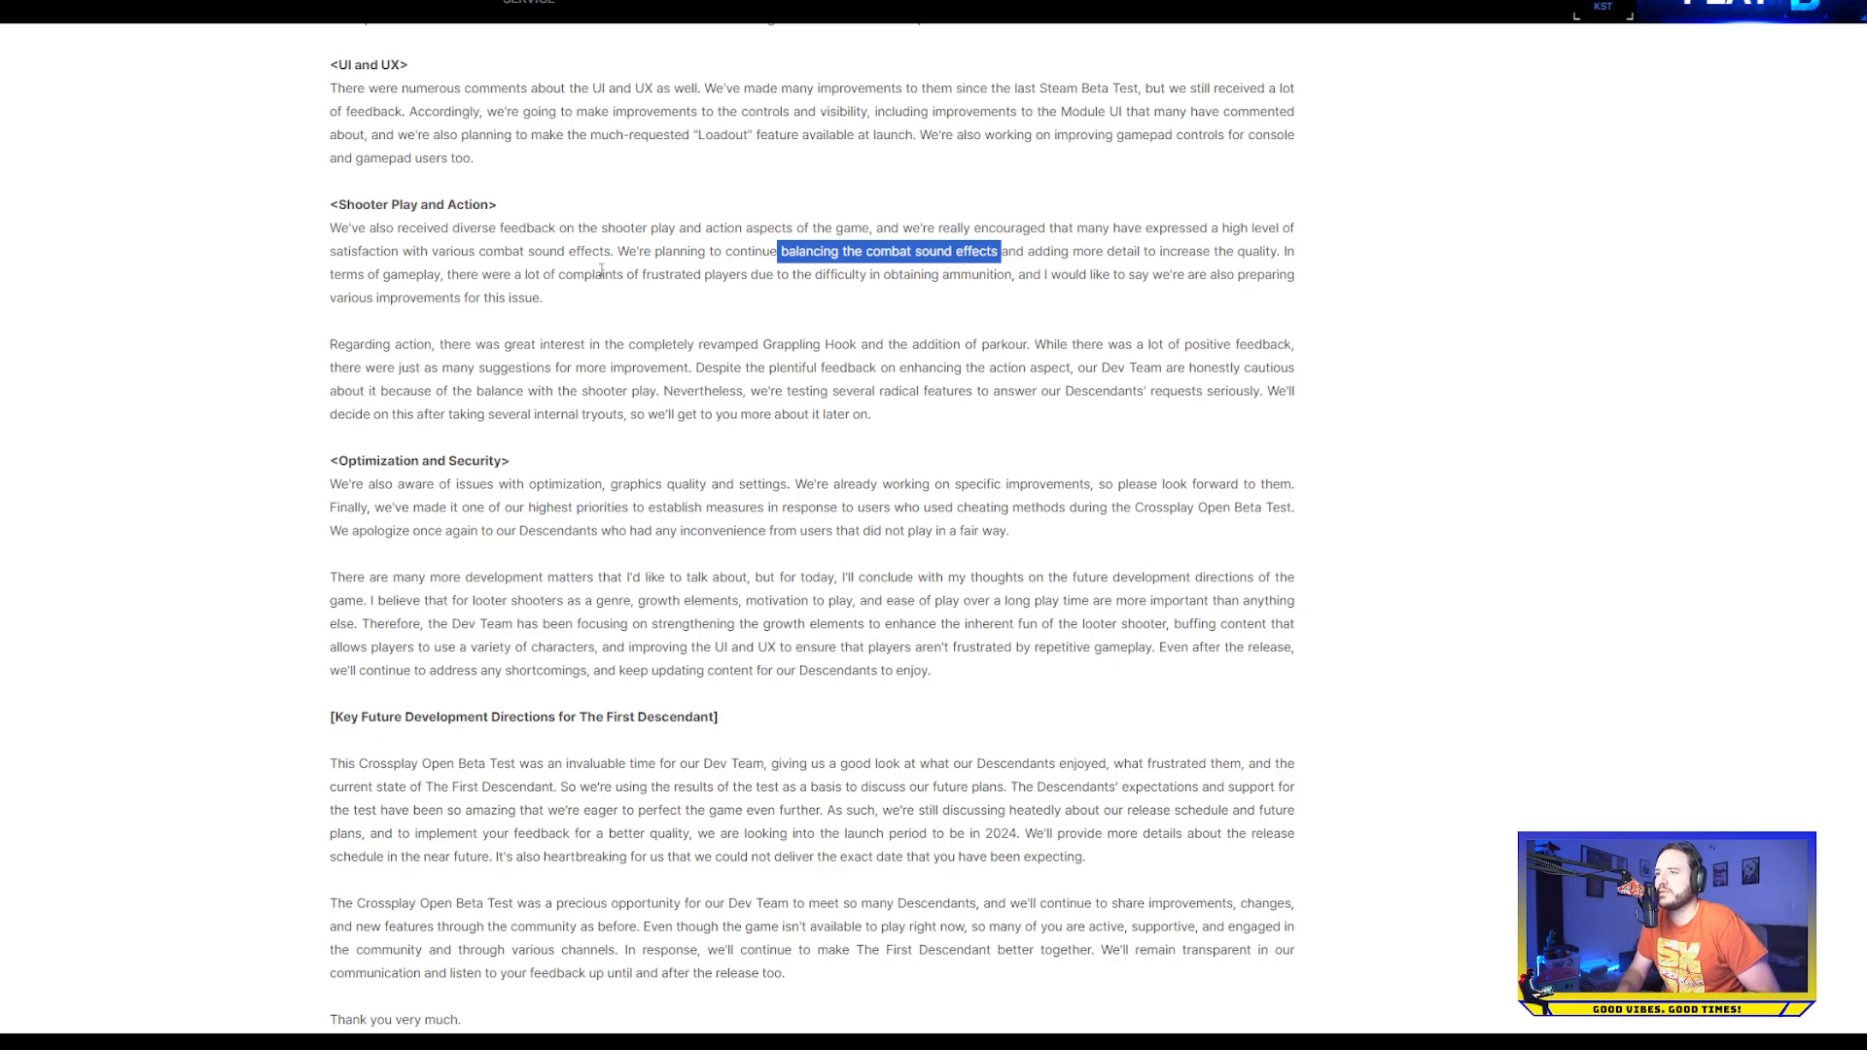
scroll(down, 3)
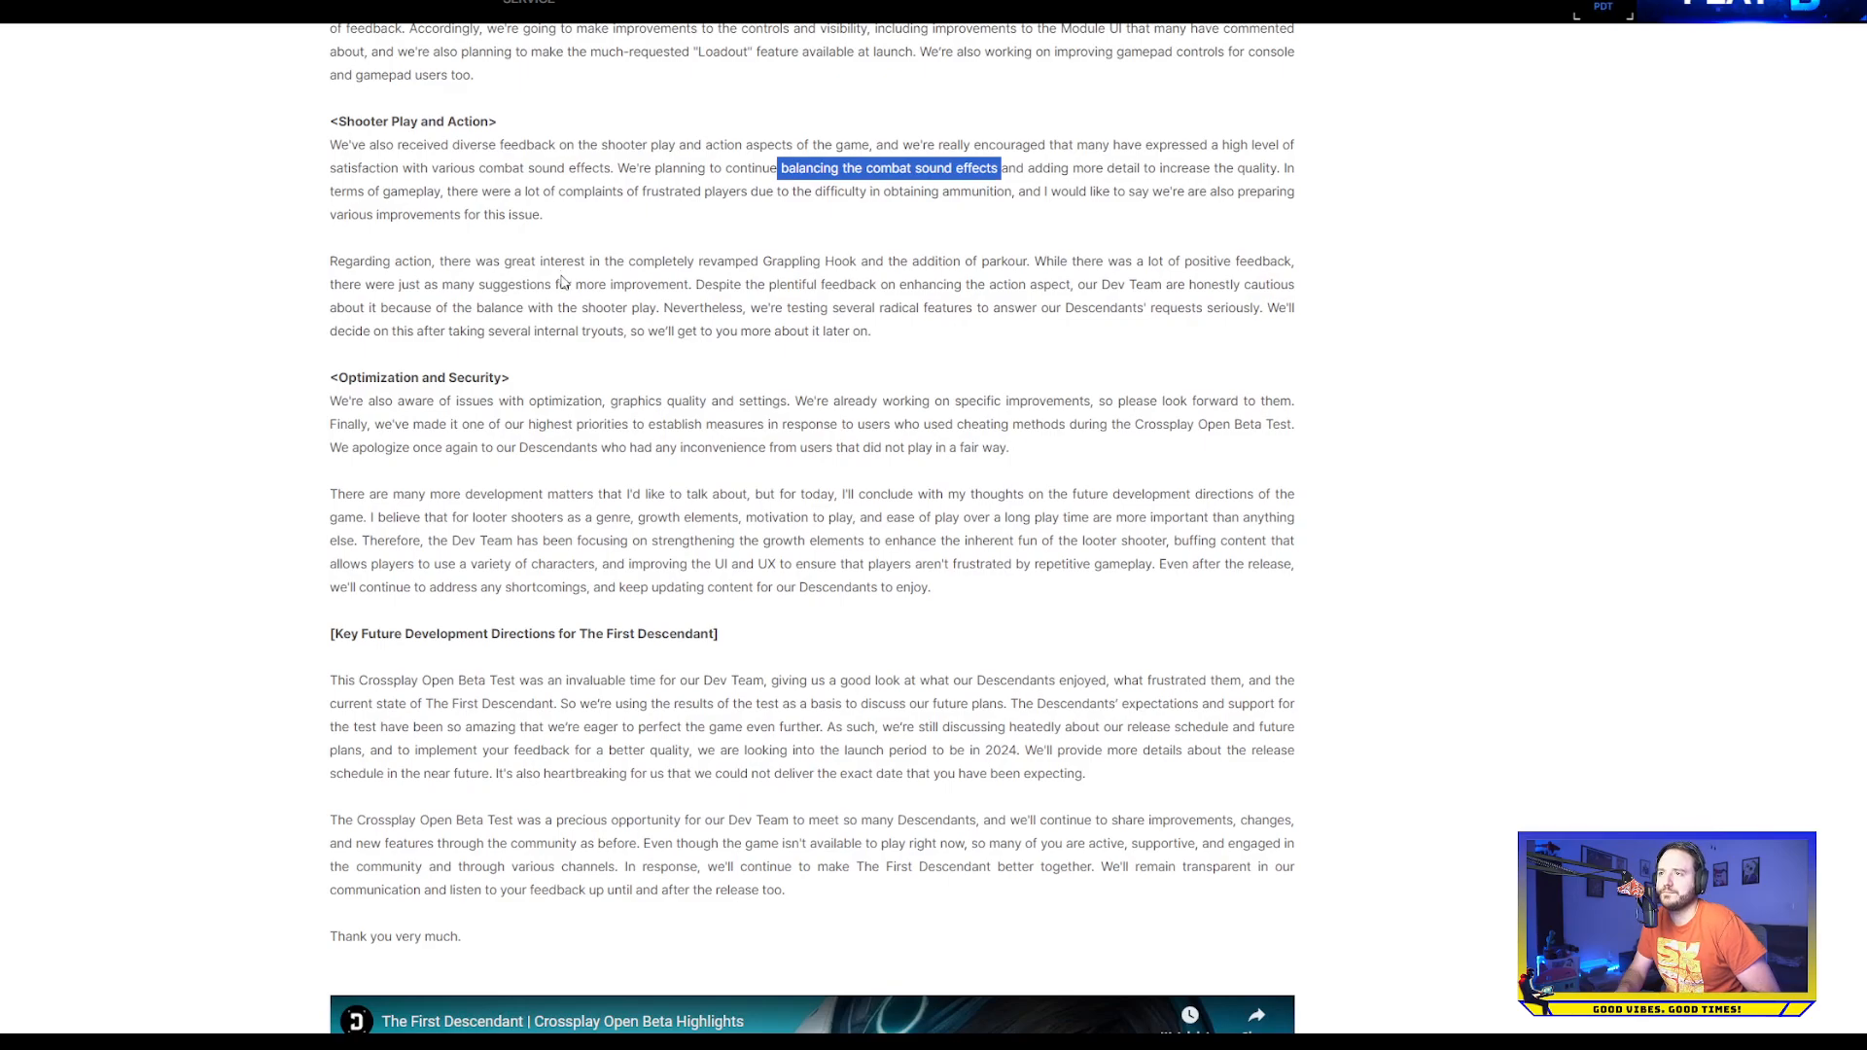
mouse_move(696, 280)
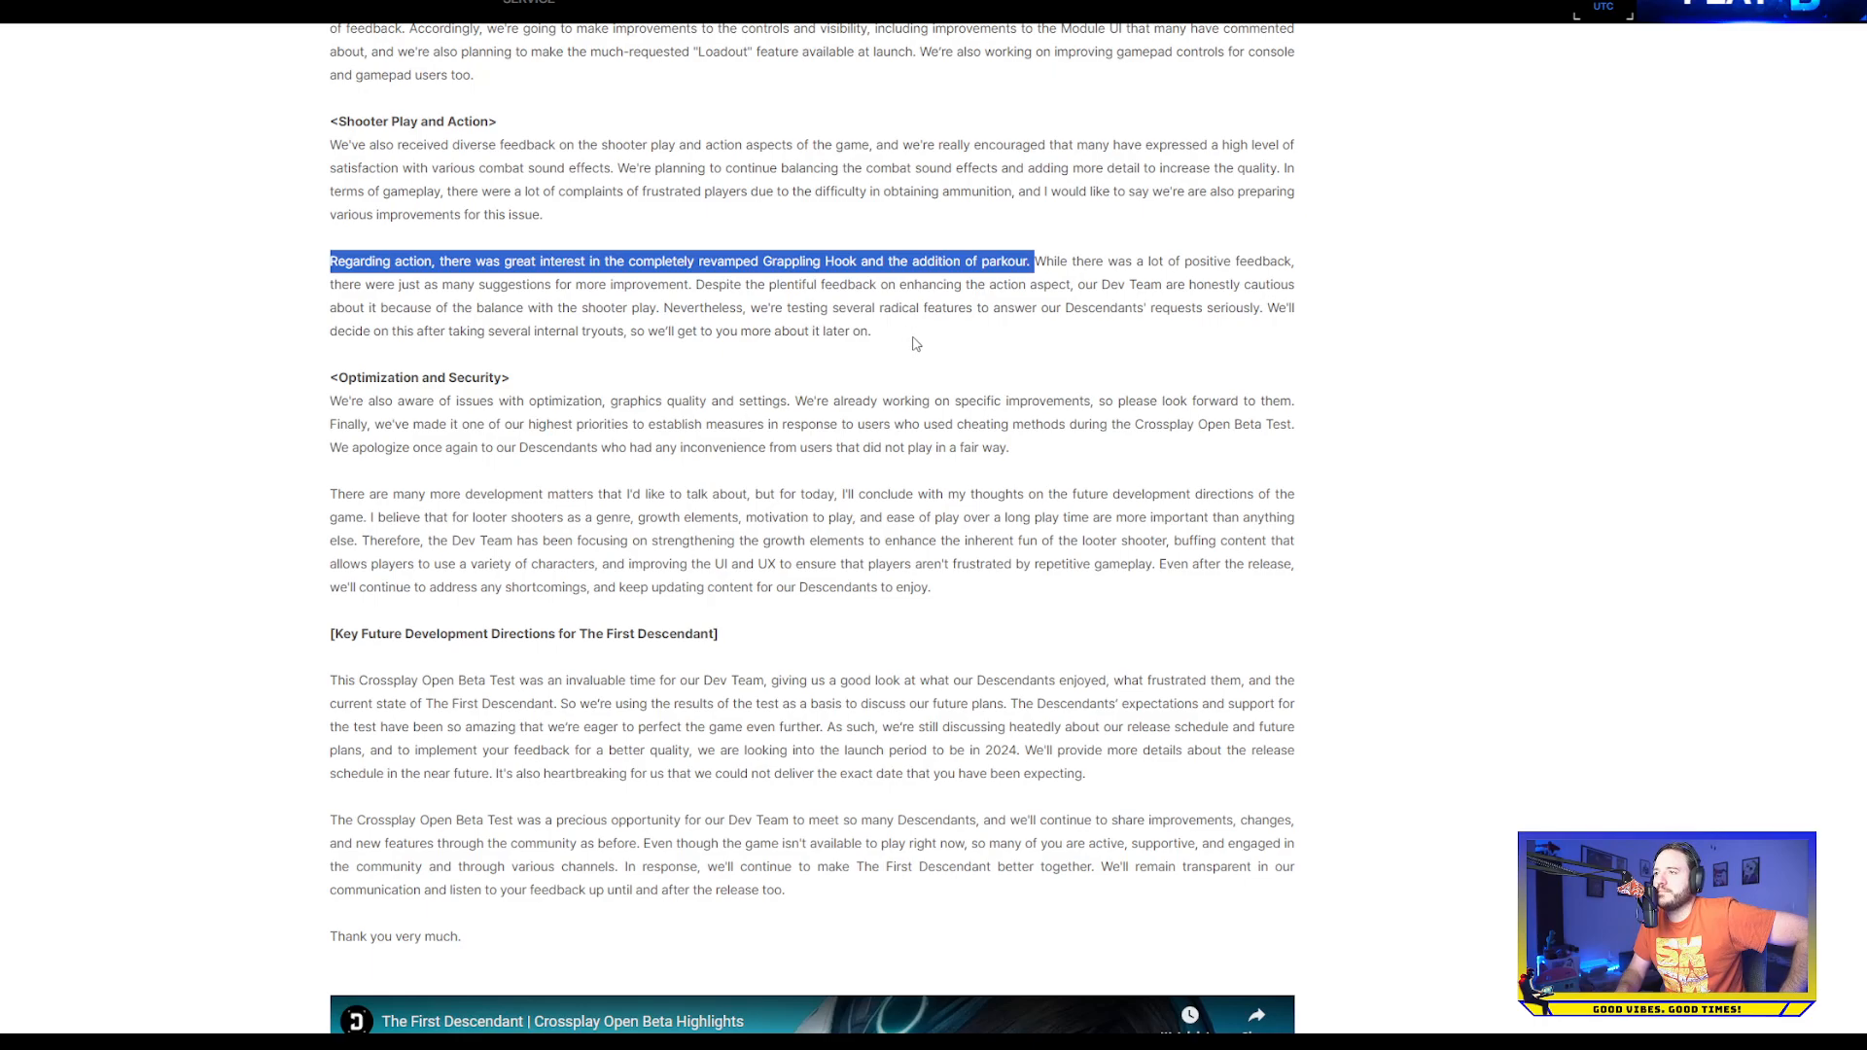
Scroll down past the Grappling Hook and parkour sentence toward the highlights video
scroll(down, 3)
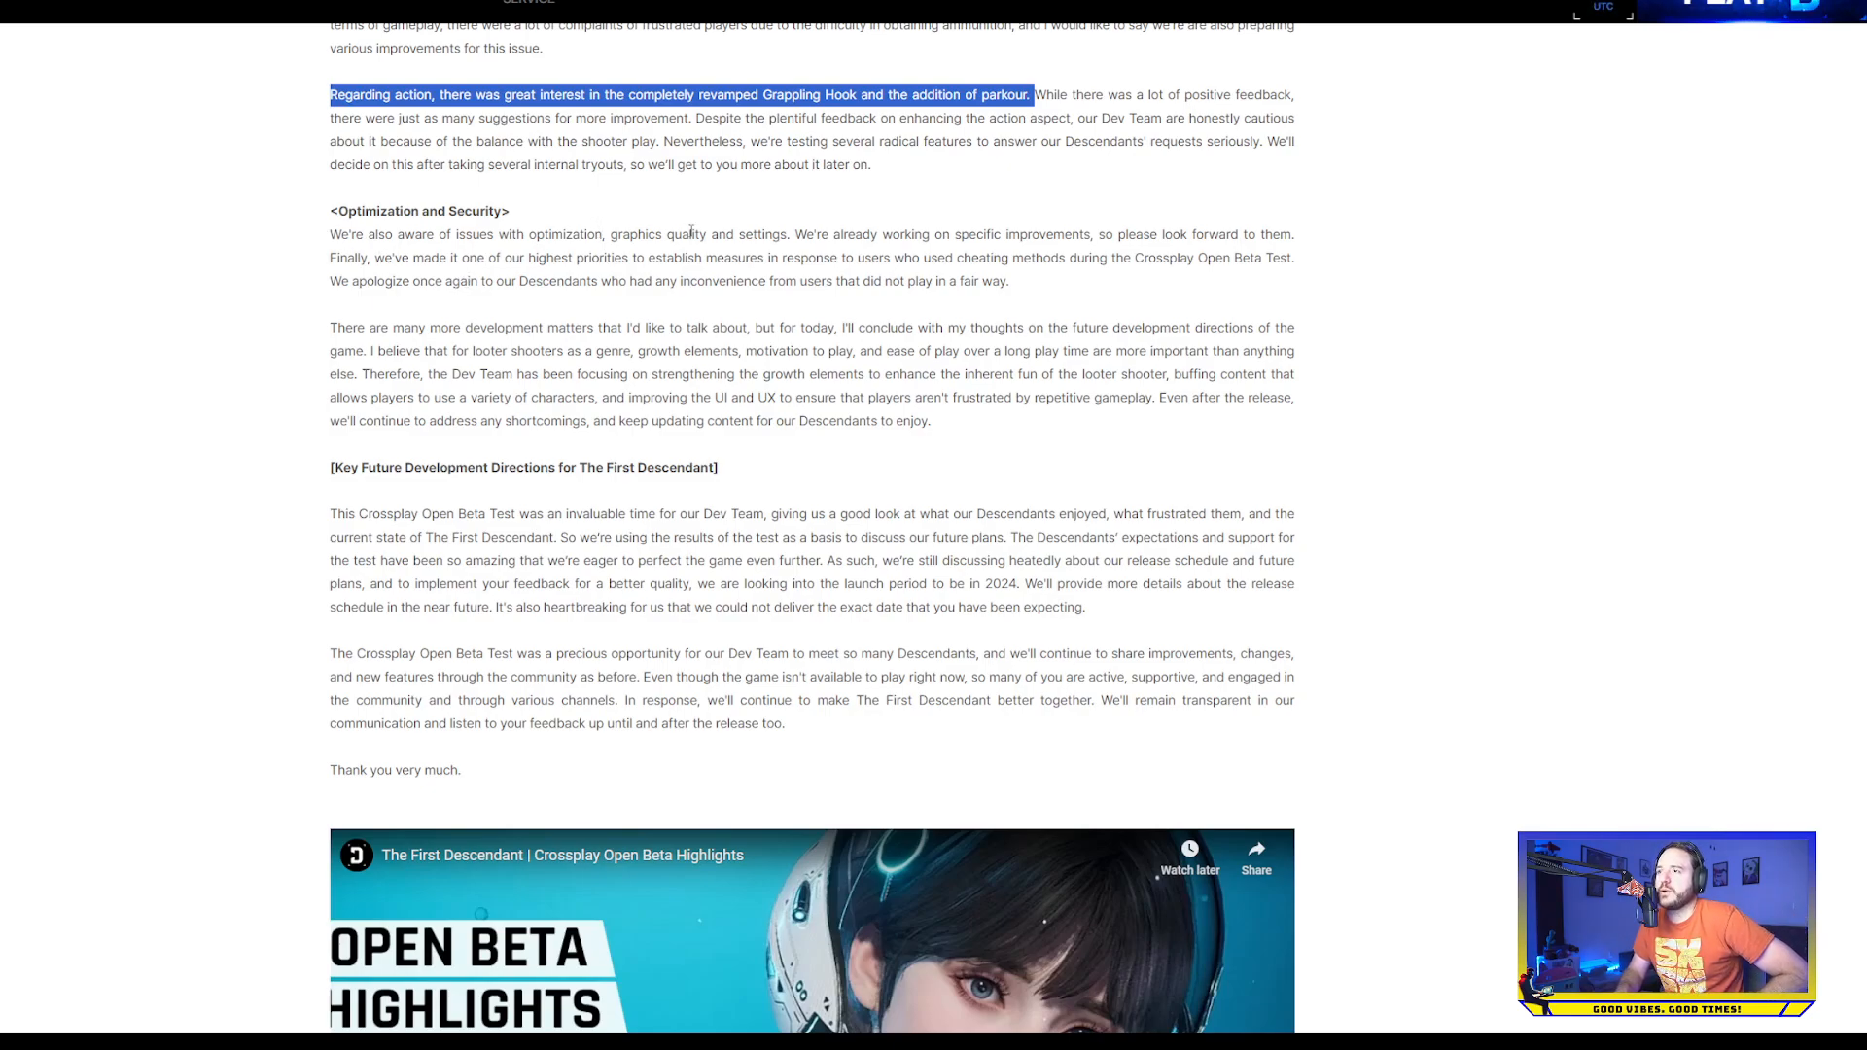
mouse_move(745, 229)
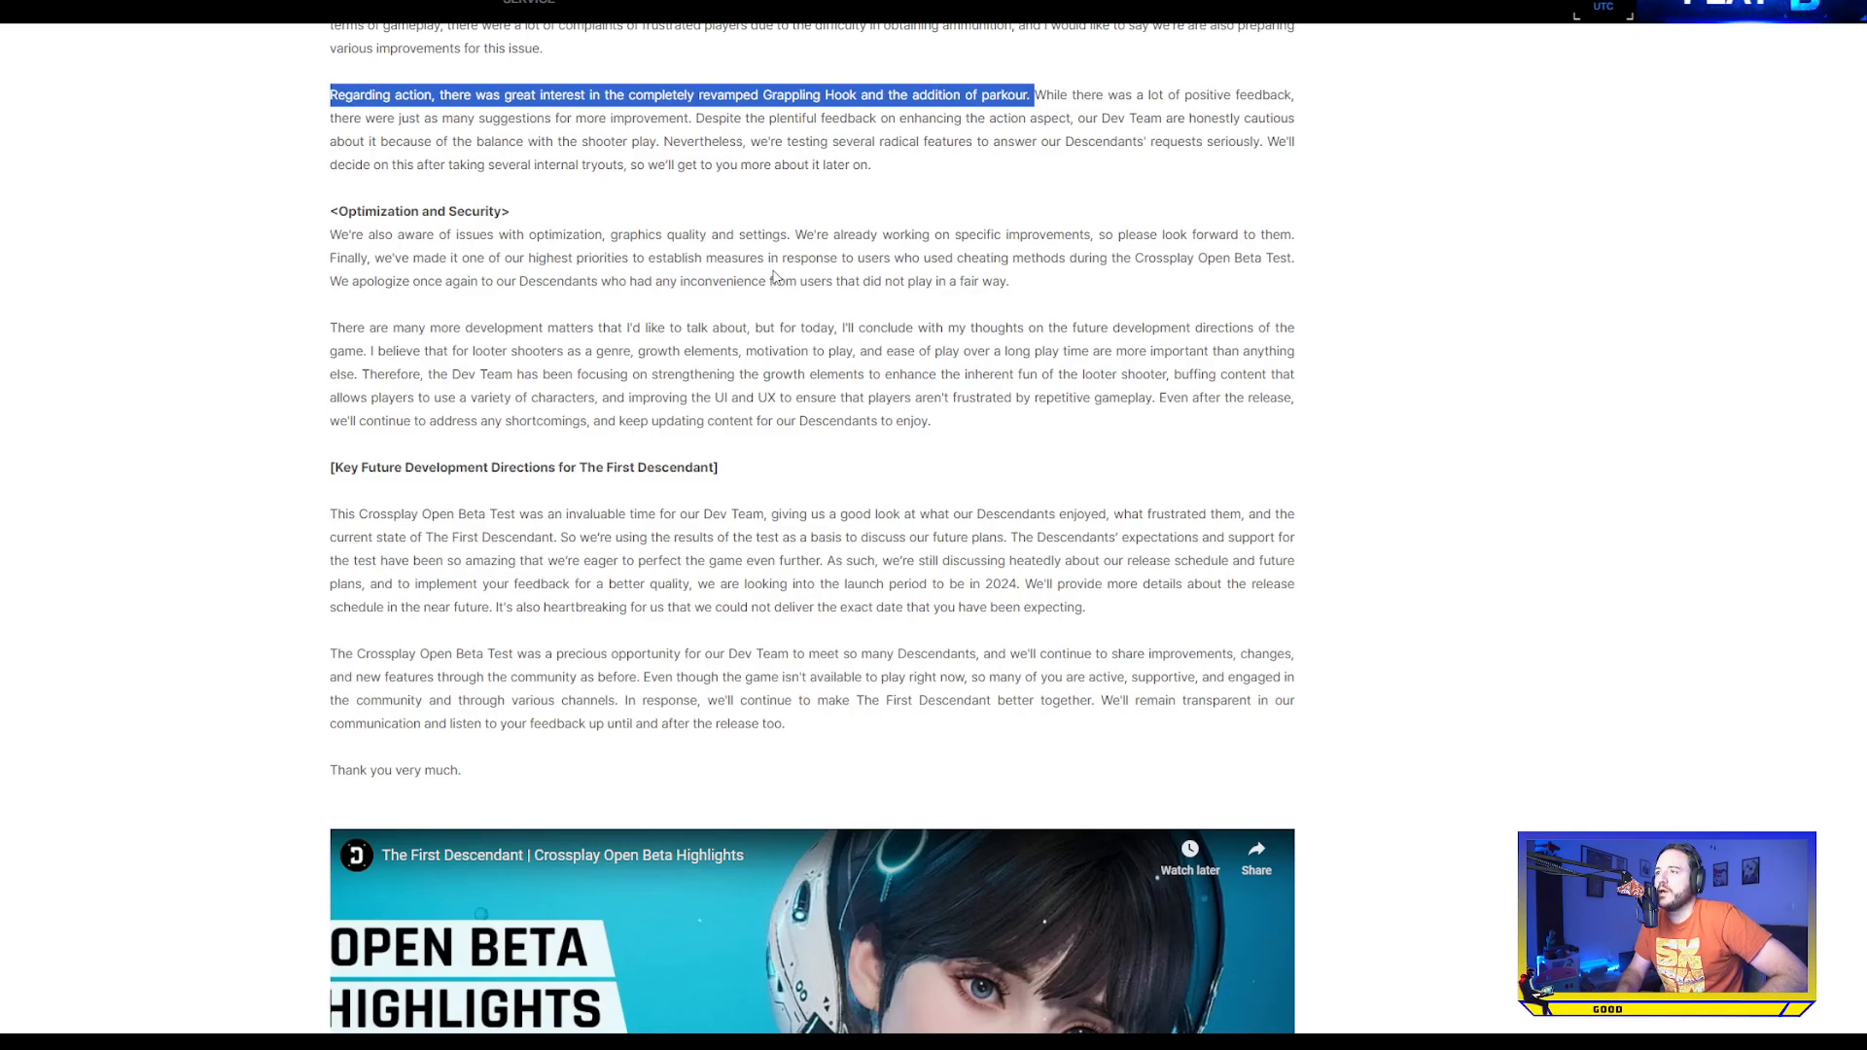
mouse_move(776, 276)
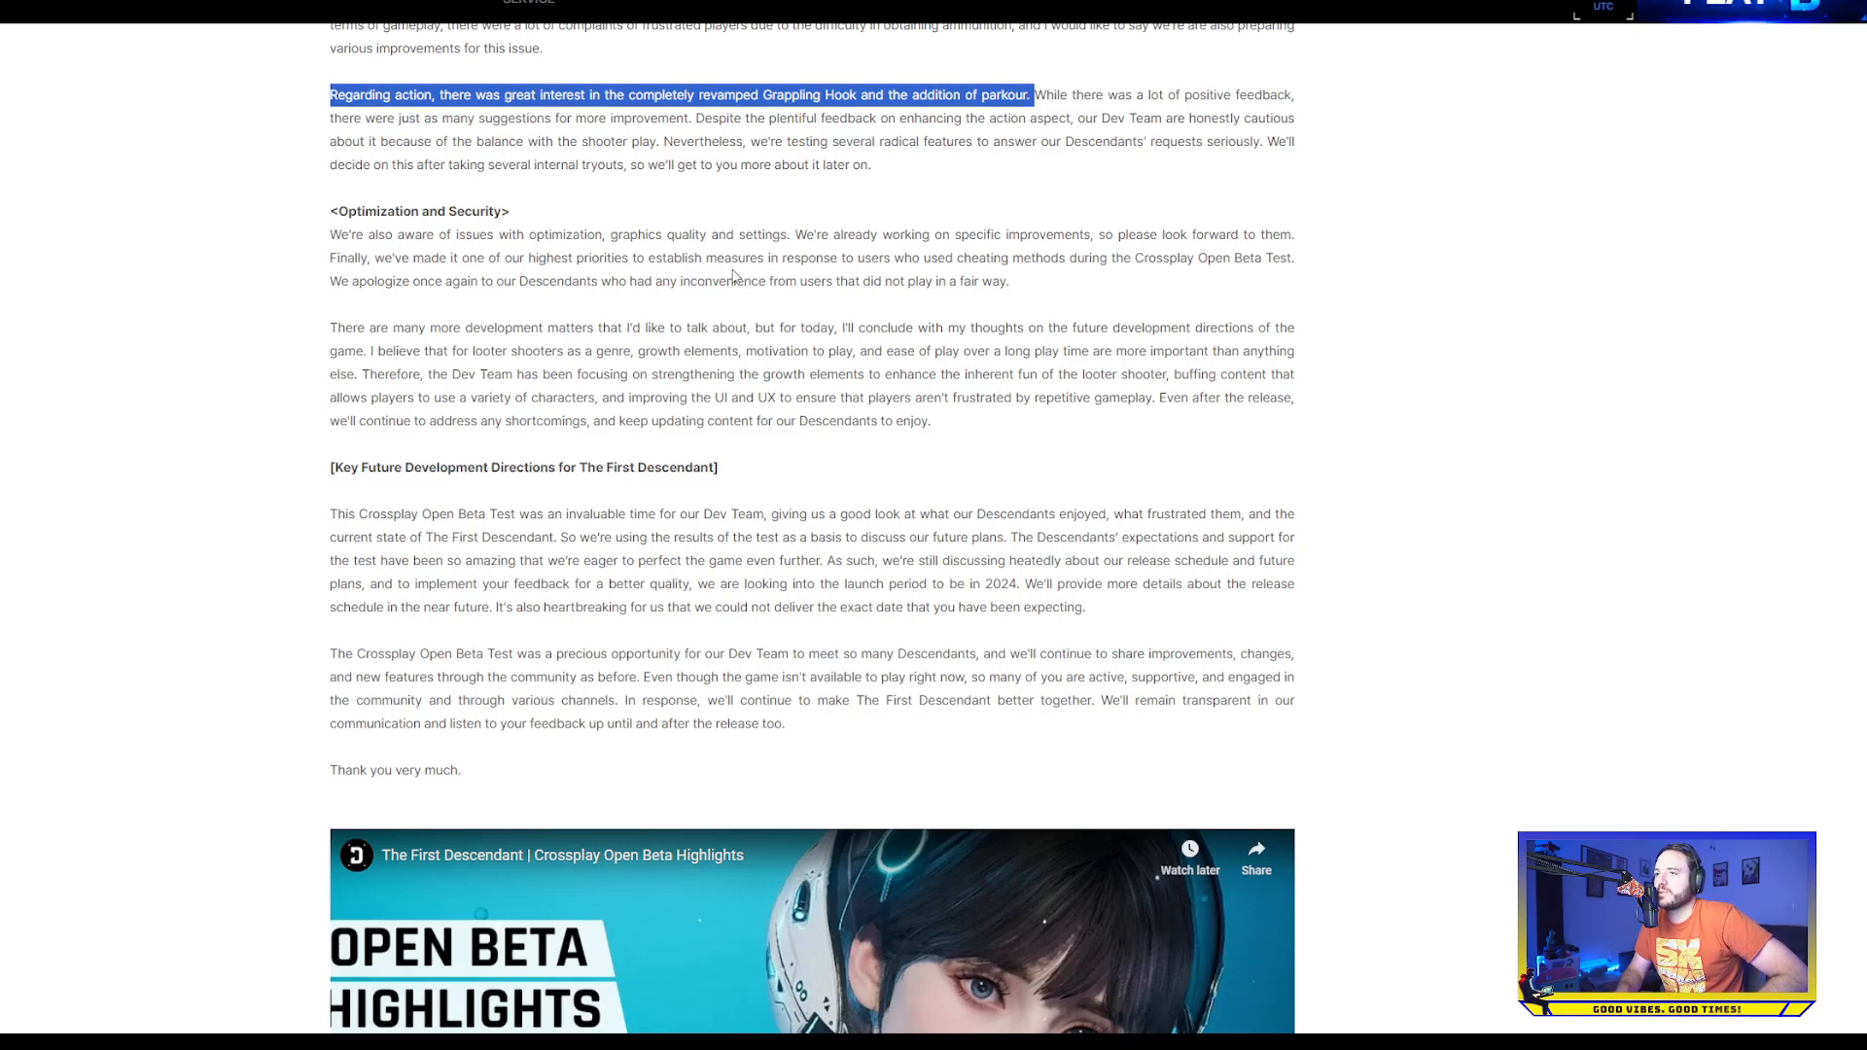
mouse_move(500, 313)
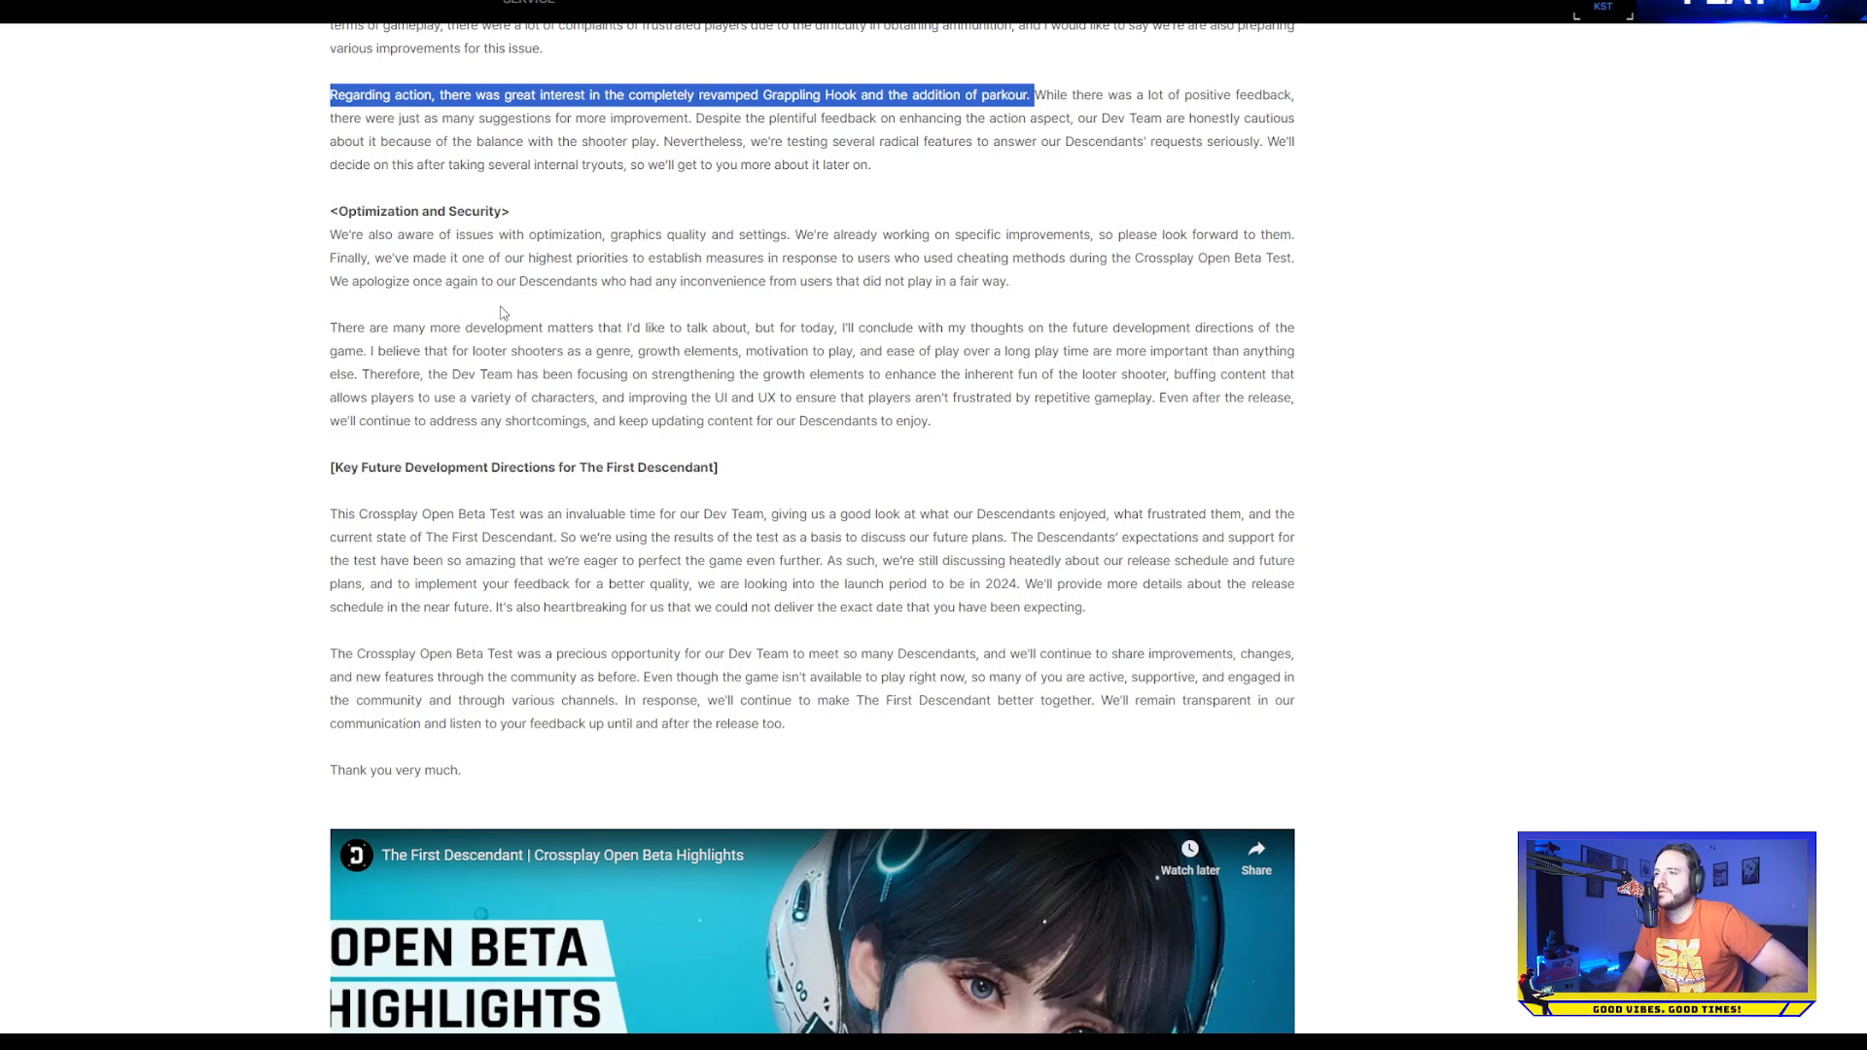
mouse_move(273, 291)
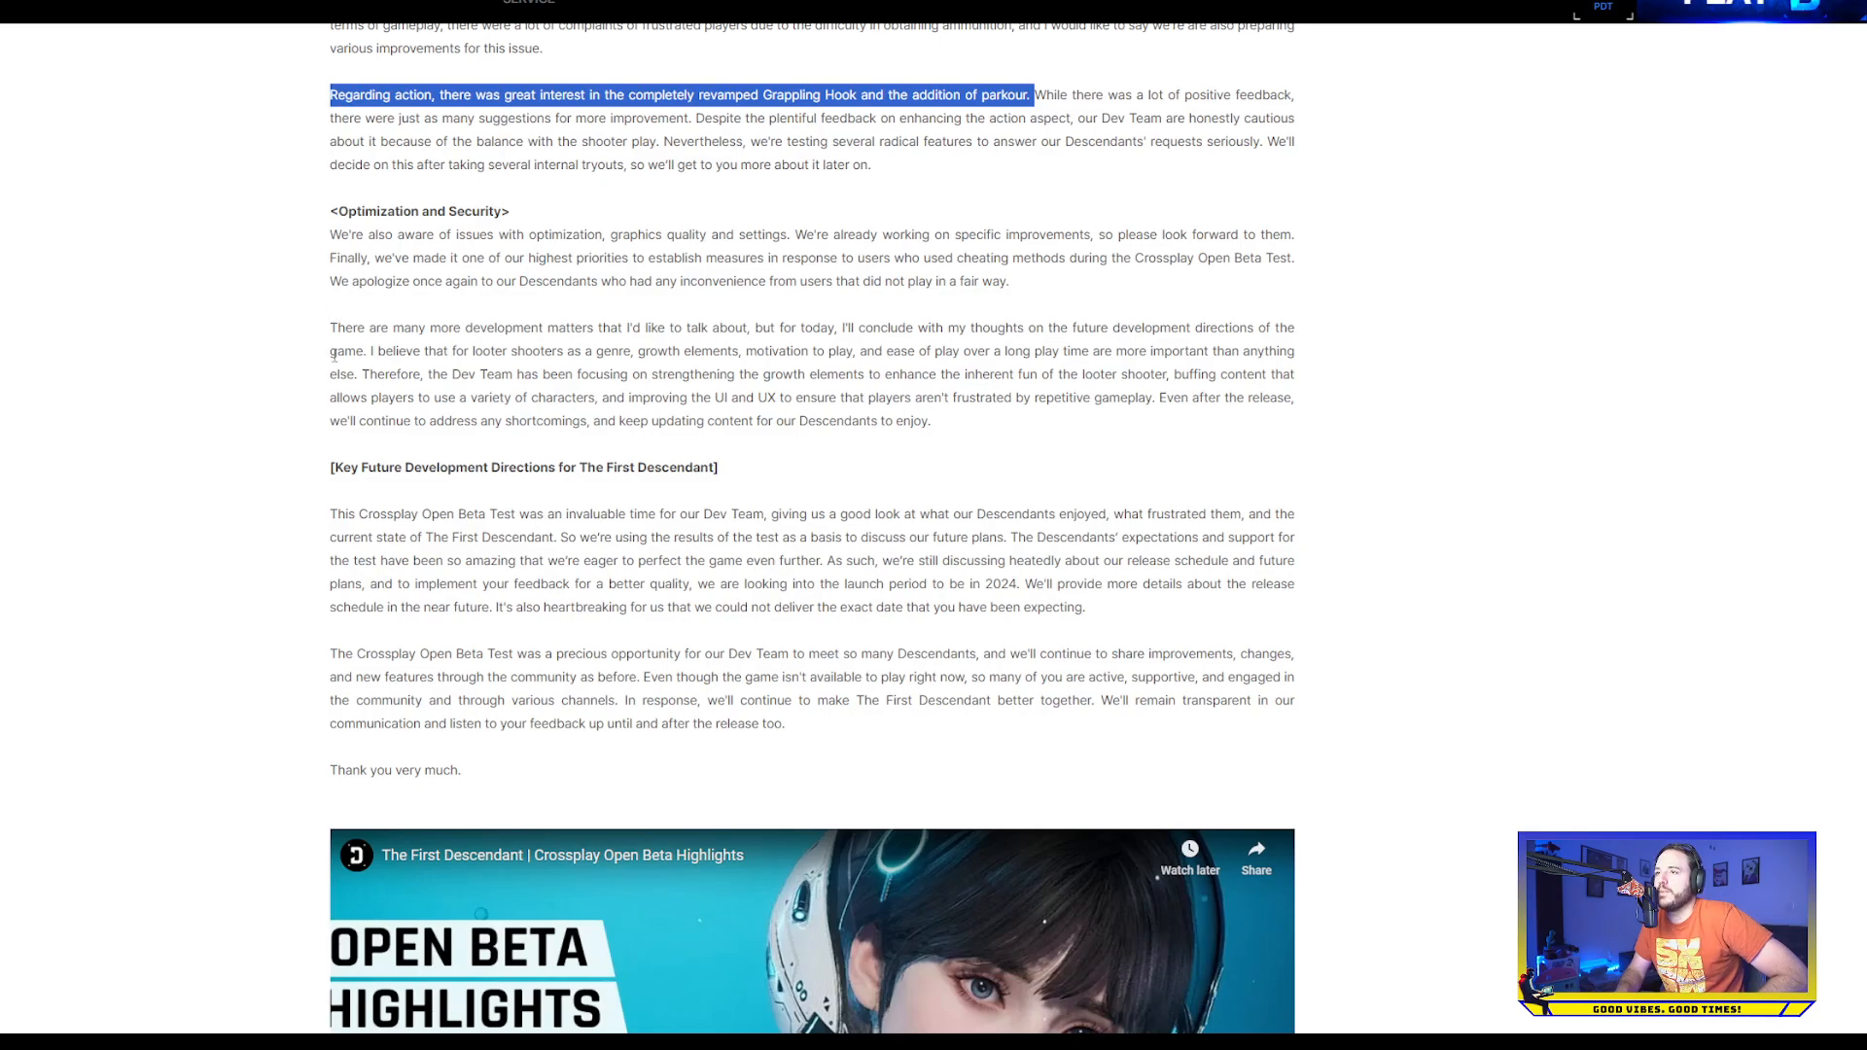
Highlight the closing passage on looter shooter growth elements and long-term play
scroll(down, 3)
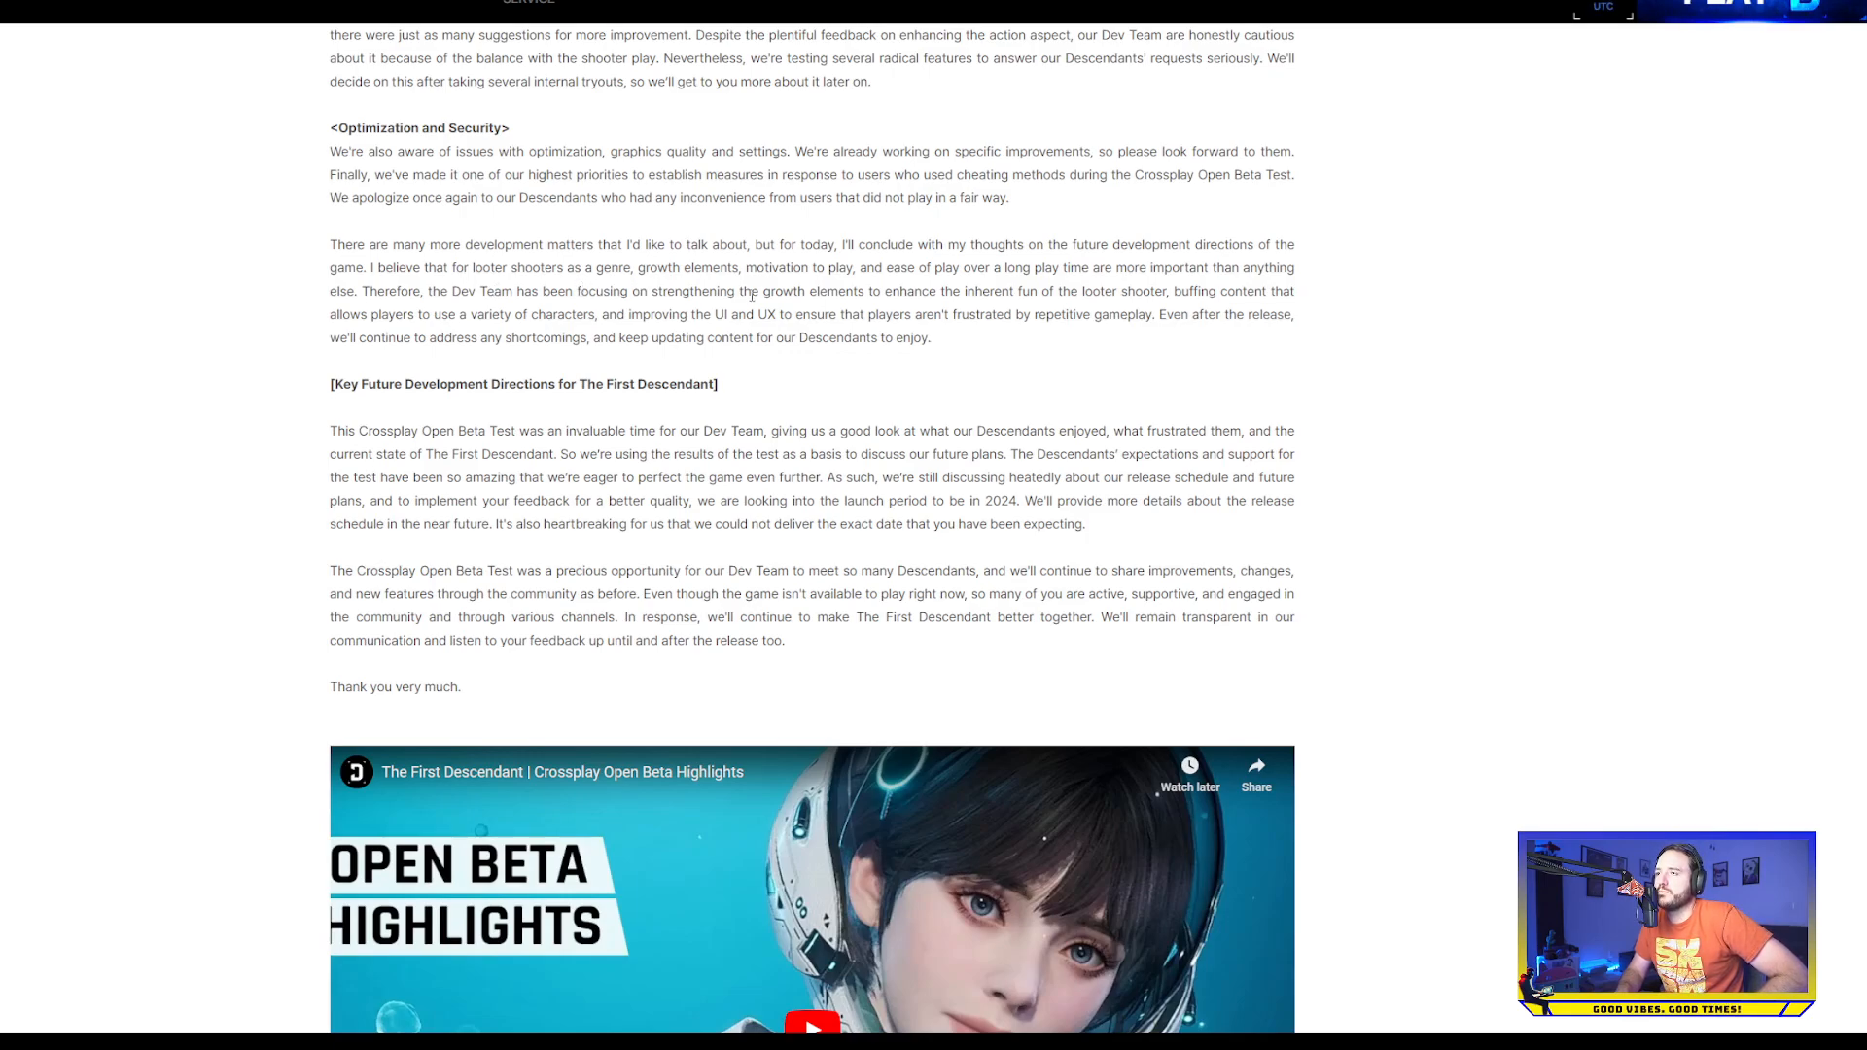
mouse_move(974, 294)
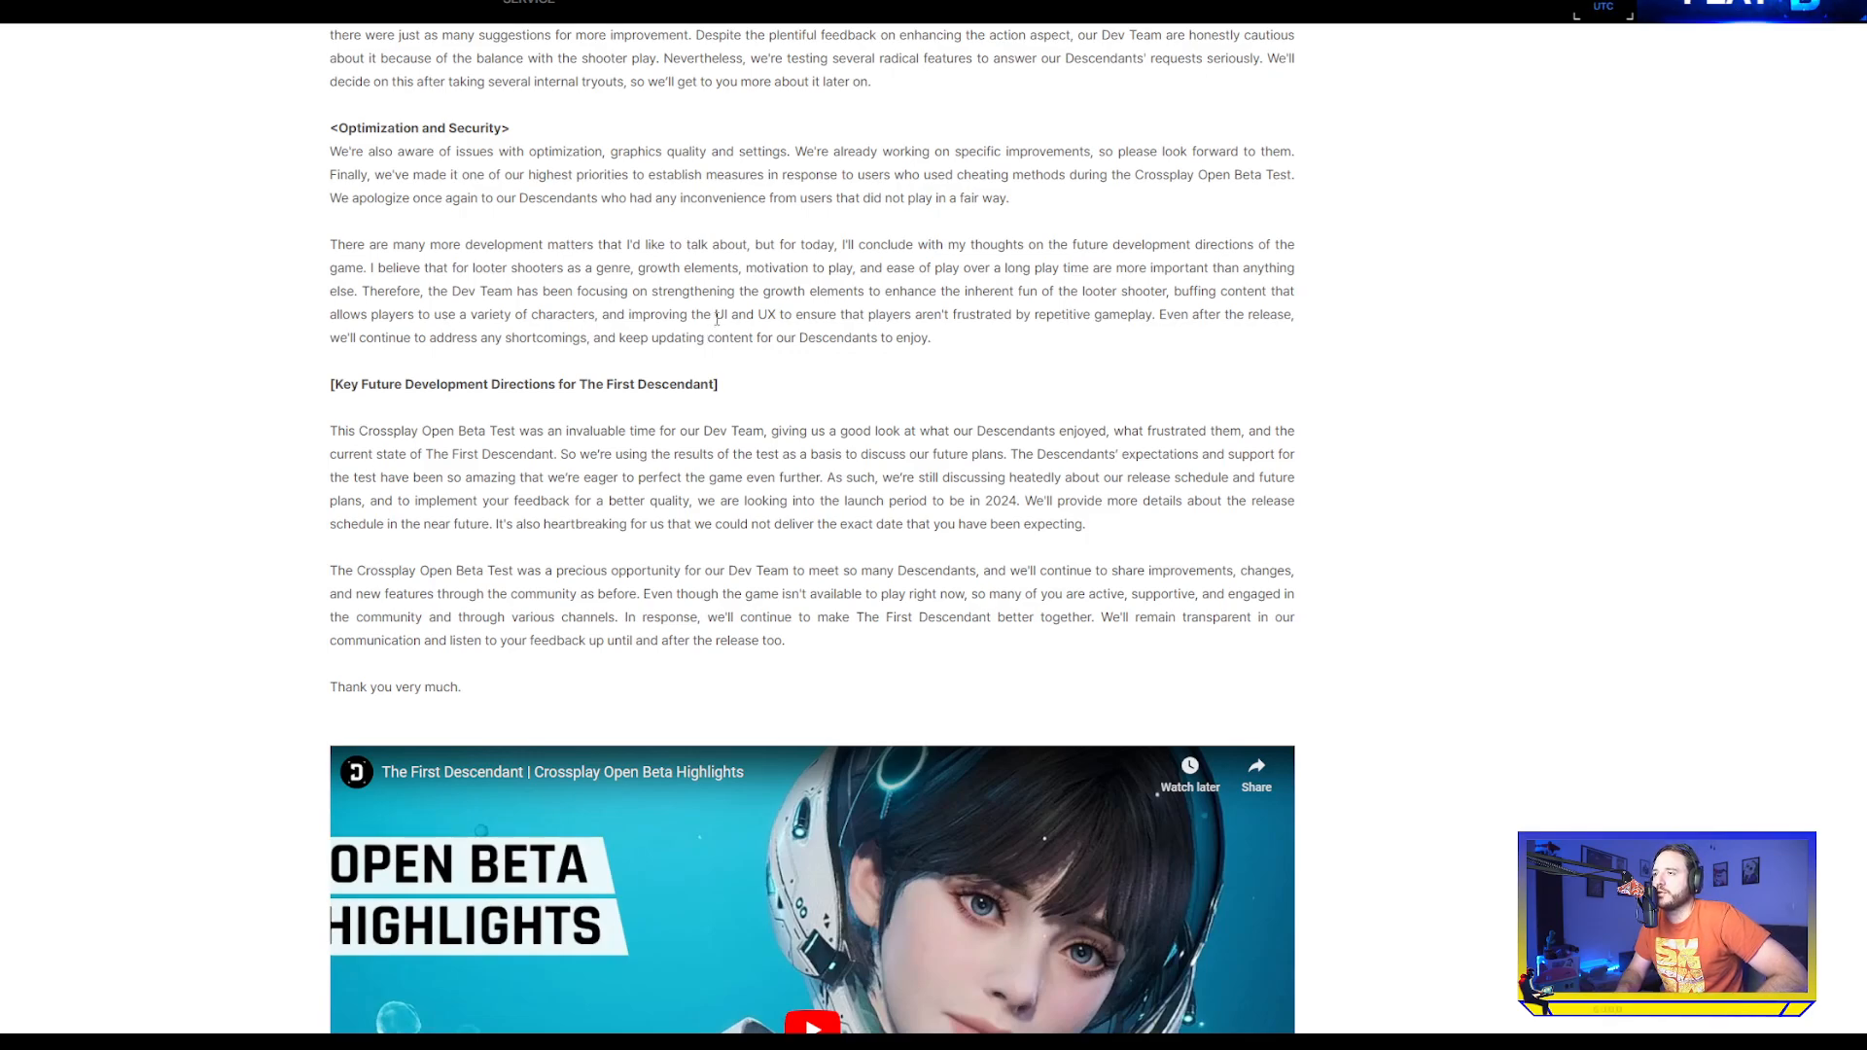
mouse_move(970, 311)
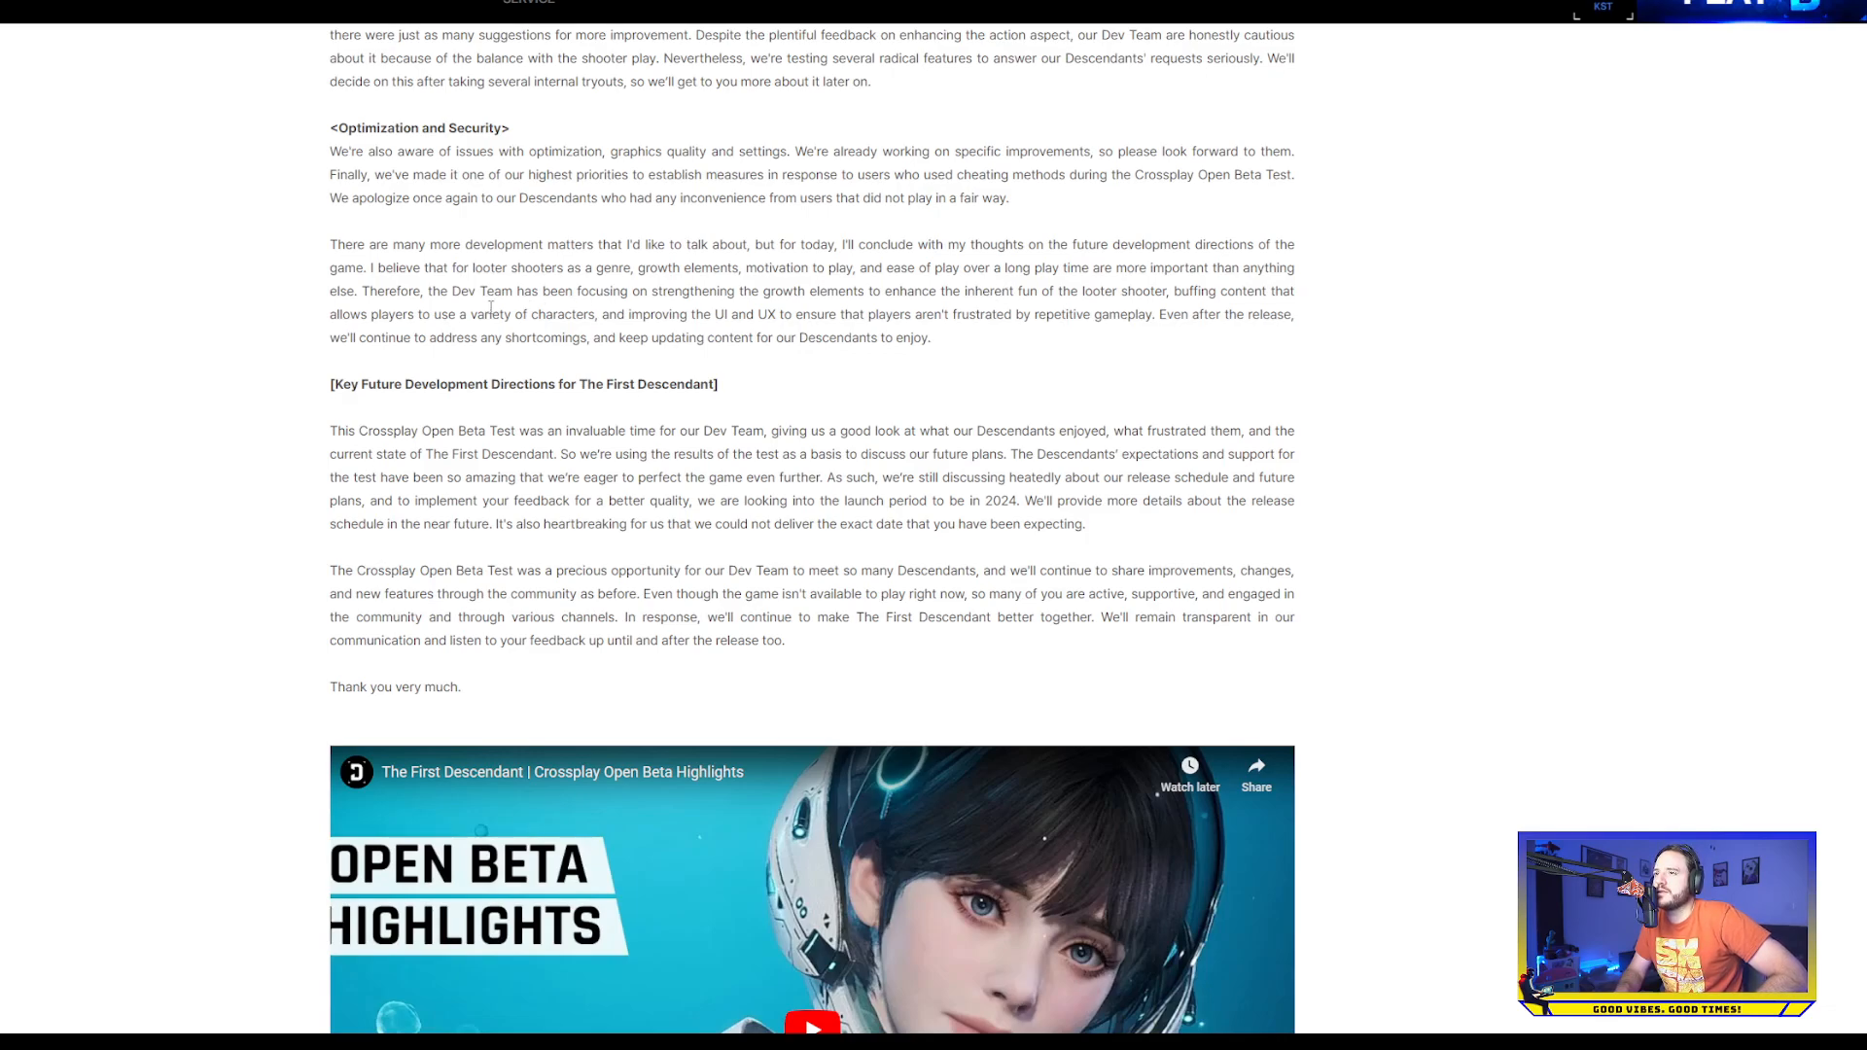
mouse_move(606, 311)
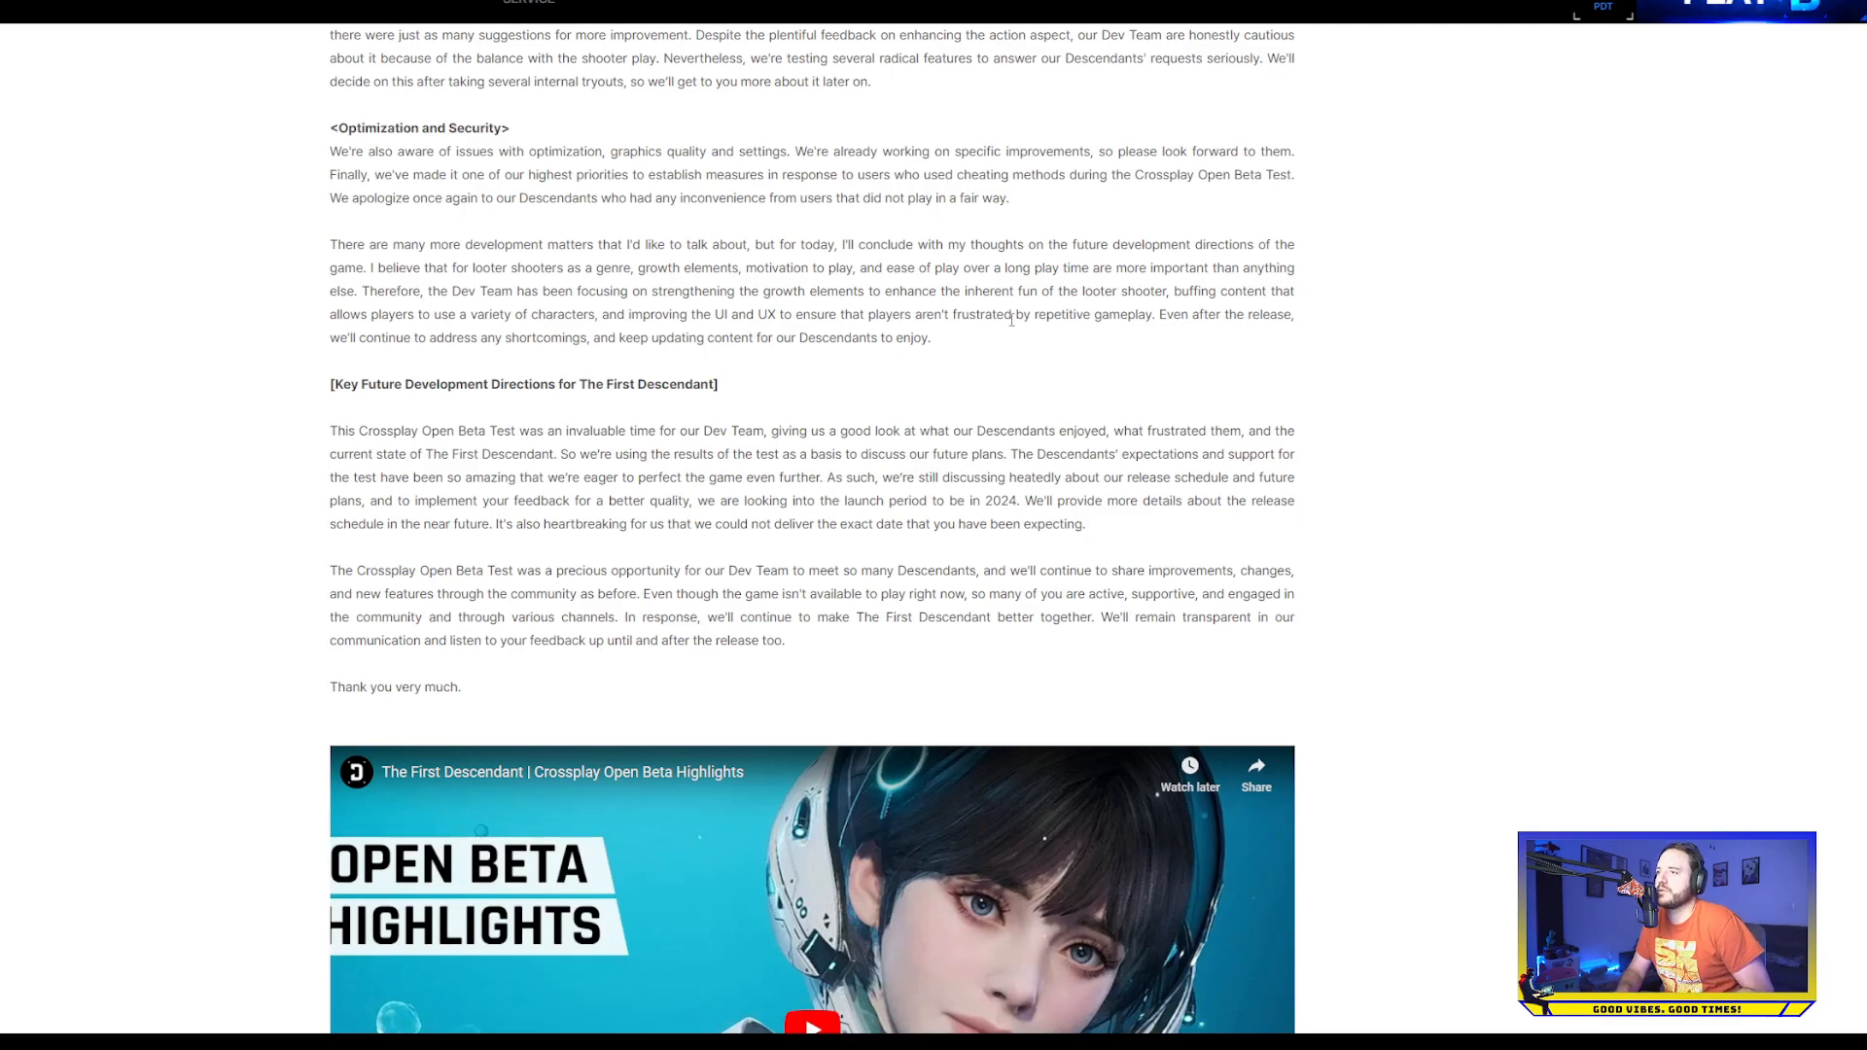
mouse_move(1012, 331)
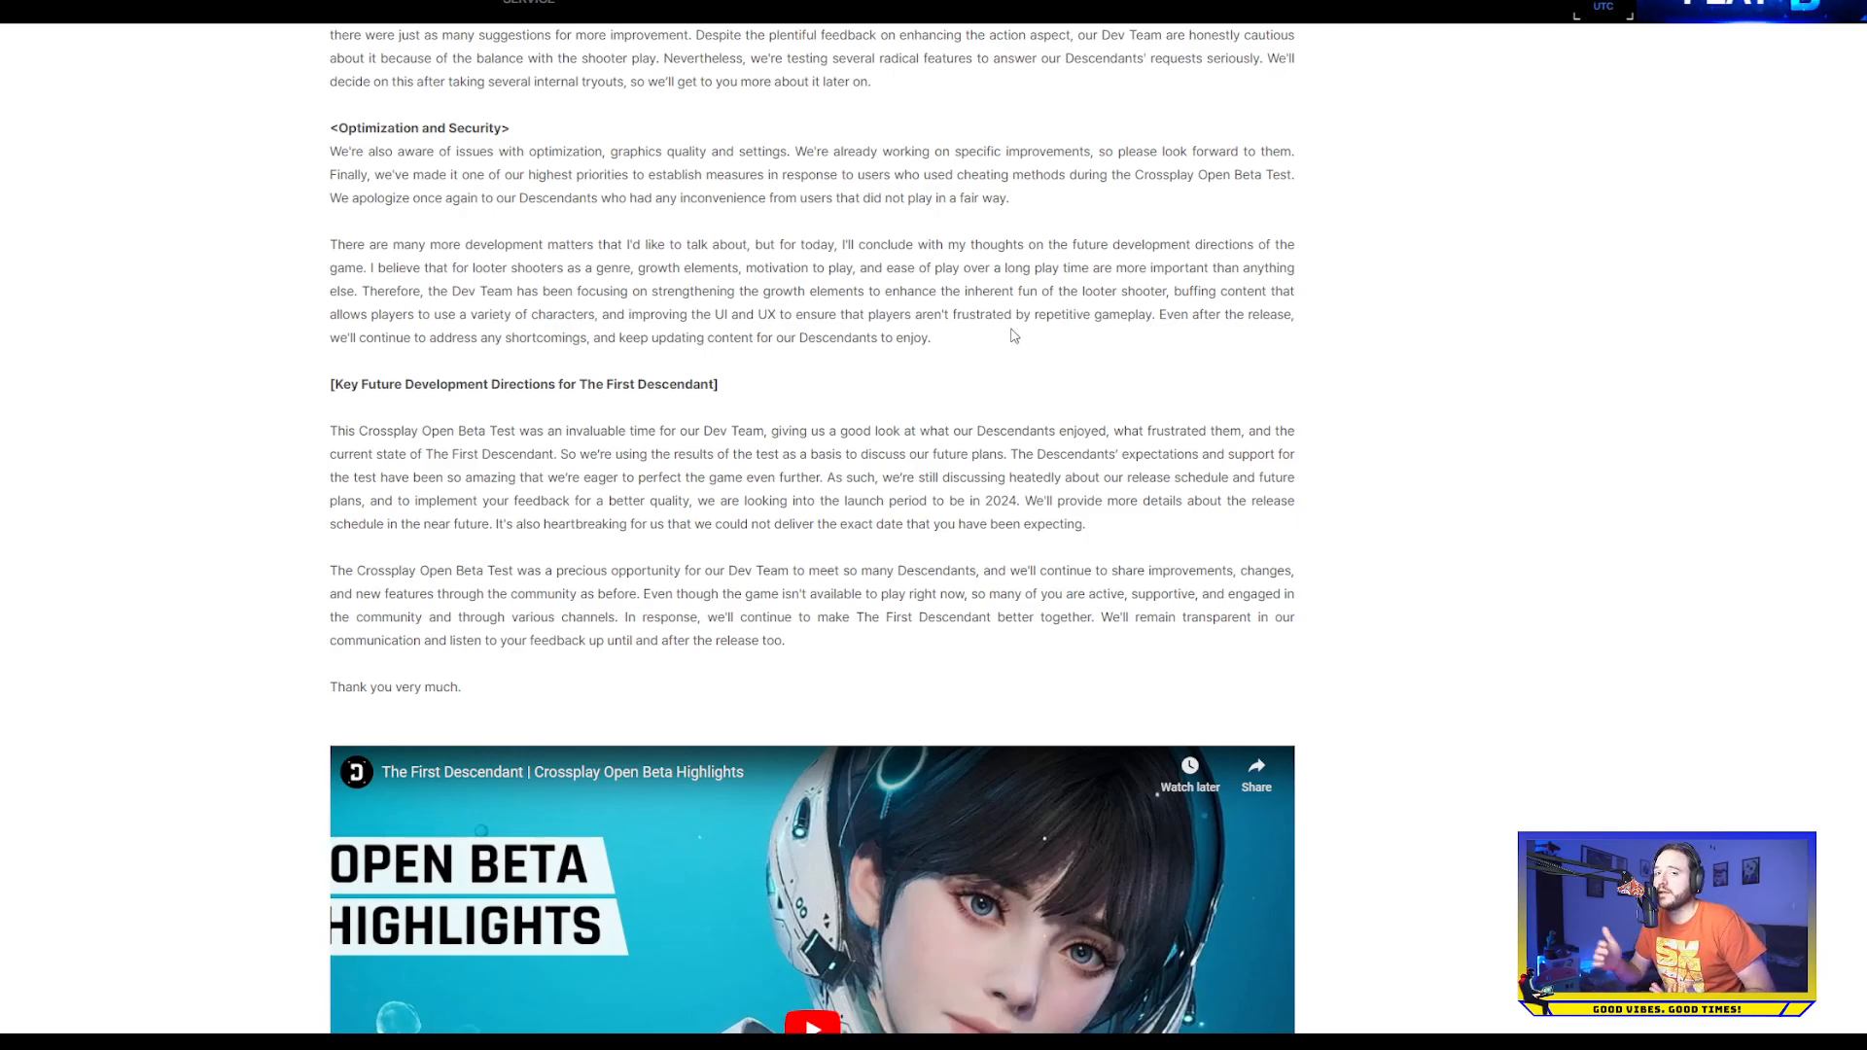
mouse_move(1015, 340)
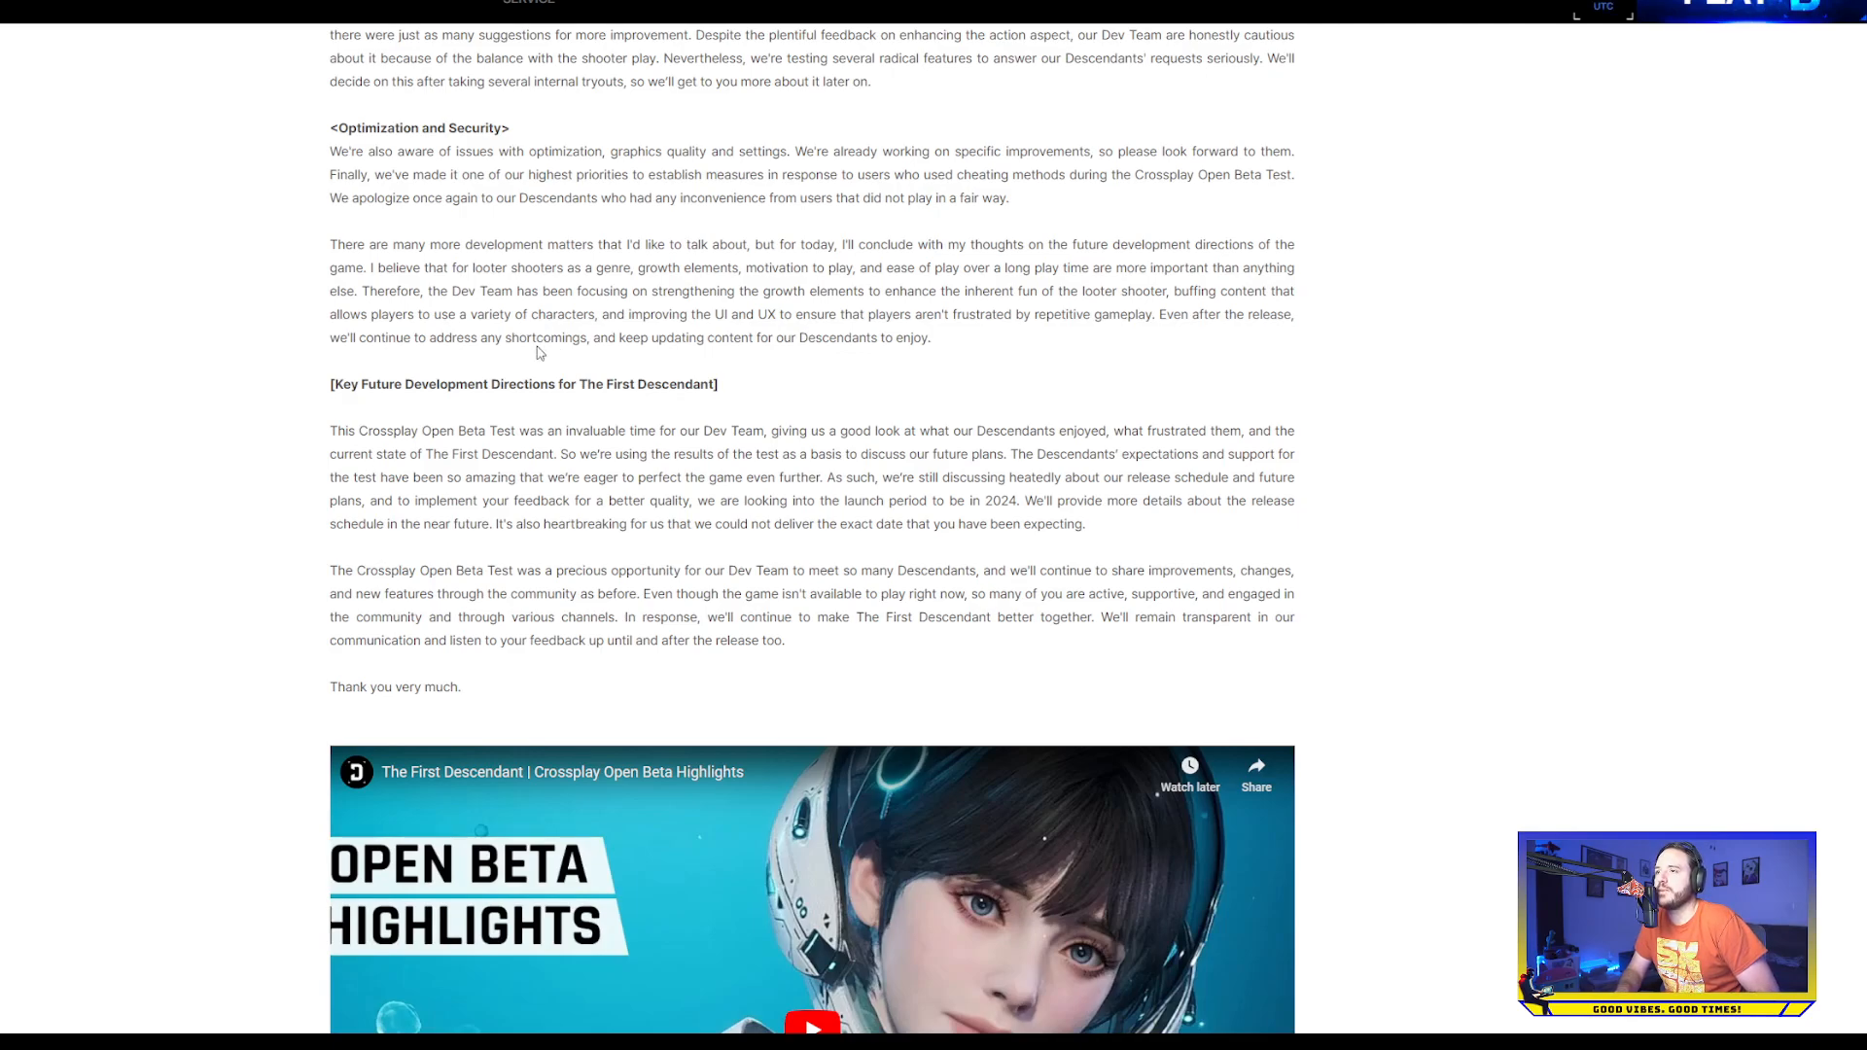
drag(474, 267, 539, 289)
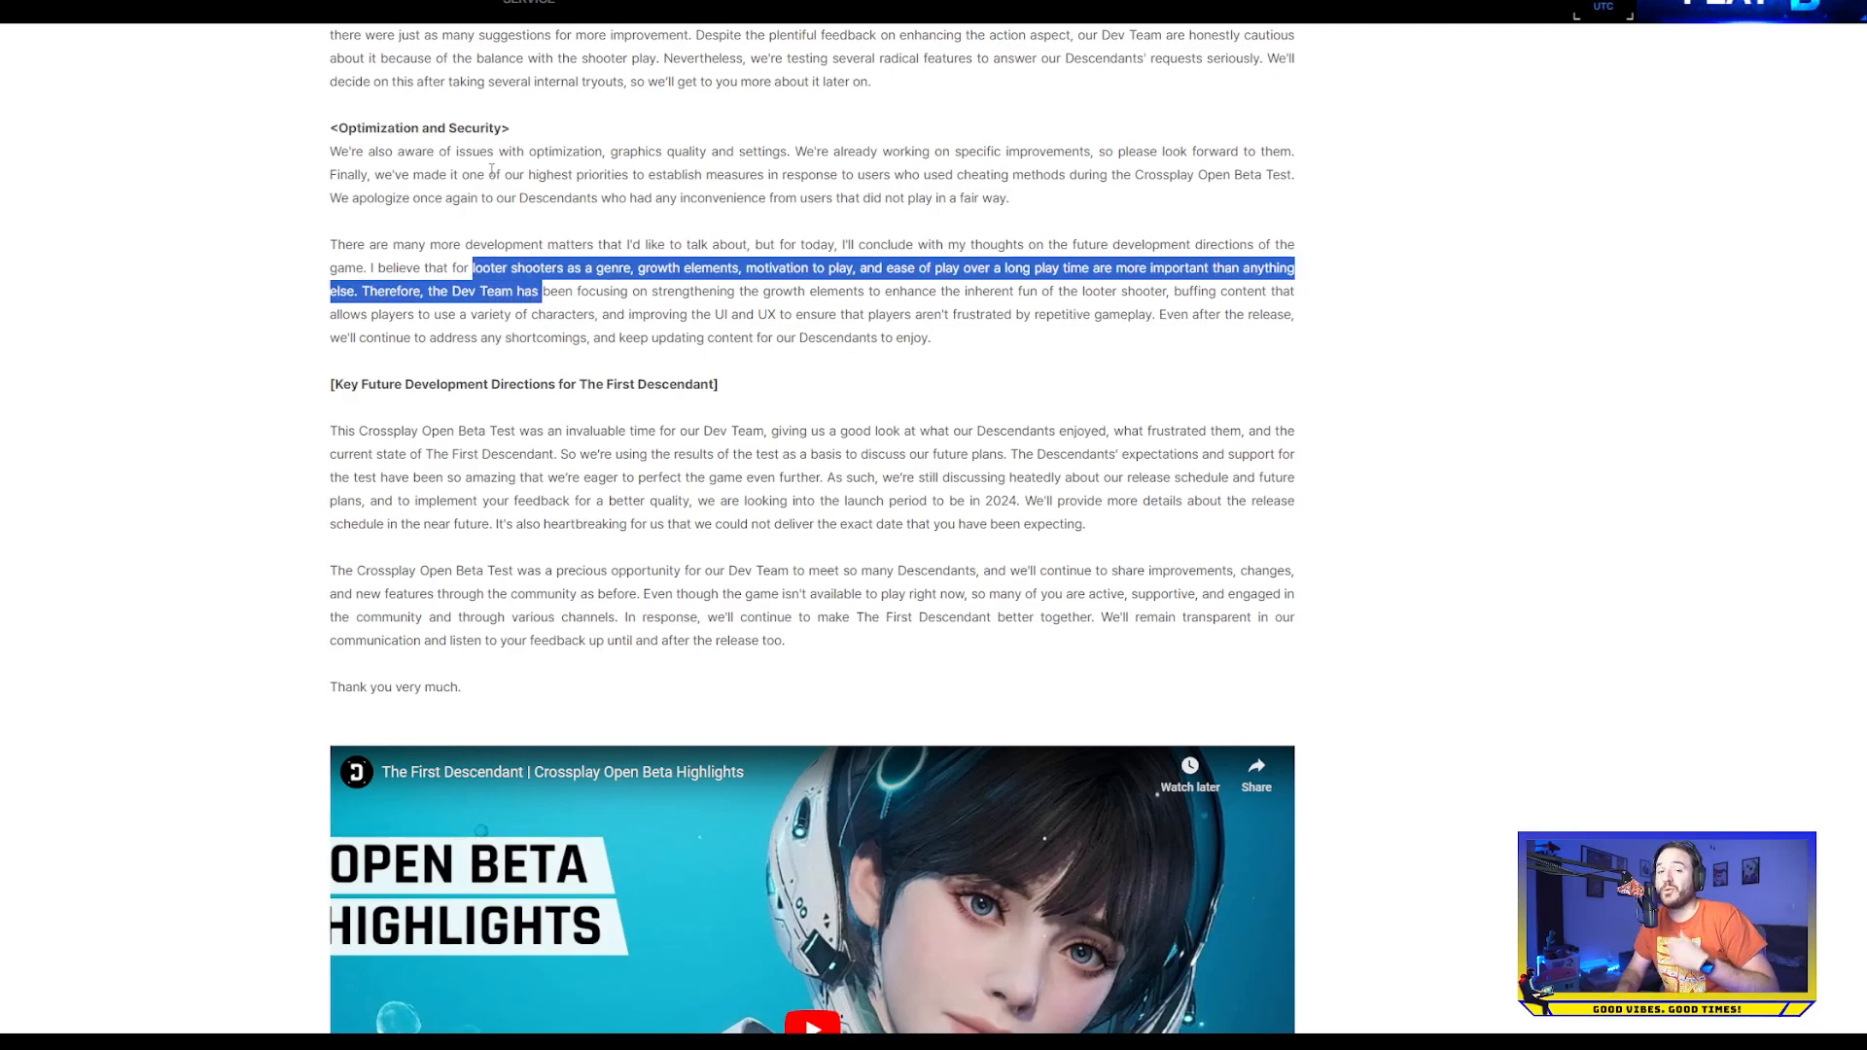
Clear the 2024 launch passage highlight and scroll to the Open Beta highlights video and footer
scroll(down, 3)
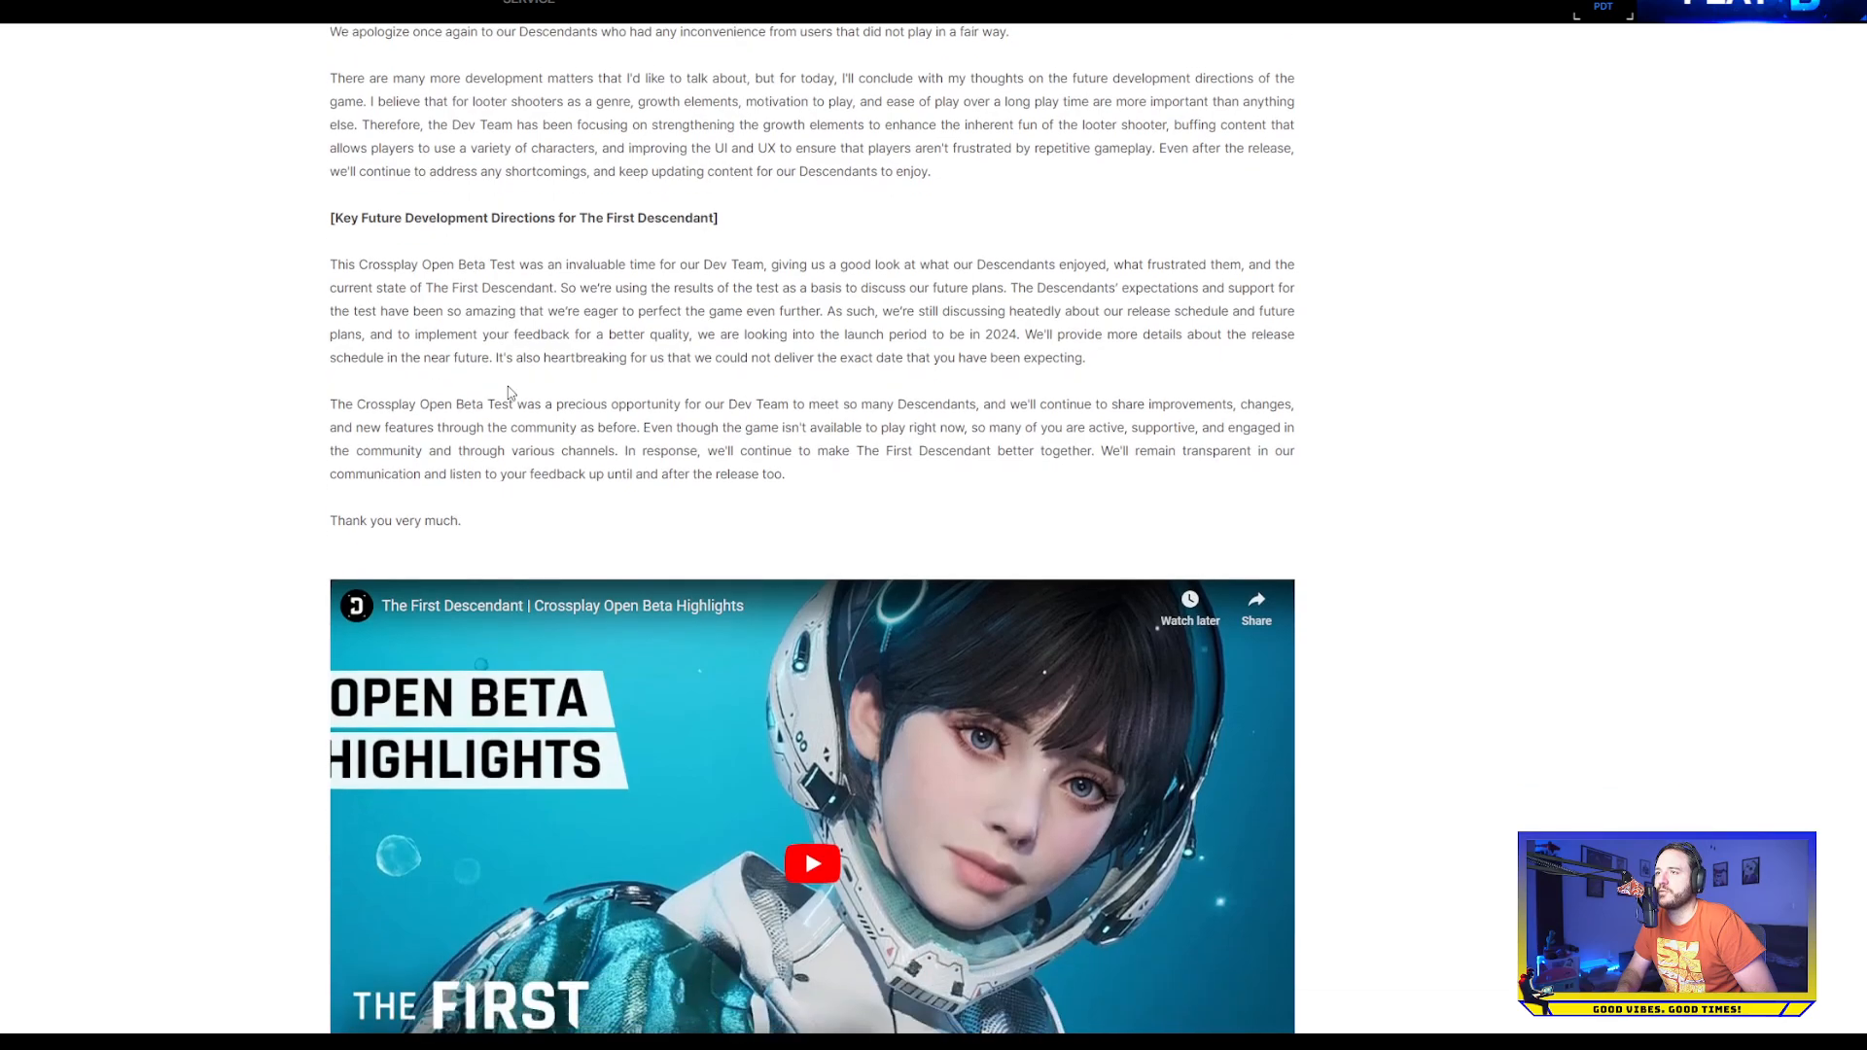
mouse_move(262, 395)
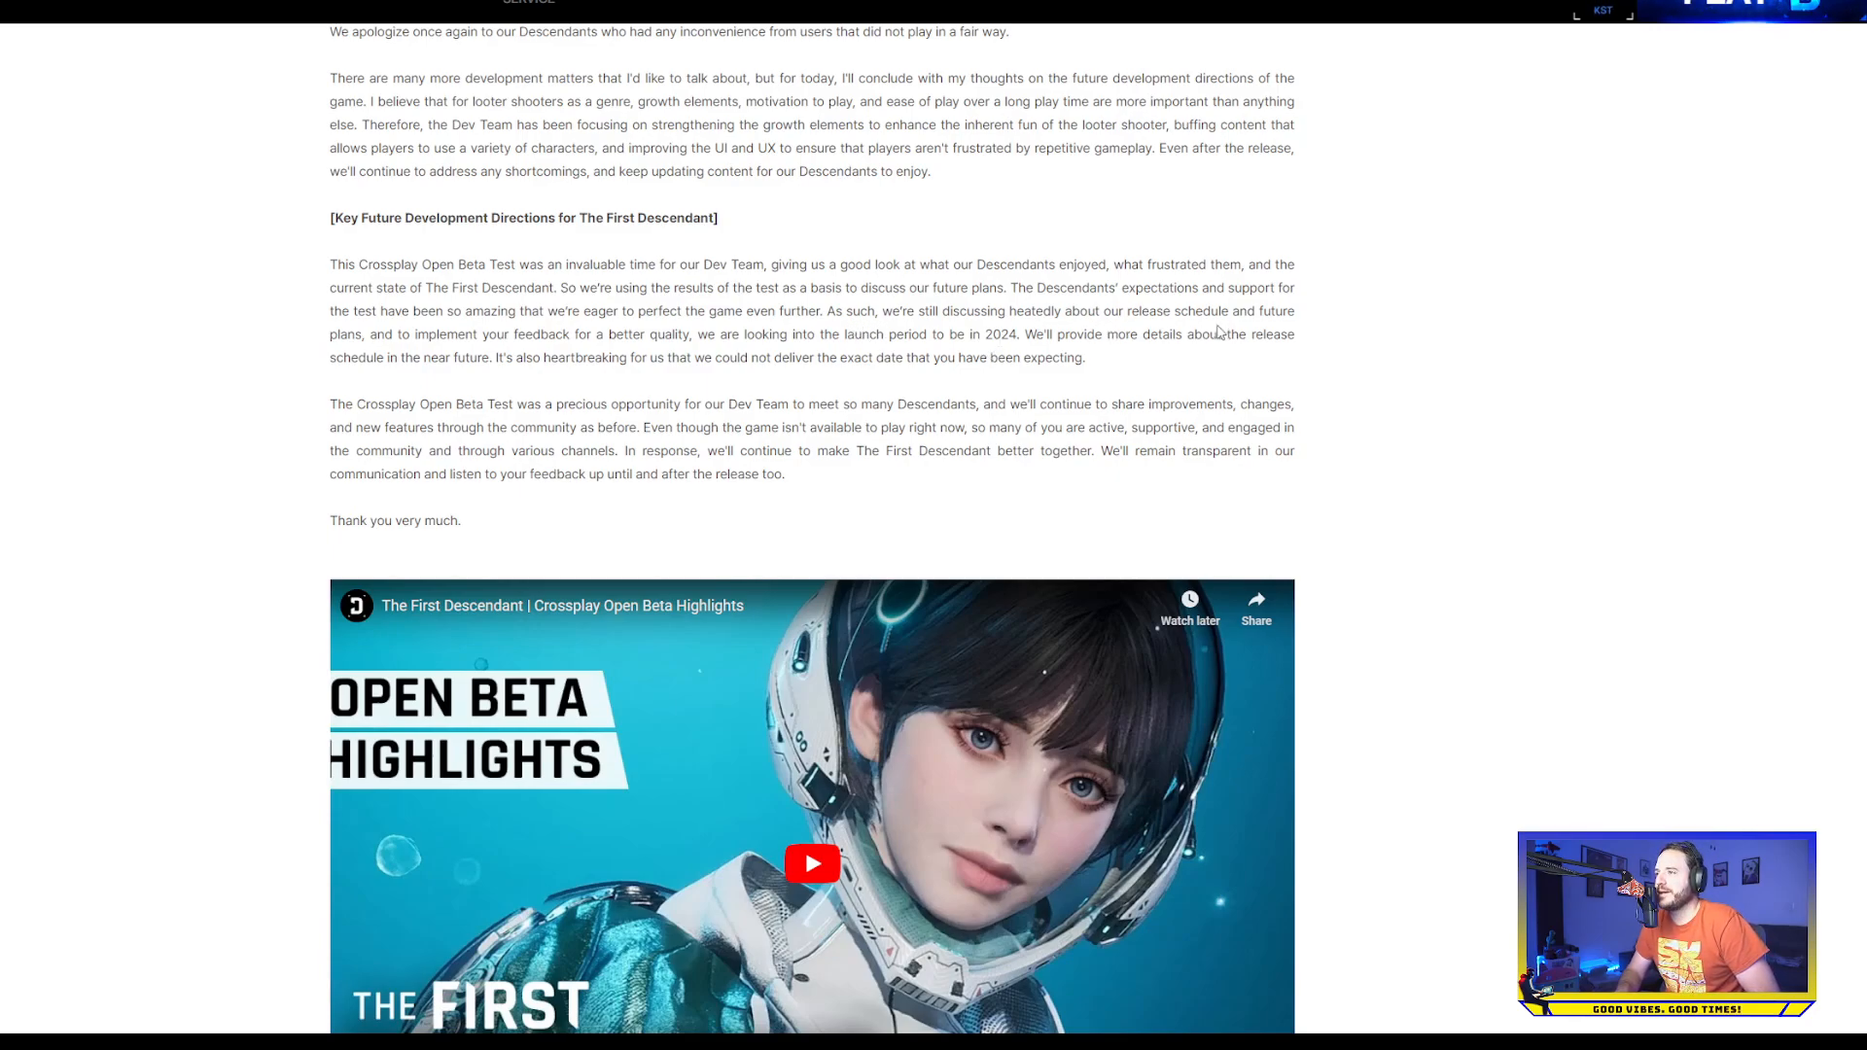
mouse_move(494, 354)
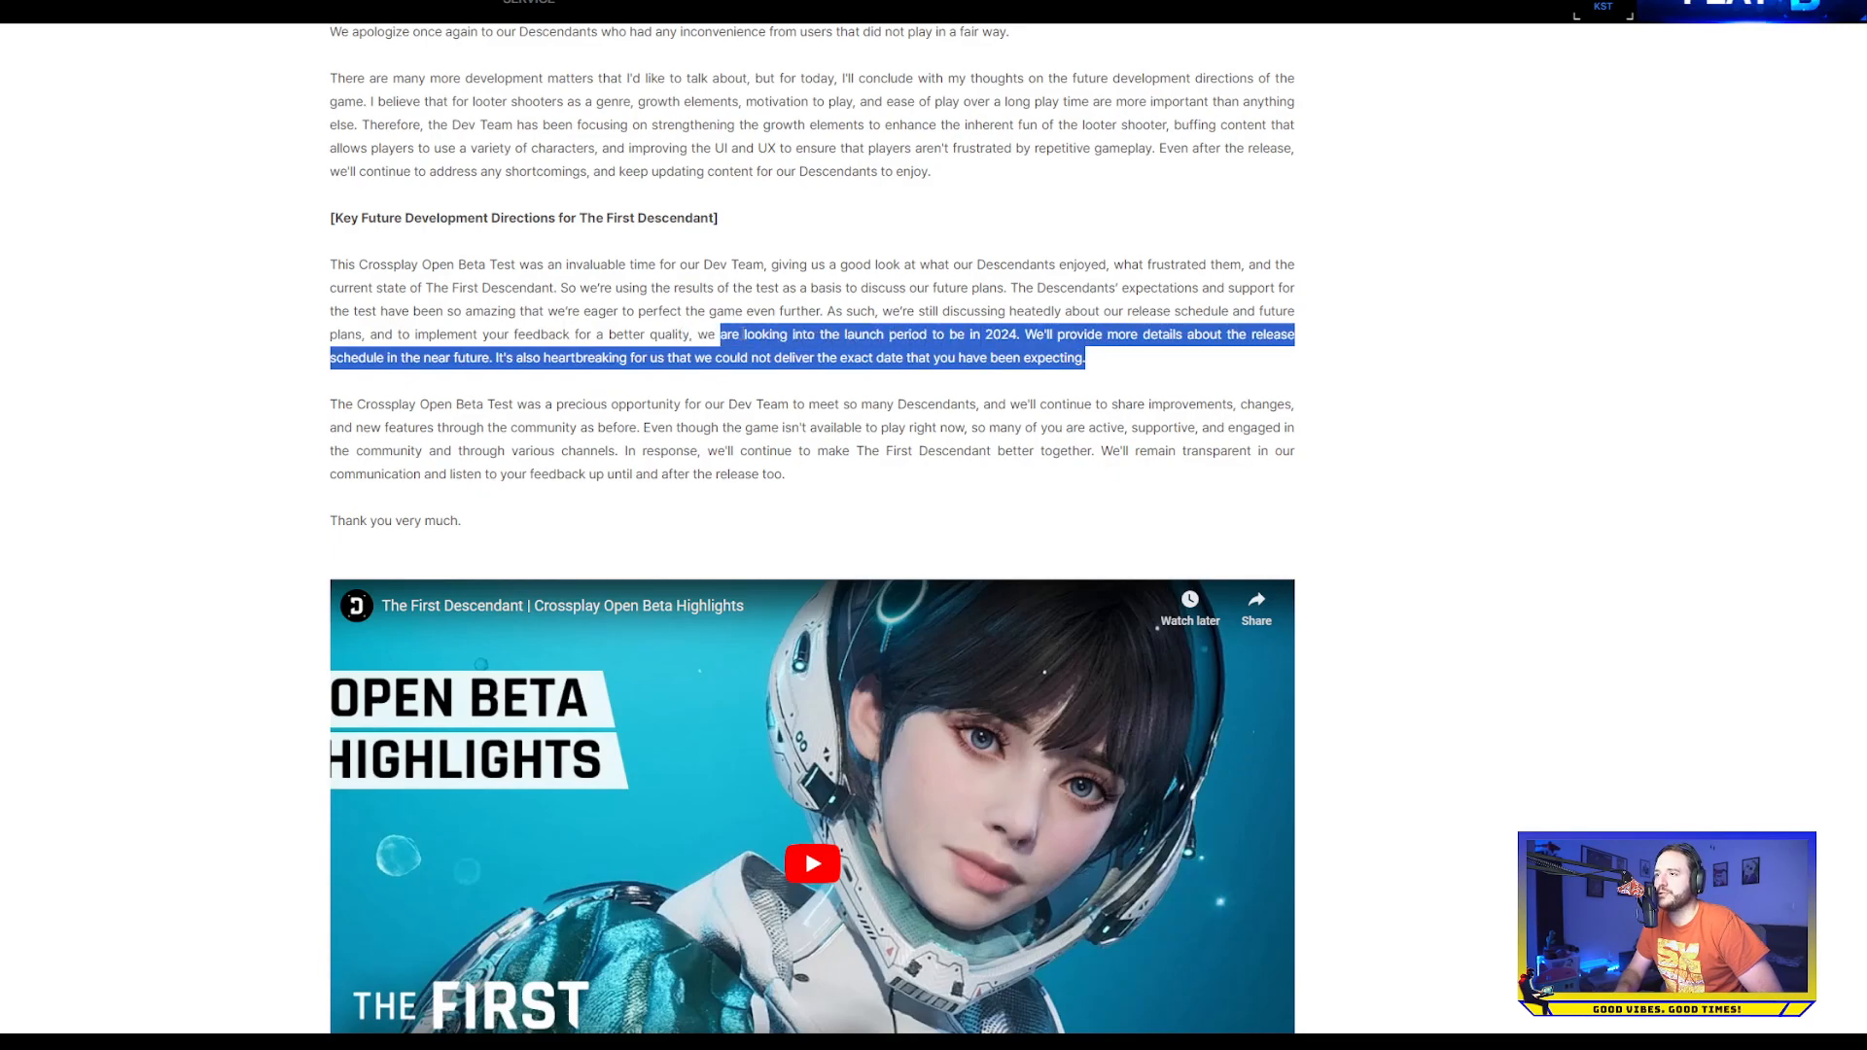
click(549, 375)
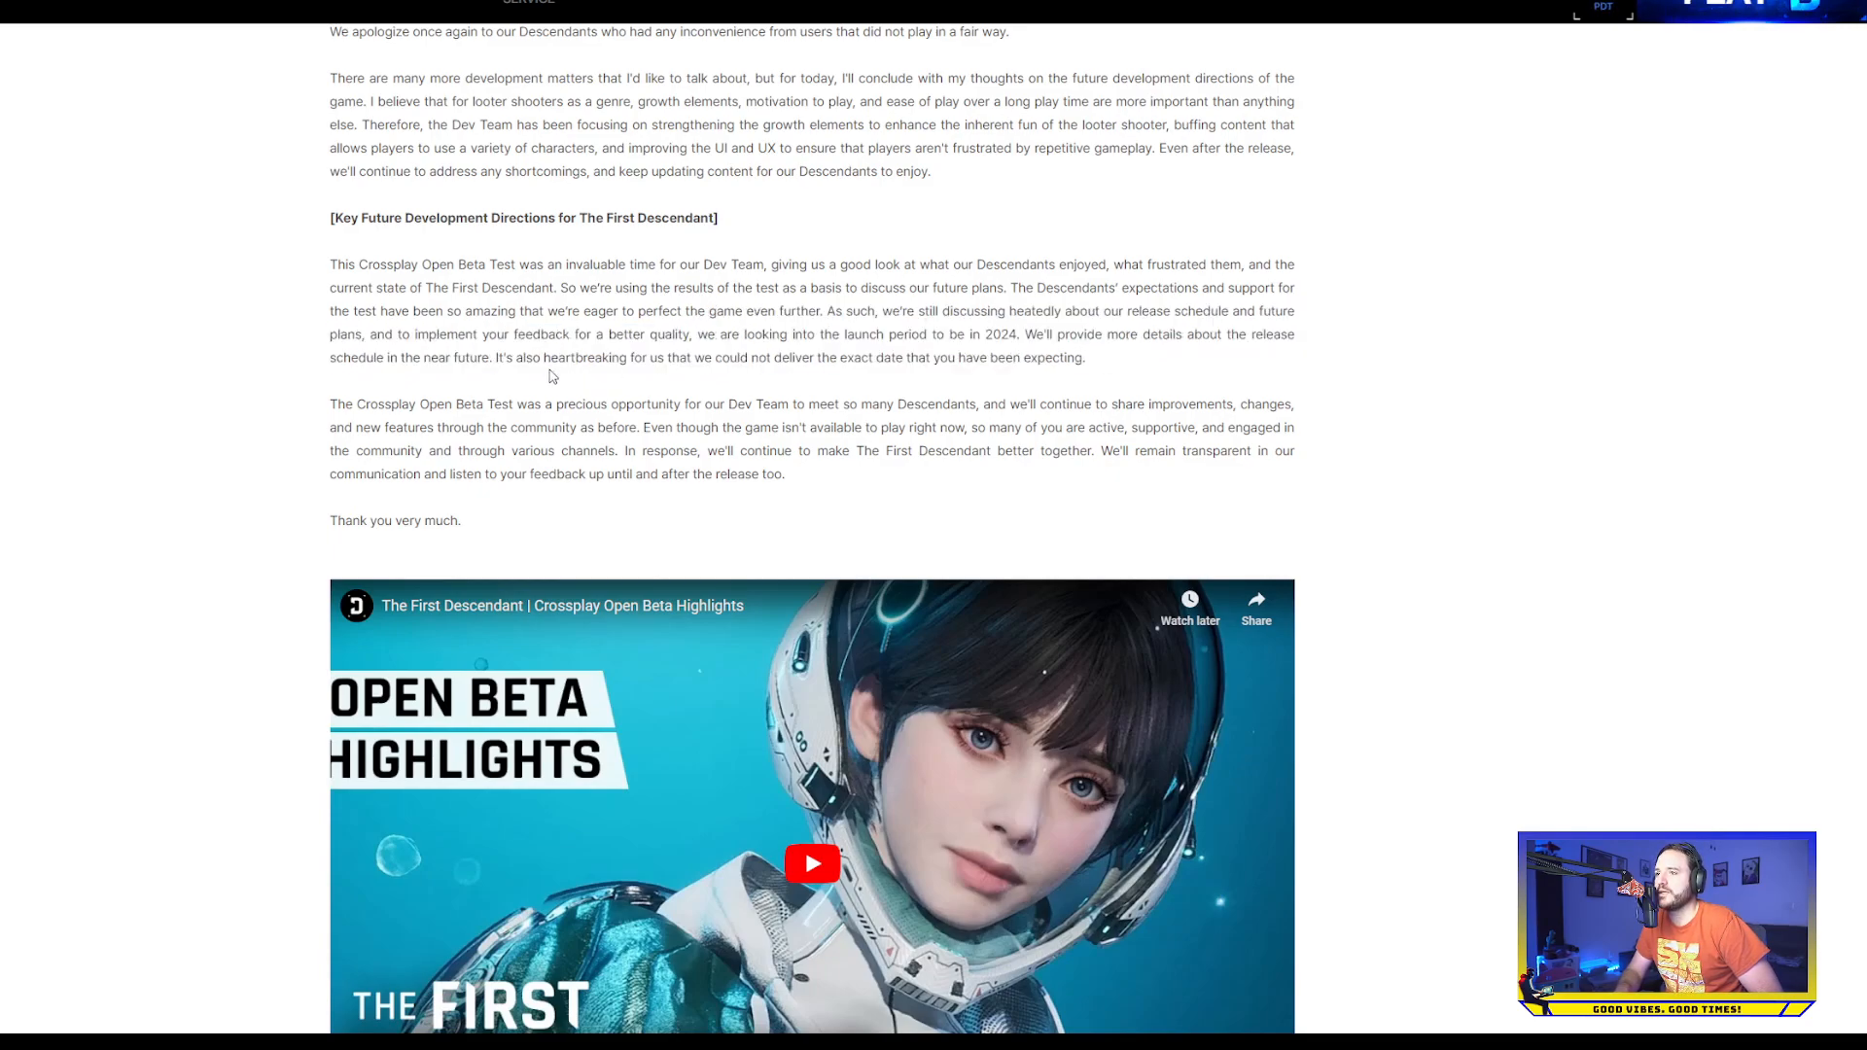
mouse_move(688, 375)
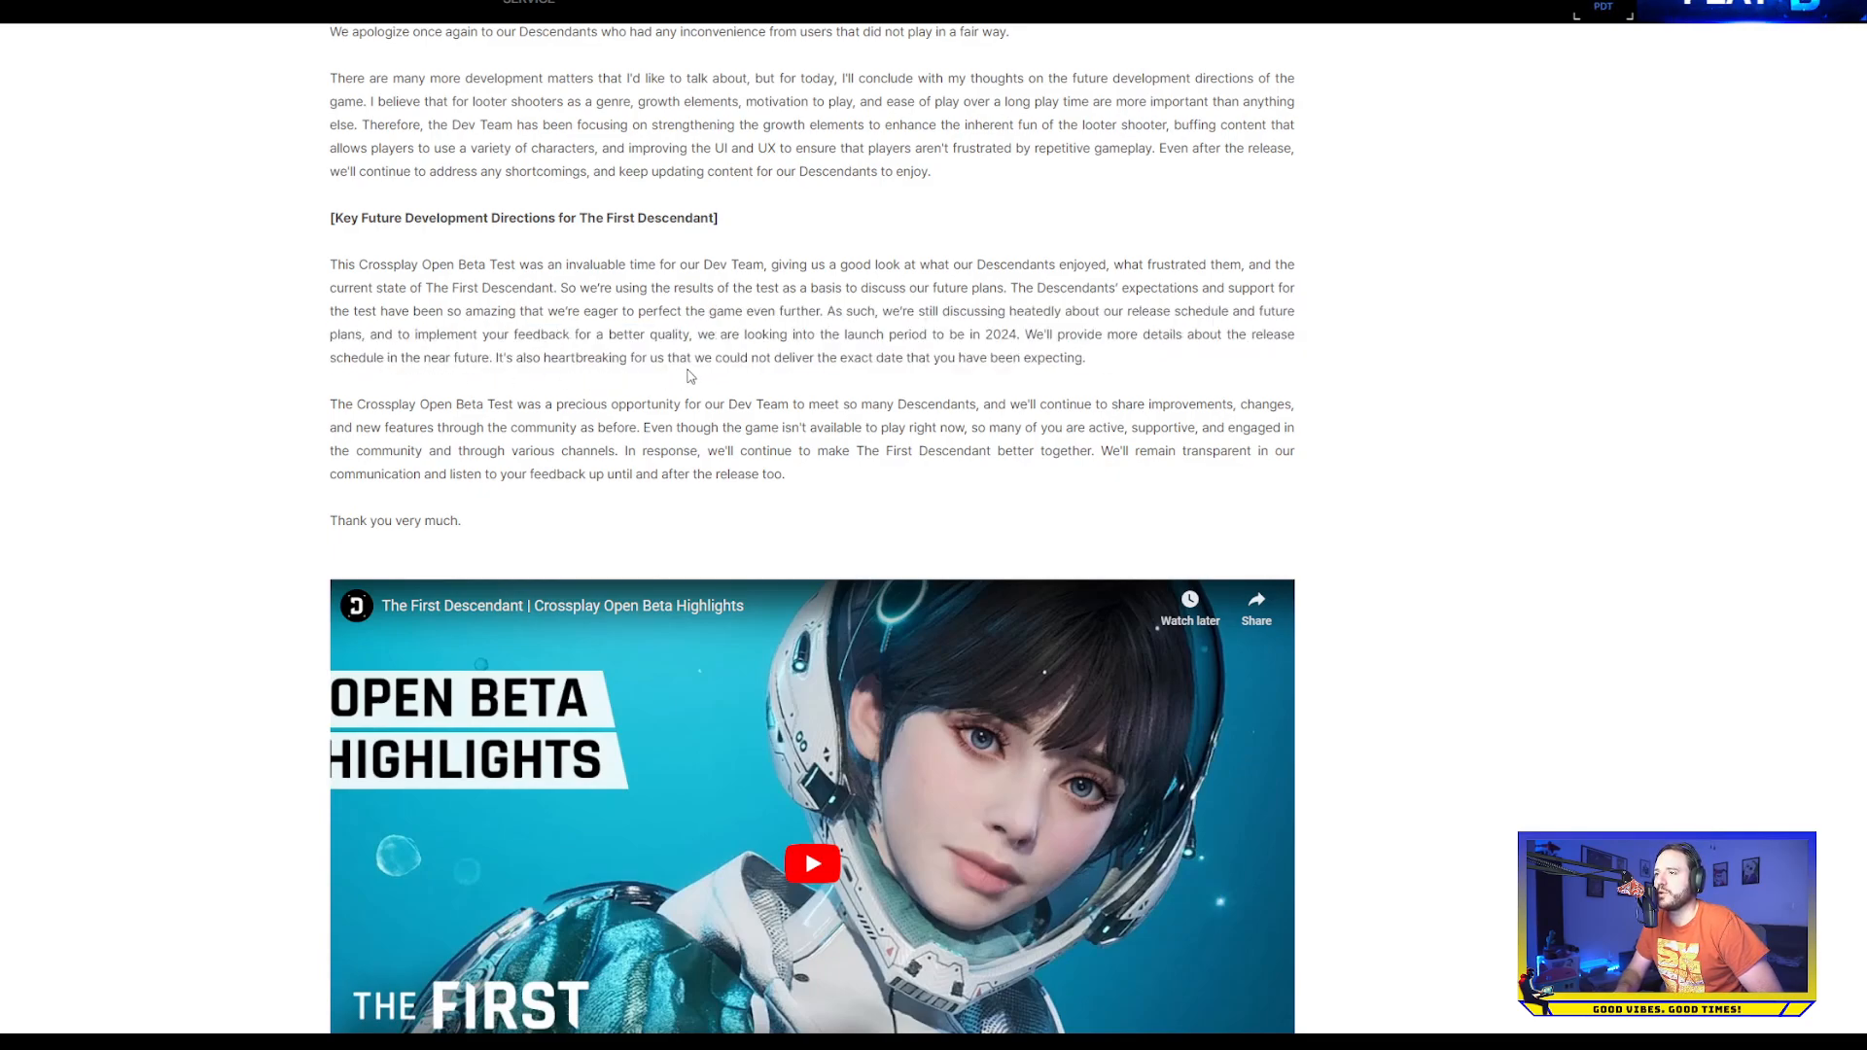
mouse_move(1088, 370)
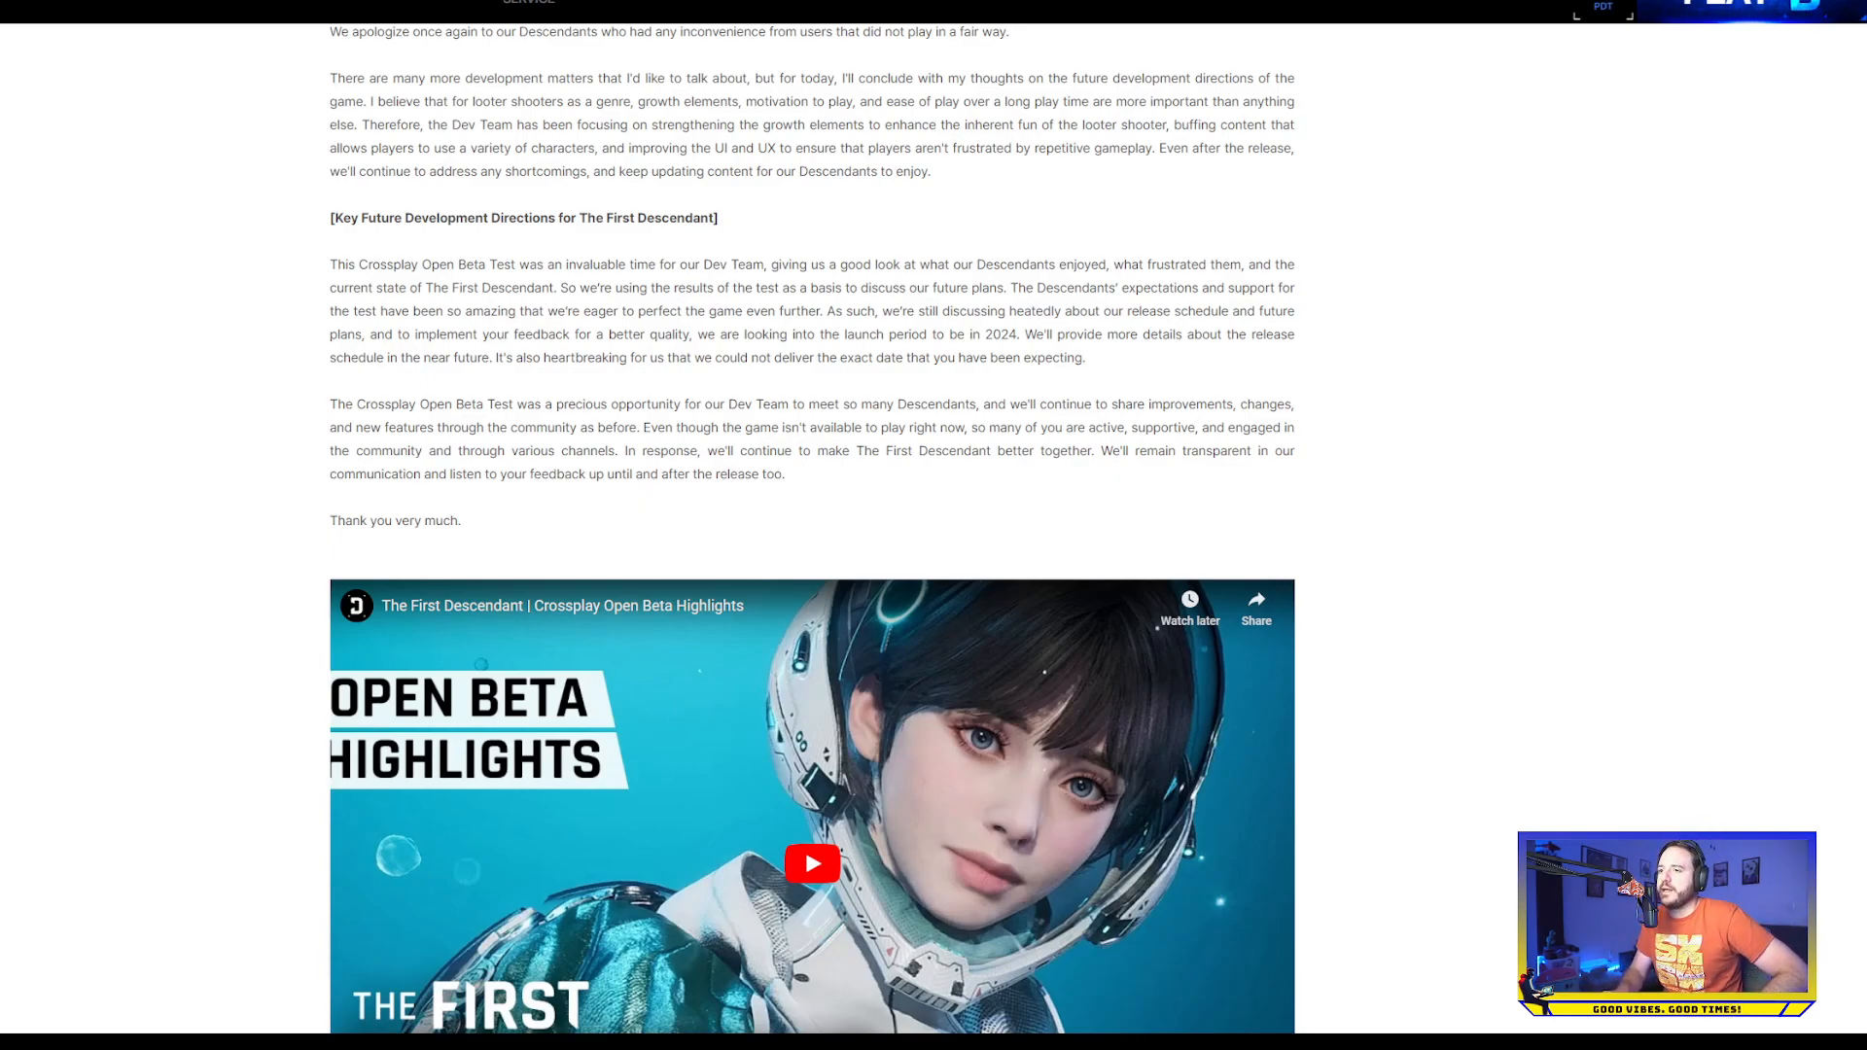
scroll(down, 3)
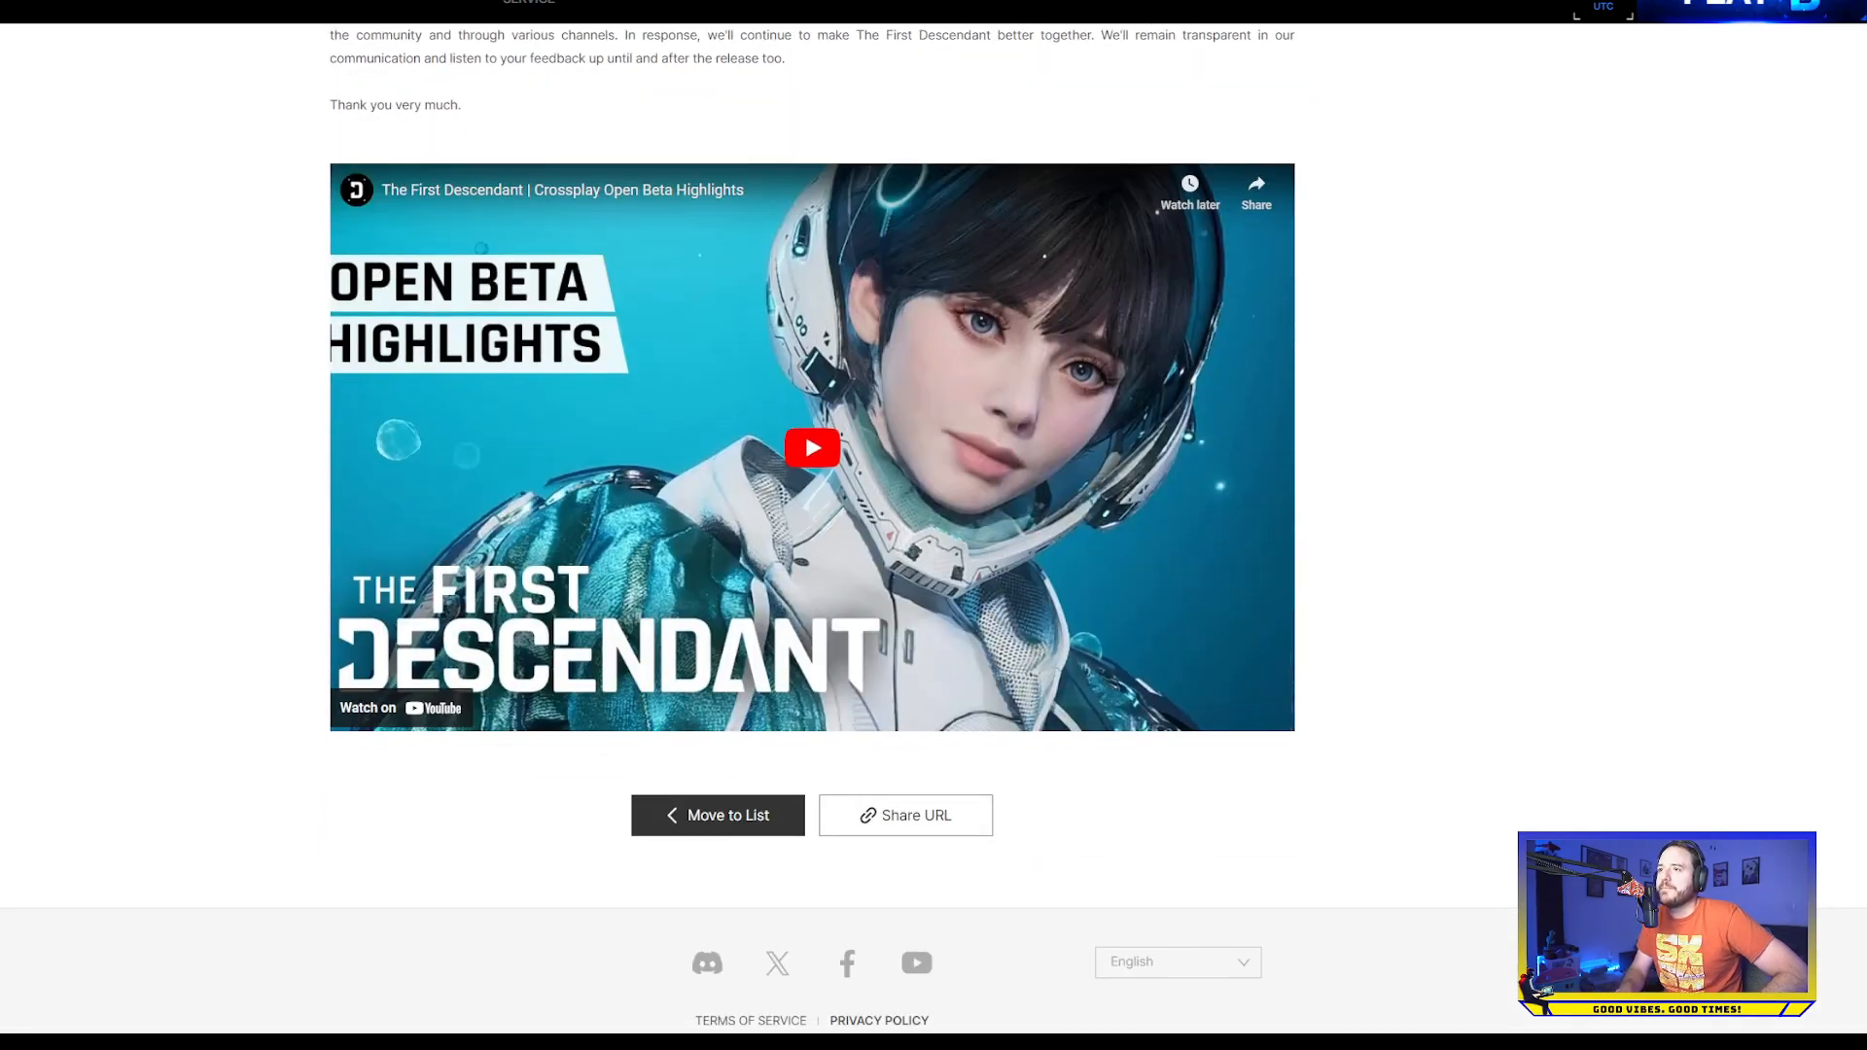